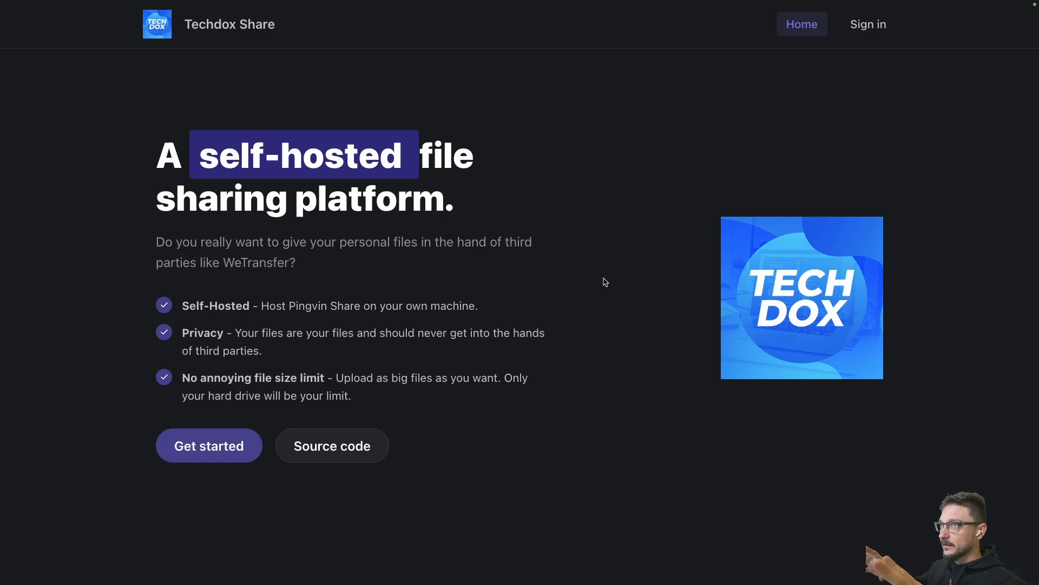
{"action": "mouse_move", "coordinate": [335, 67]}
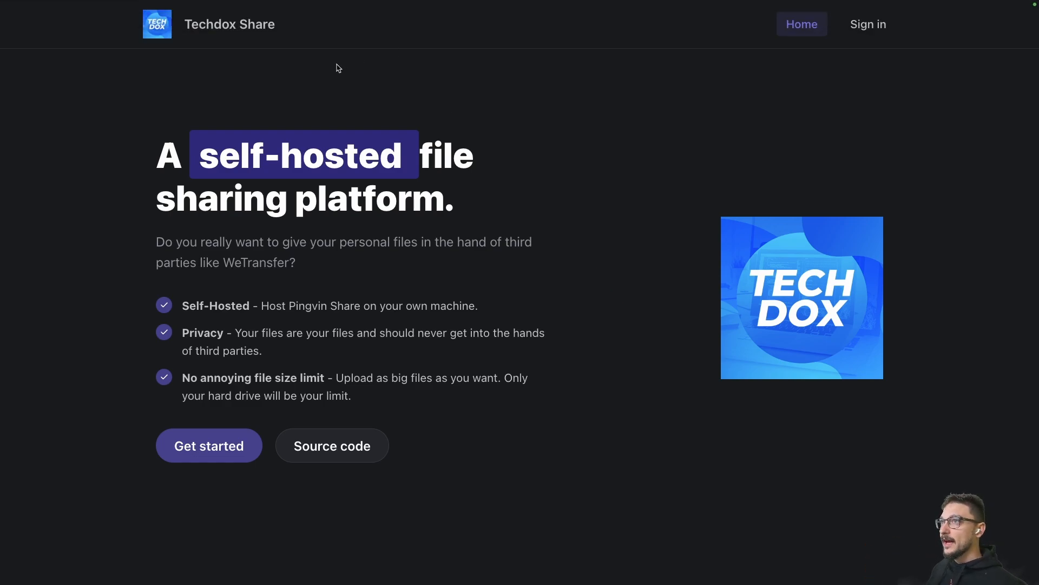
{"action": "mouse_move", "coordinate": [420, 117]}
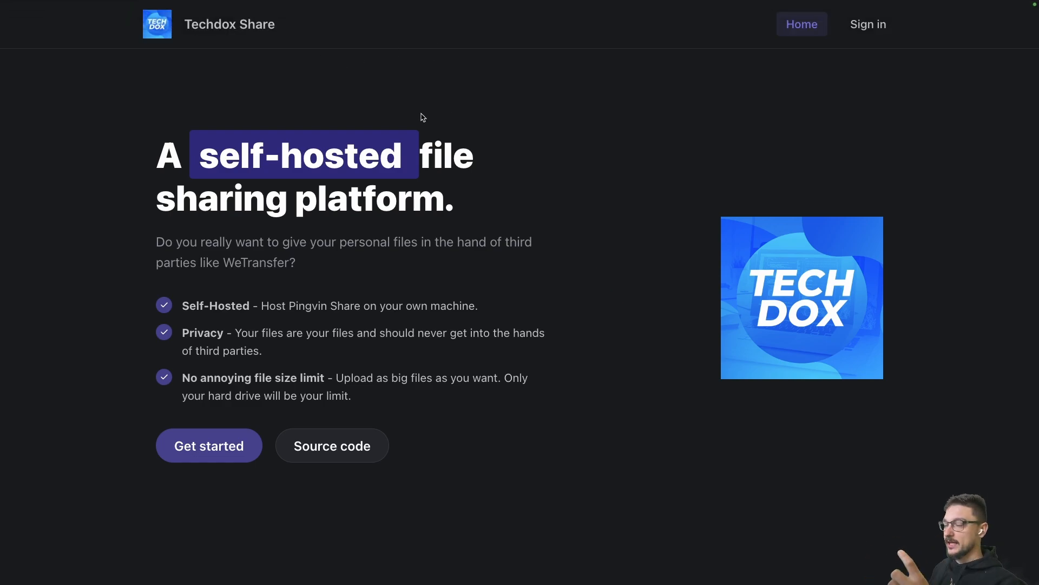
{"action": "mouse_move", "coordinate": [398, 95]}
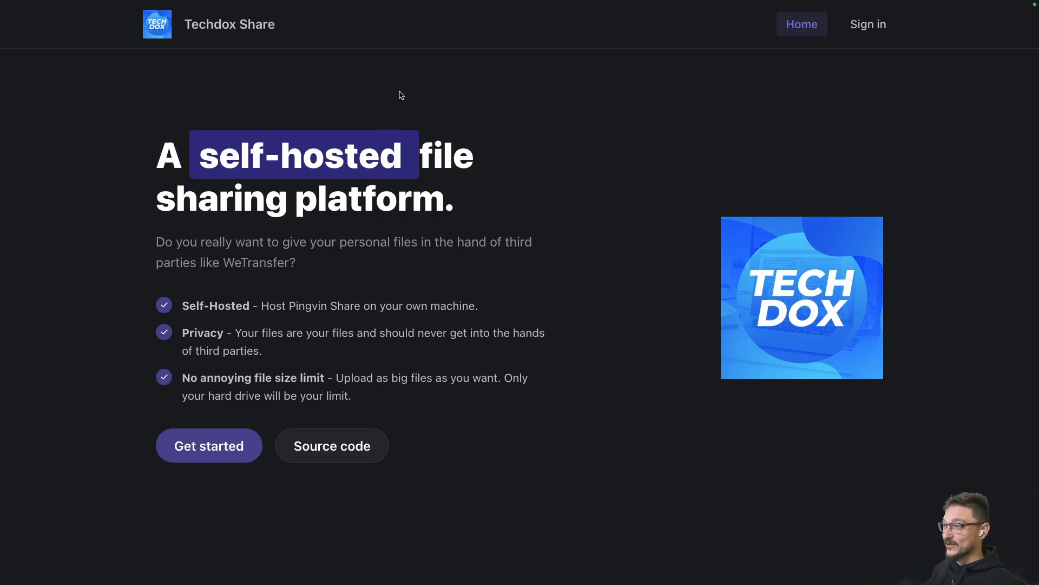
{"action": "mouse_move", "coordinate": [473, 318]}
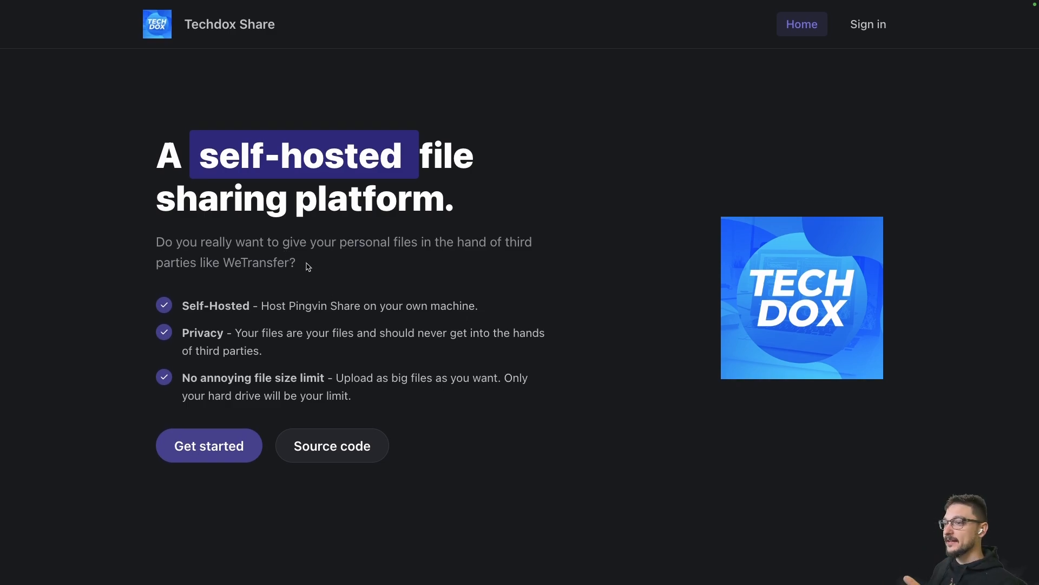
{"action": "mouse_move", "coordinate": [867, 25]}
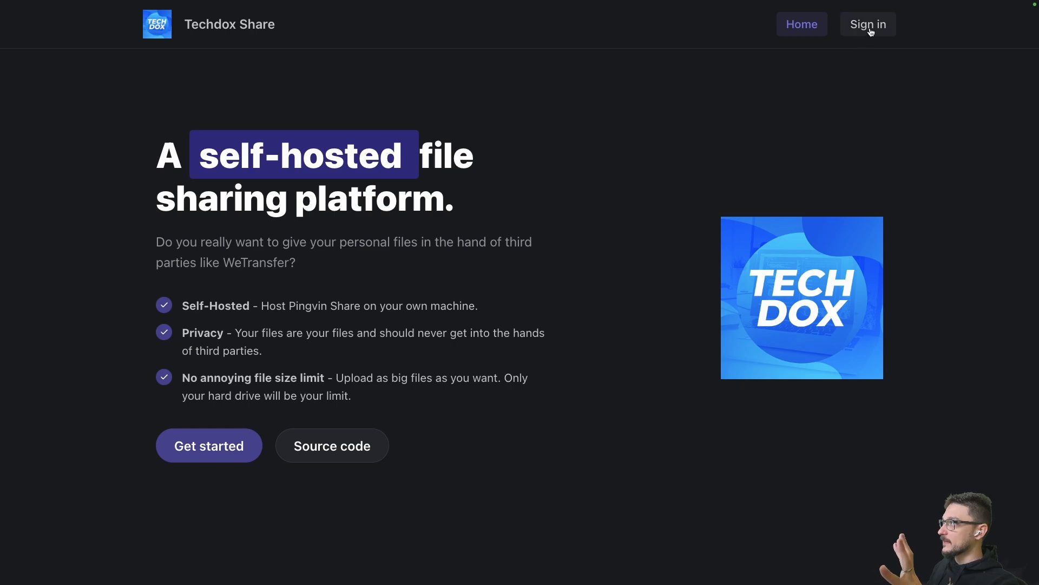
Sign in to Pingvin Share and land on the upload page with its 1.0 GB limit.
{"action": "left_click", "coordinate": [867, 24]}
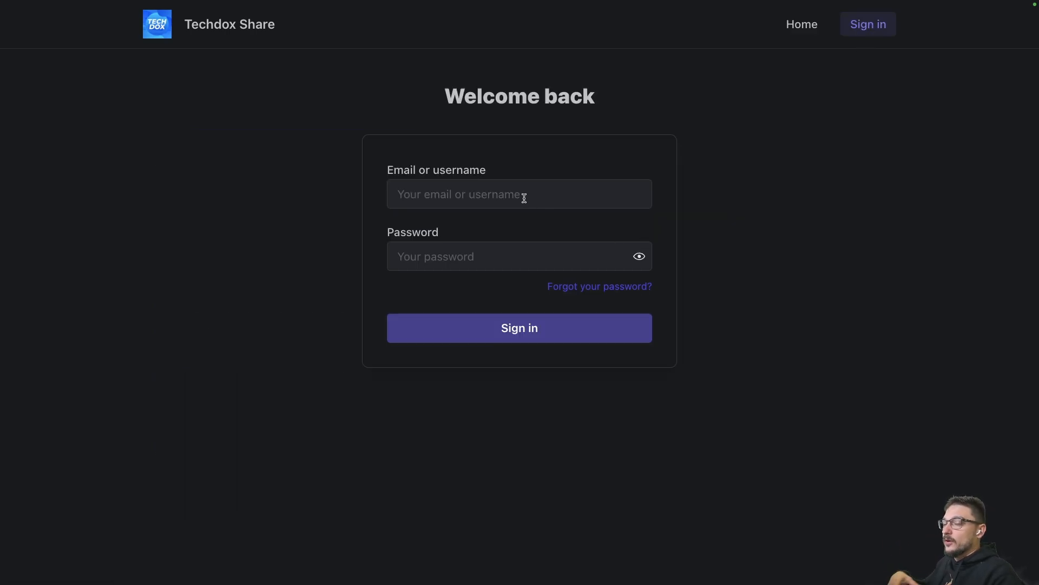
{"action": "mouse_move", "coordinate": [632, 234]}
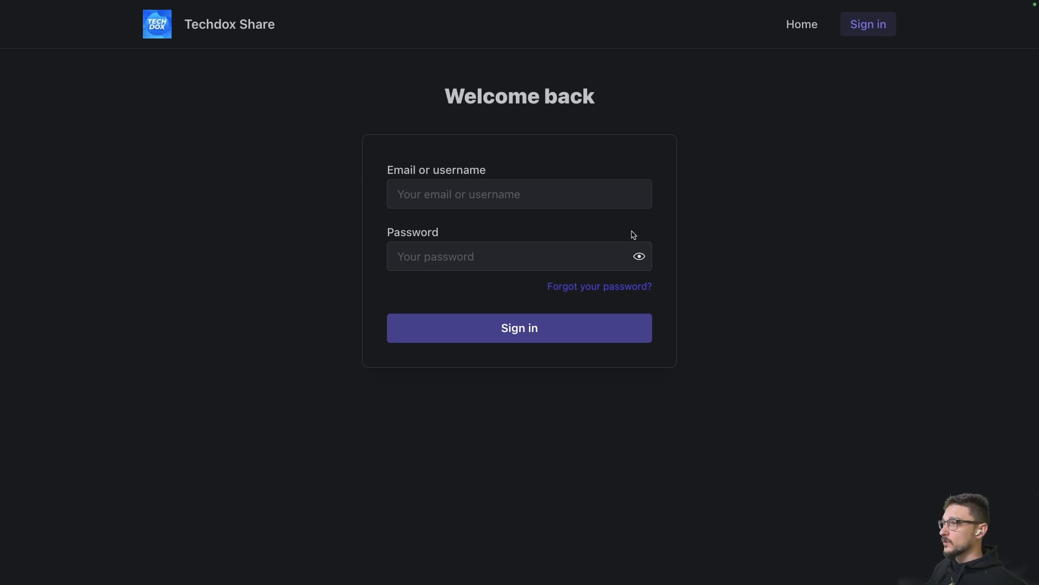
{"action": "left_click", "coordinate": [519, 326]}
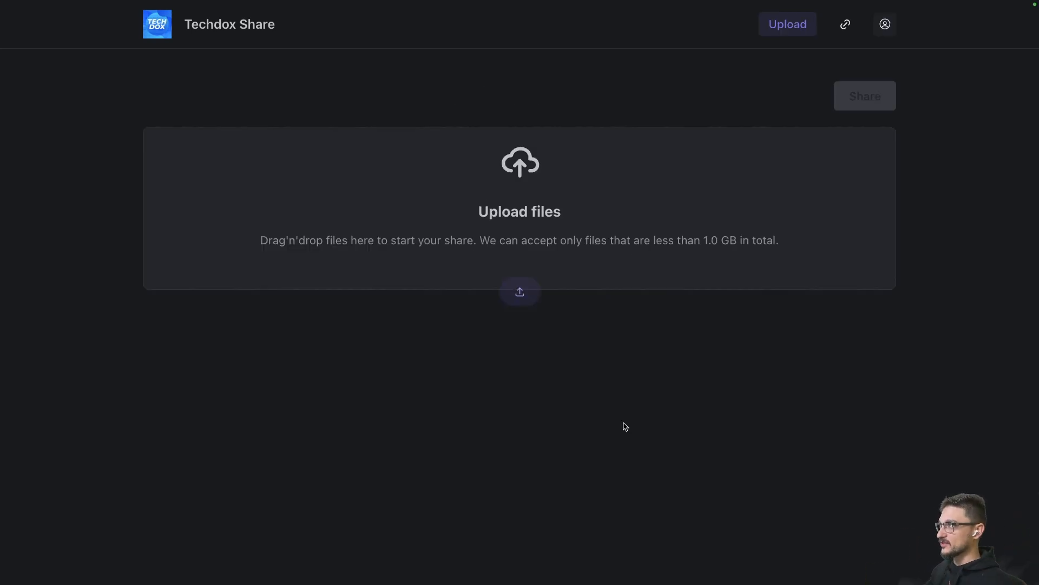
{"action": "mouse_move", "coordinate": [630, 368]}
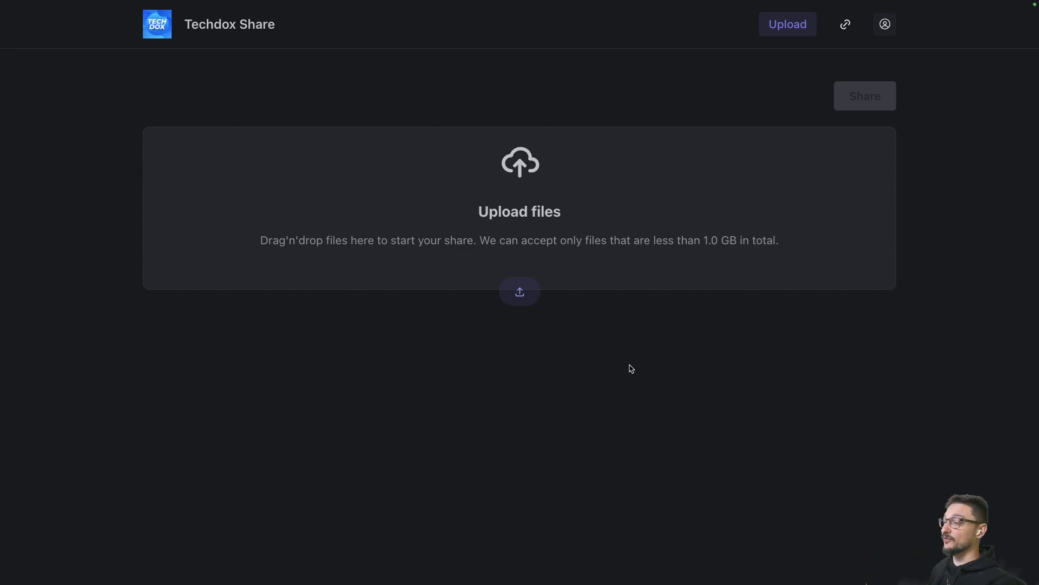
{"action": "mouse_move", "coordinate": [593, 339]}
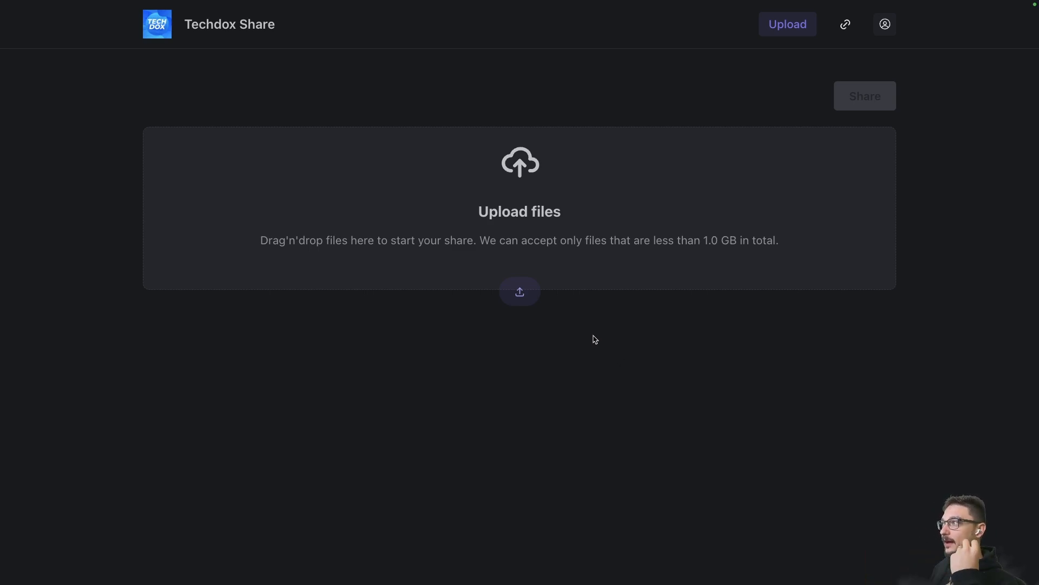
{"action": "mouse_move", "coordinate": [590, 242]}
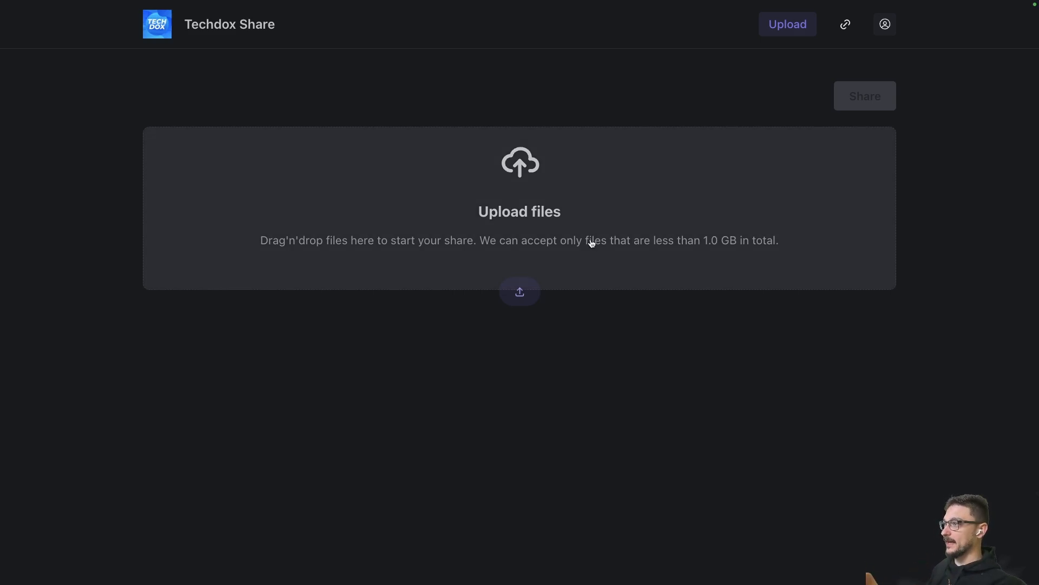
{"action": "mouse_move", "coordinate": [577, 262]}
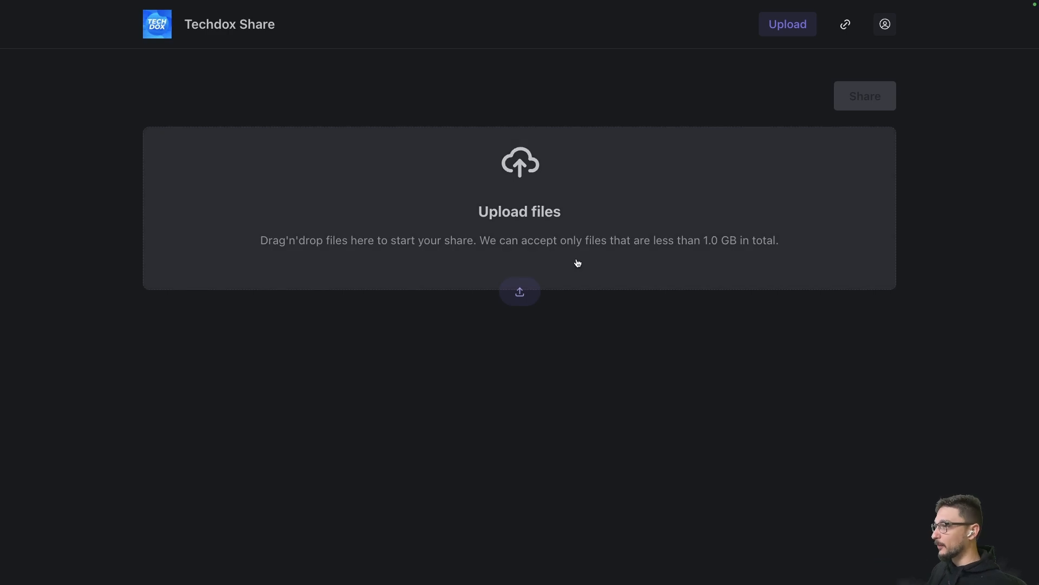
{"action": "mouse_move", "coordinate": [542, 250]}
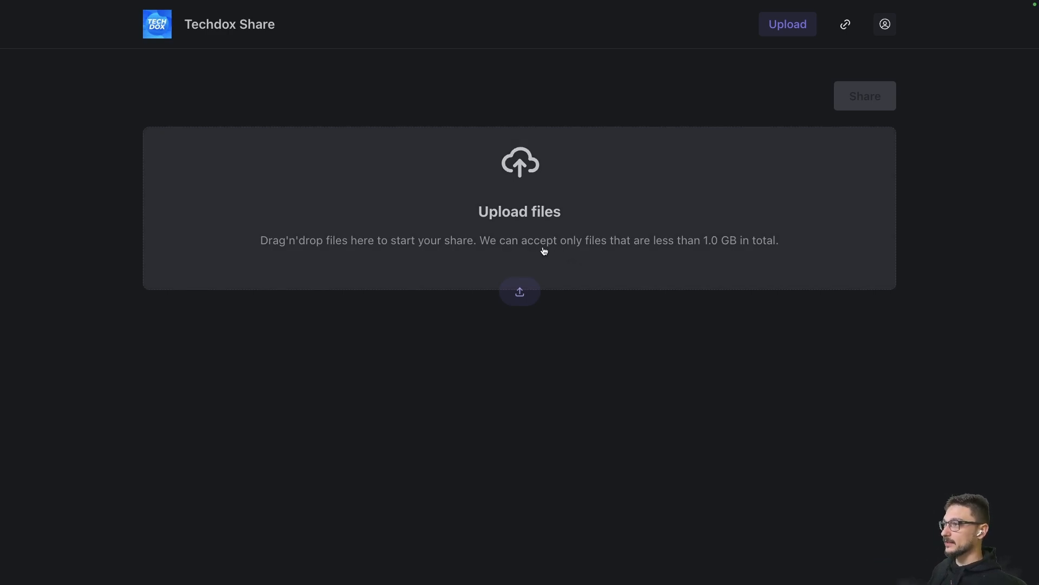
{"action": "left_click", "coordinate": [519, 292]}
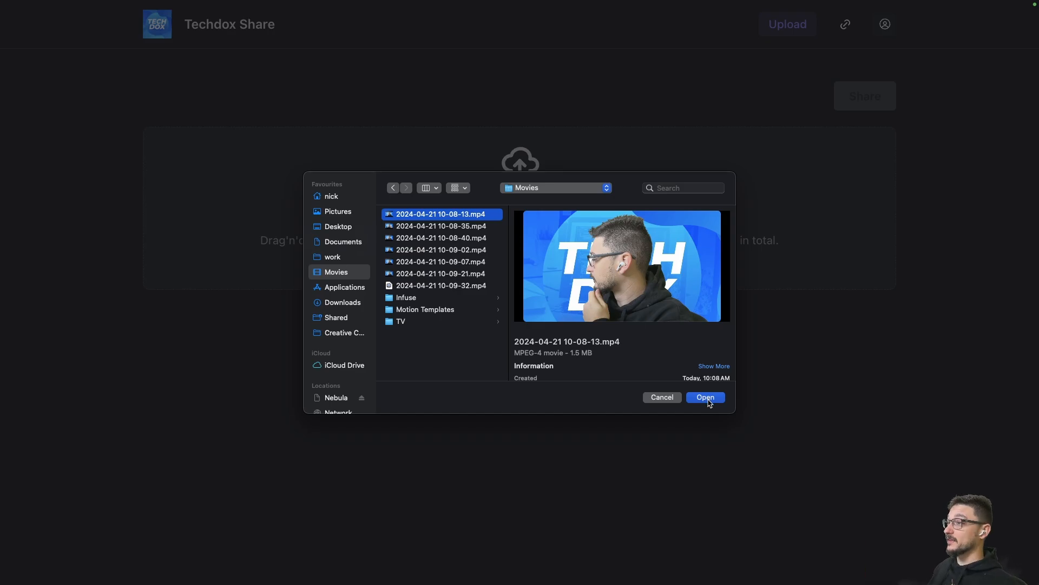
{"action": "left_click", "coordinate": [705, 398]}
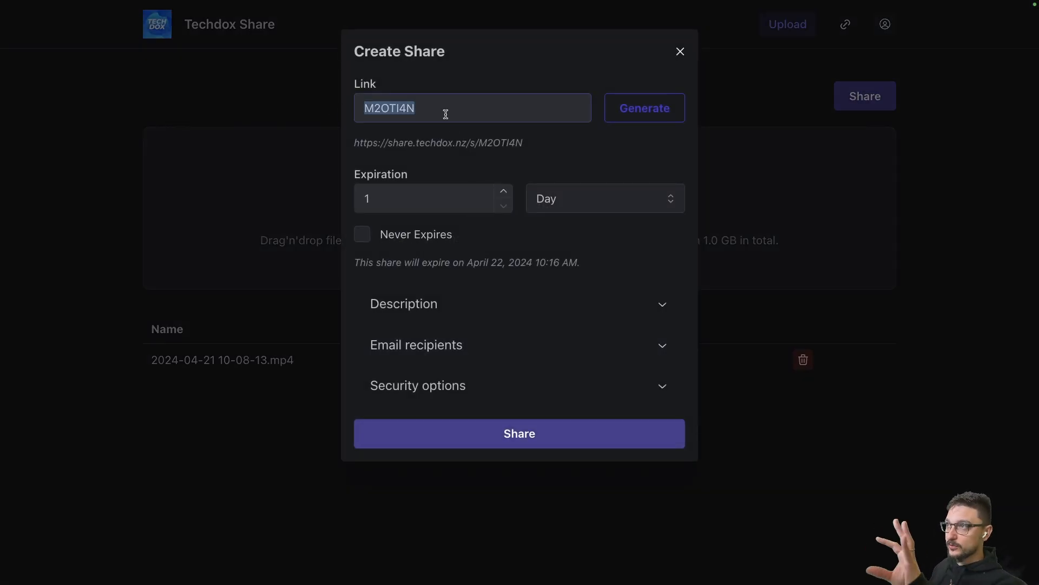
Replace the generated link with 'myvideo' and keep the expiration at 1 Day.
{"action": "left_click", "coordinate": [643, 108]}
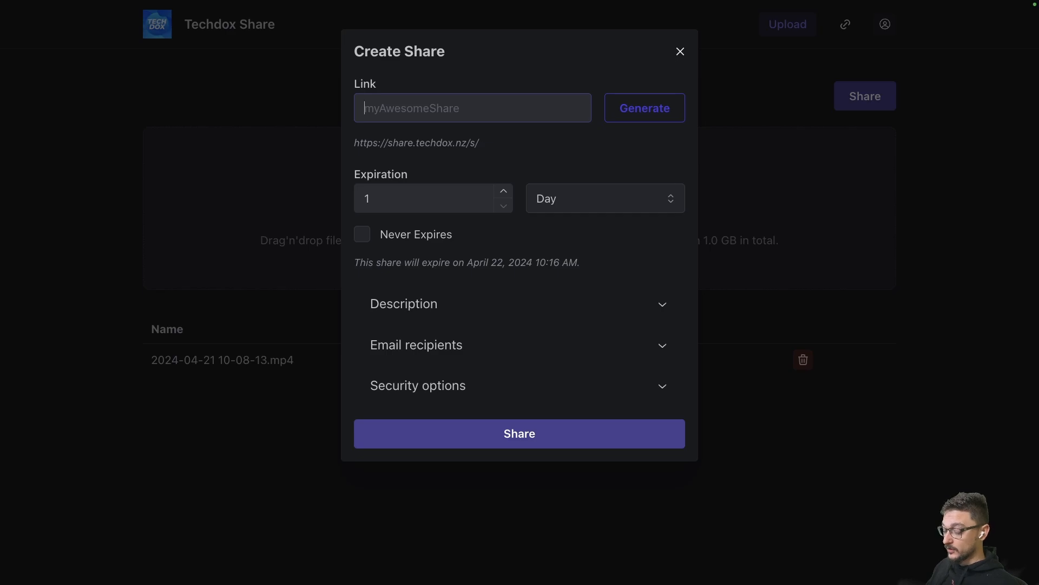
{"action": "type", "text": "myvide"}
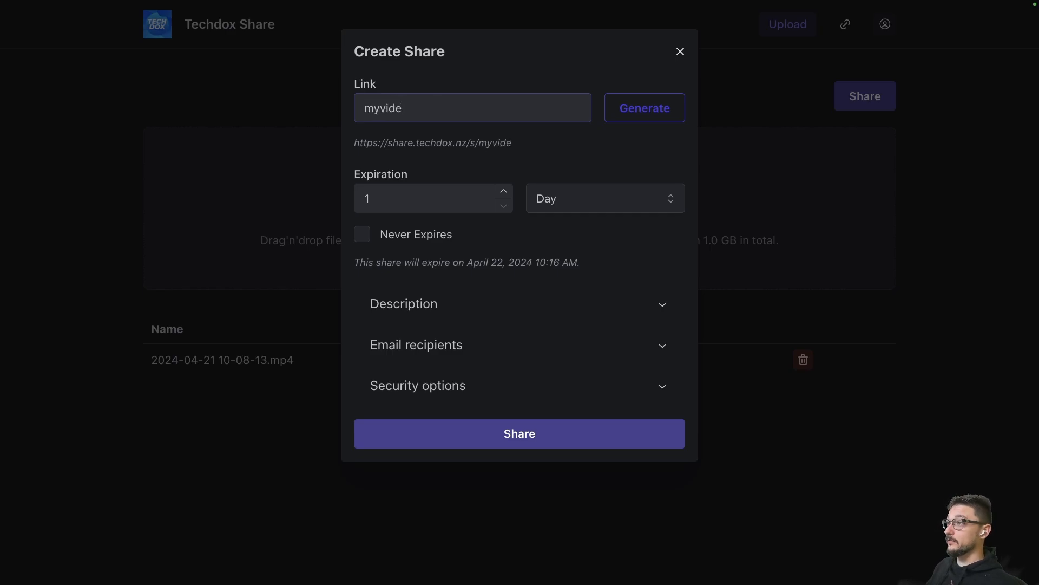
{"action": "type", "text": "o"}
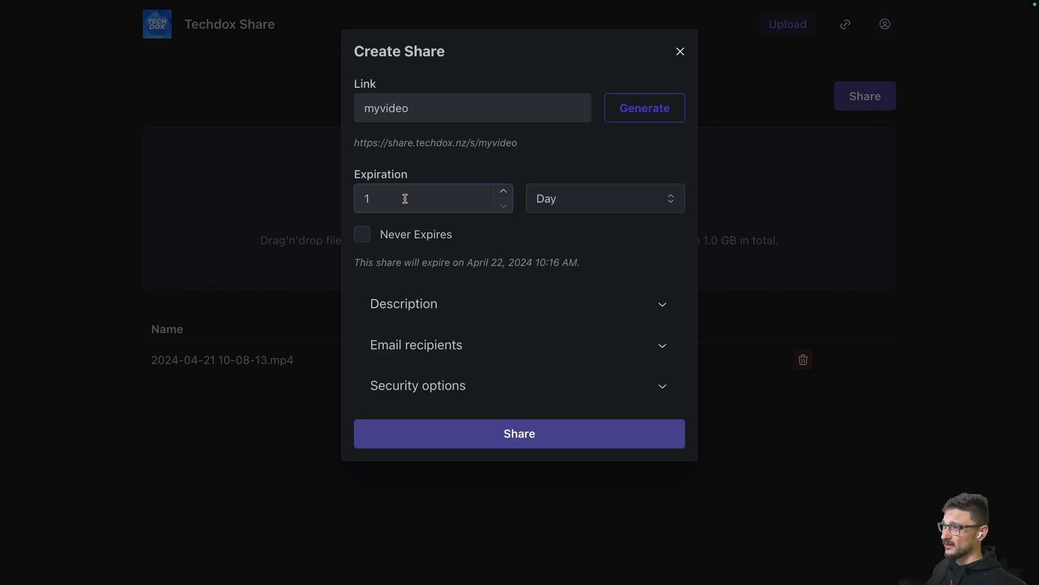
{"action": "left_click", "coordinate": [603, 198]}
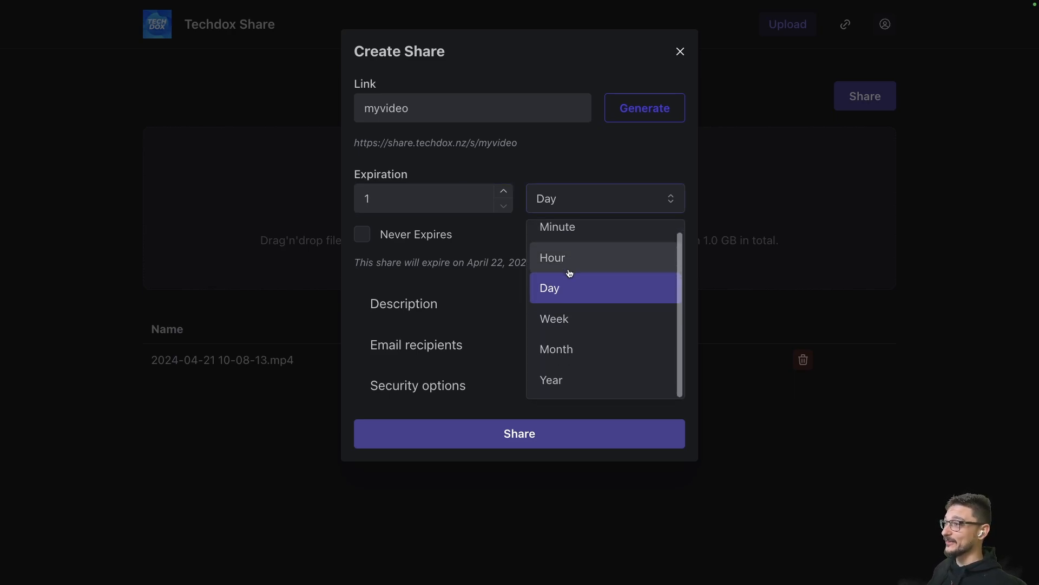
{"action": "mouse_move", "coordinate": [566, 390]}
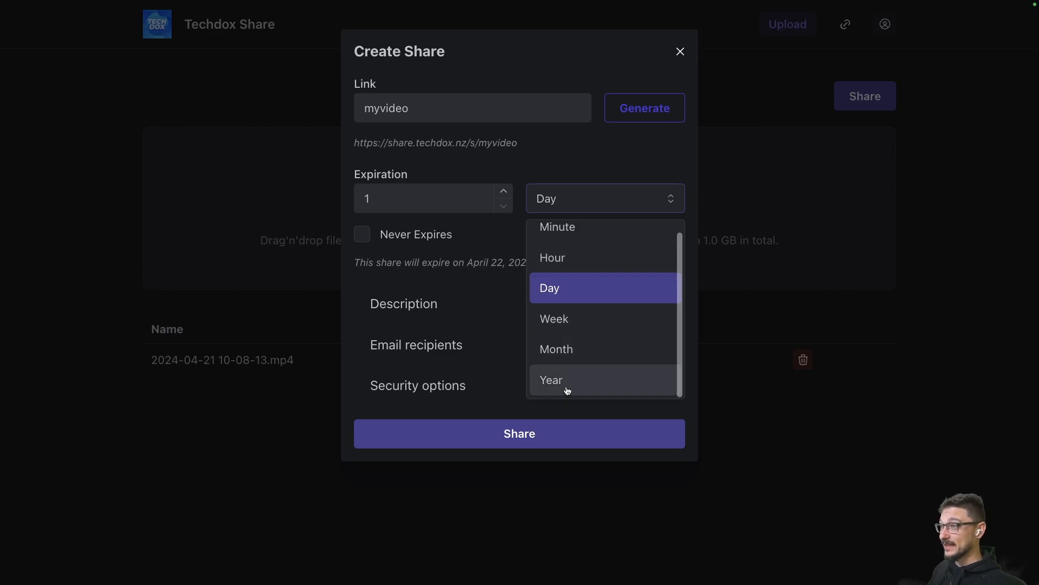
{"action": "left_click", "coordinate": [548, 287]}
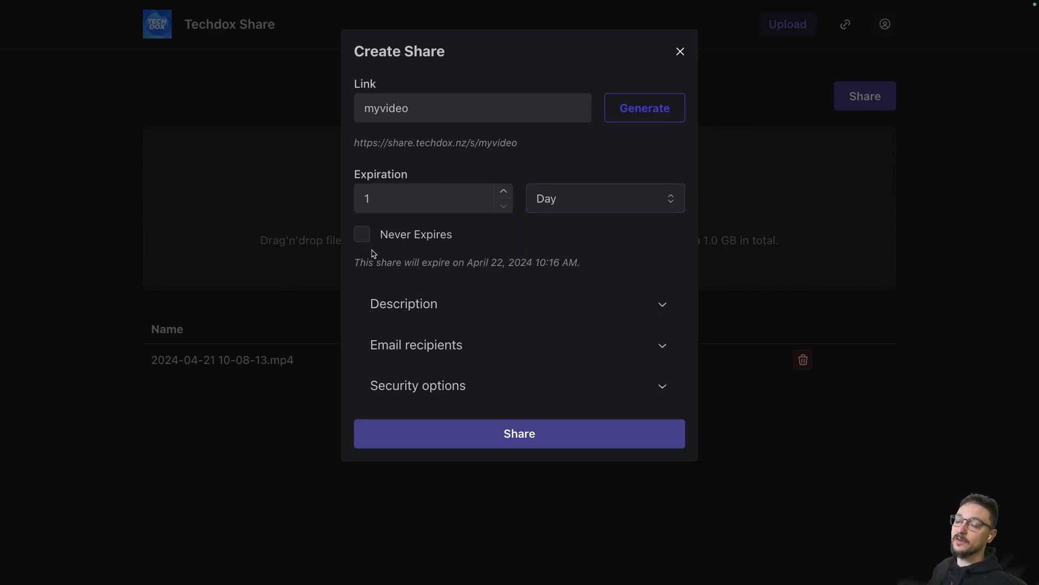
{"action": "mouse_move", "coordinate": [404, 247]}
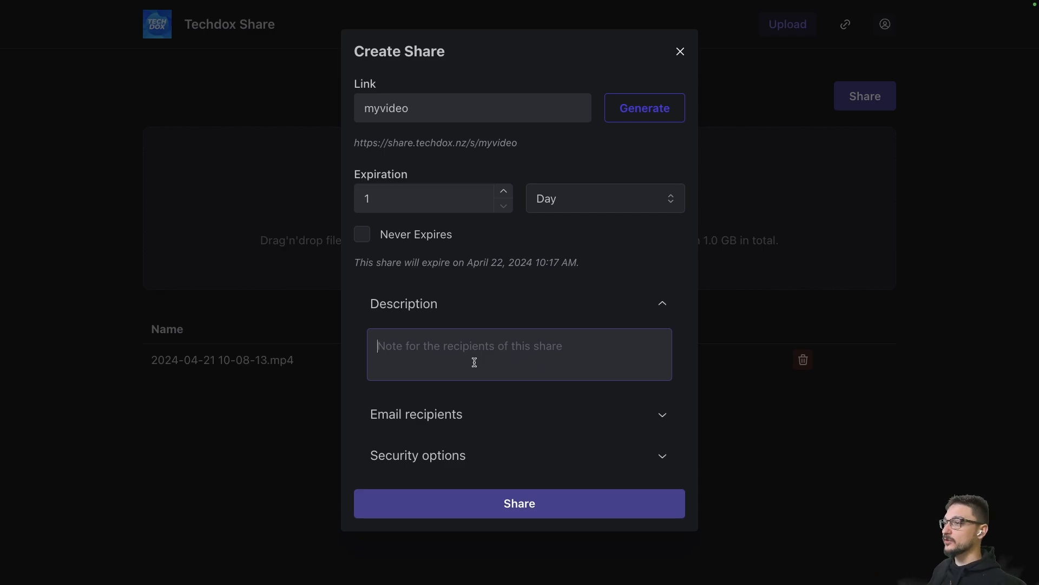
{"action": "mouse_move", "coordinate": [500, 420]}
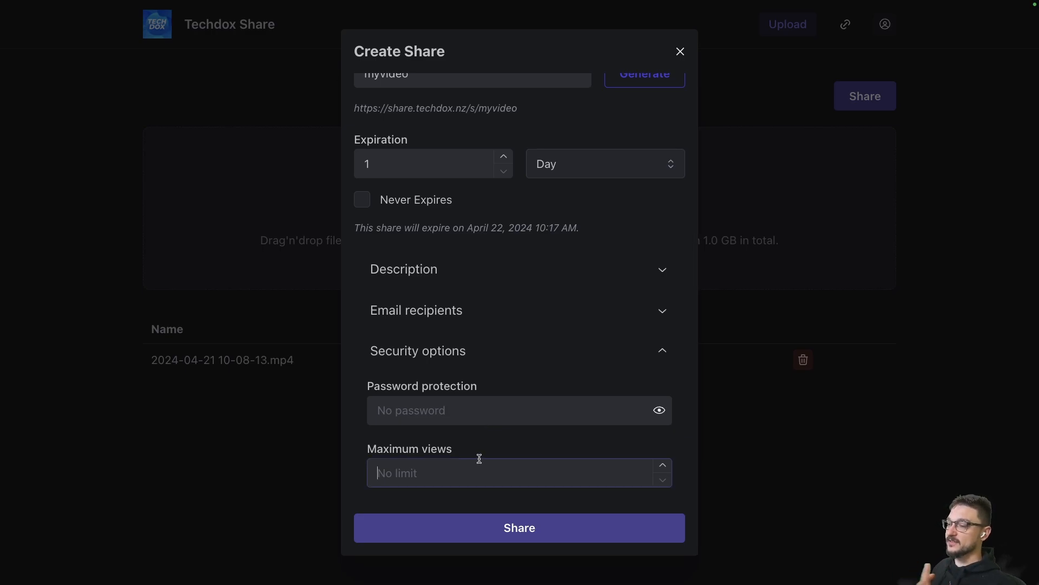
{"action": "mouse_move", "coordinate": [480, 459]}
{"action": "type", "text": "1"}
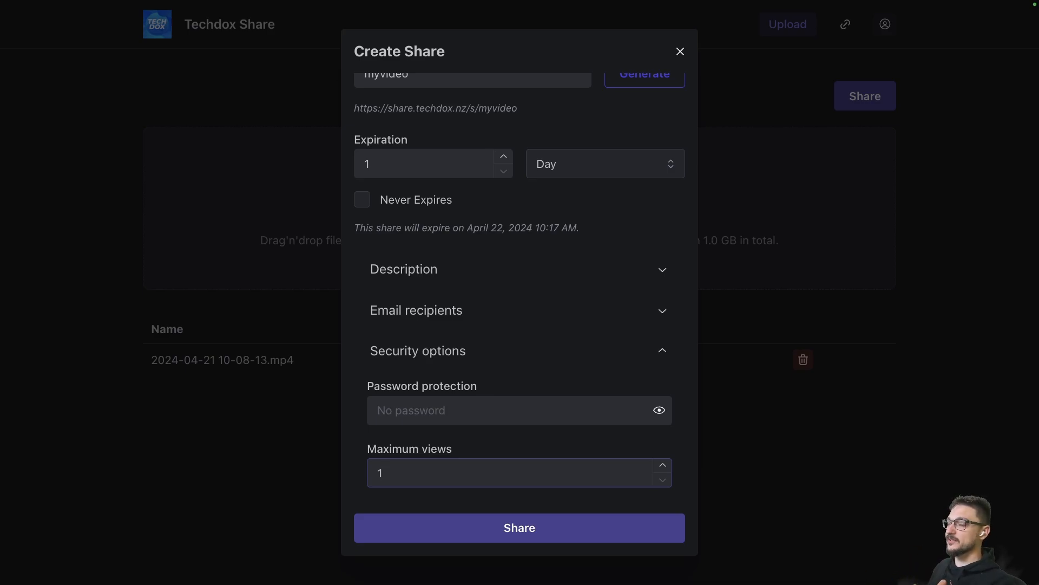
{"action": "mouse_move", "coordinate": [505, 435]}
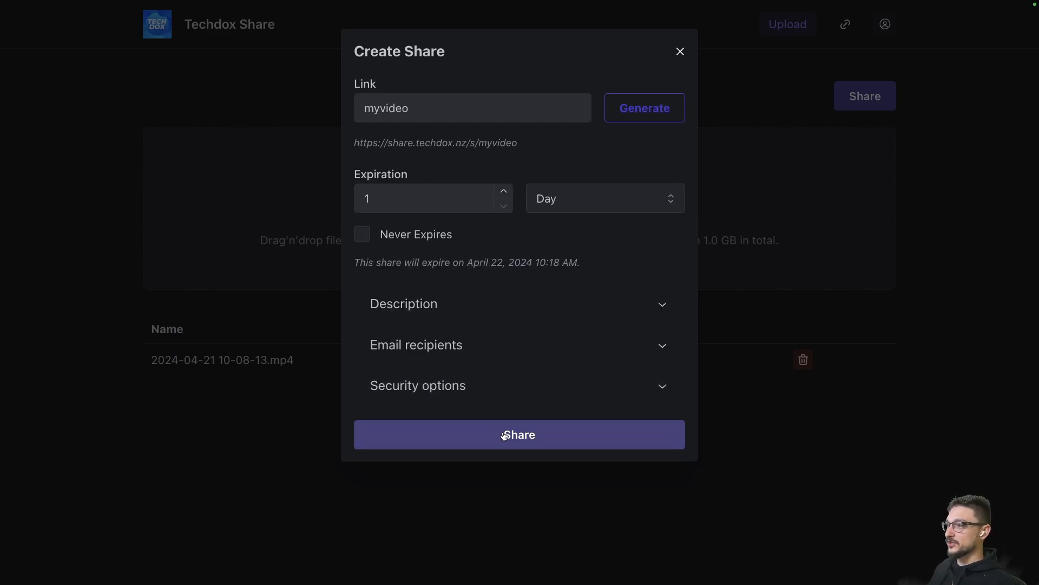
Create the share and visit the share.techdox.nz/s/myvideo page listing the mp4.
{"action": "left_click", "coordinate": [519, 434]}
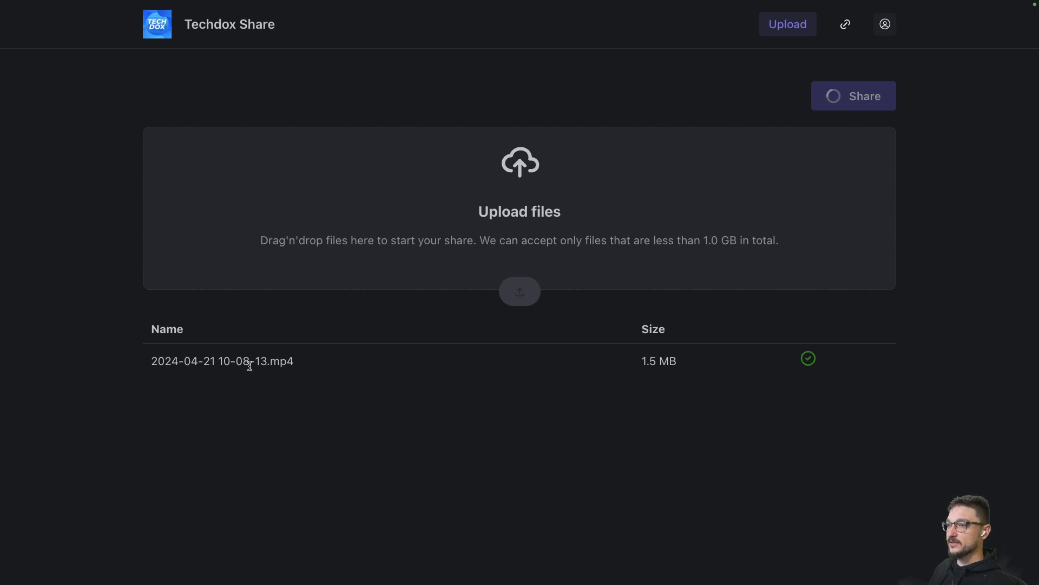
{"action": "mouse_move", "coordinate": [870, 93]}
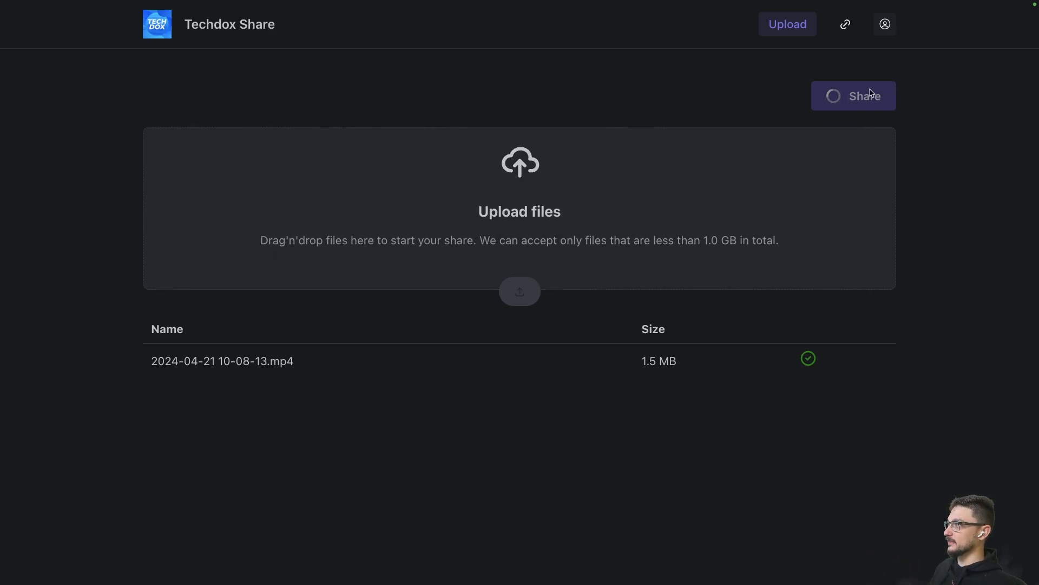
{"action": "left_click", "coordinate": [854, 95]}
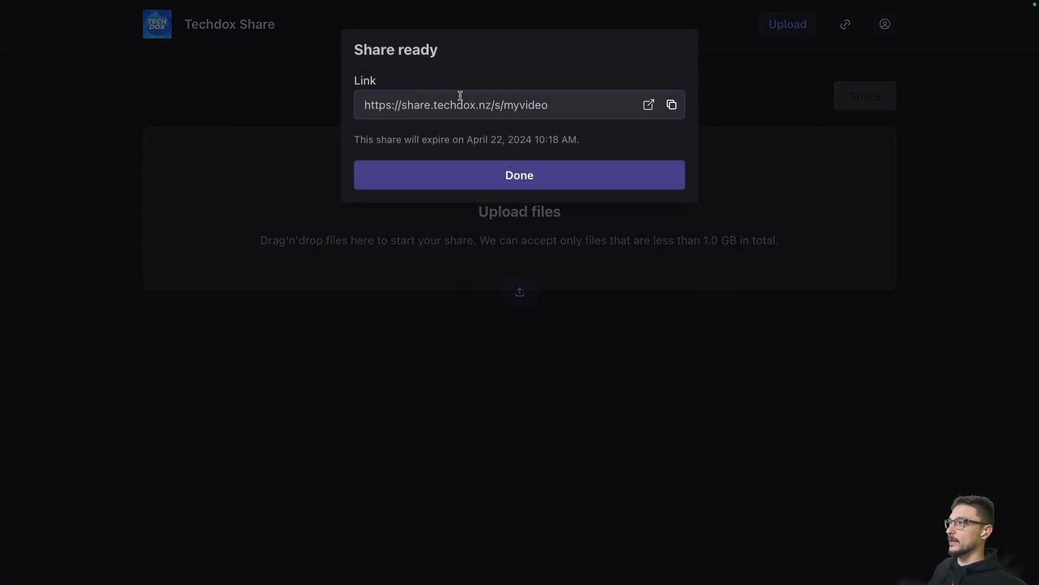
{"action": "mouse_move", "coordinate": [524, 112]}
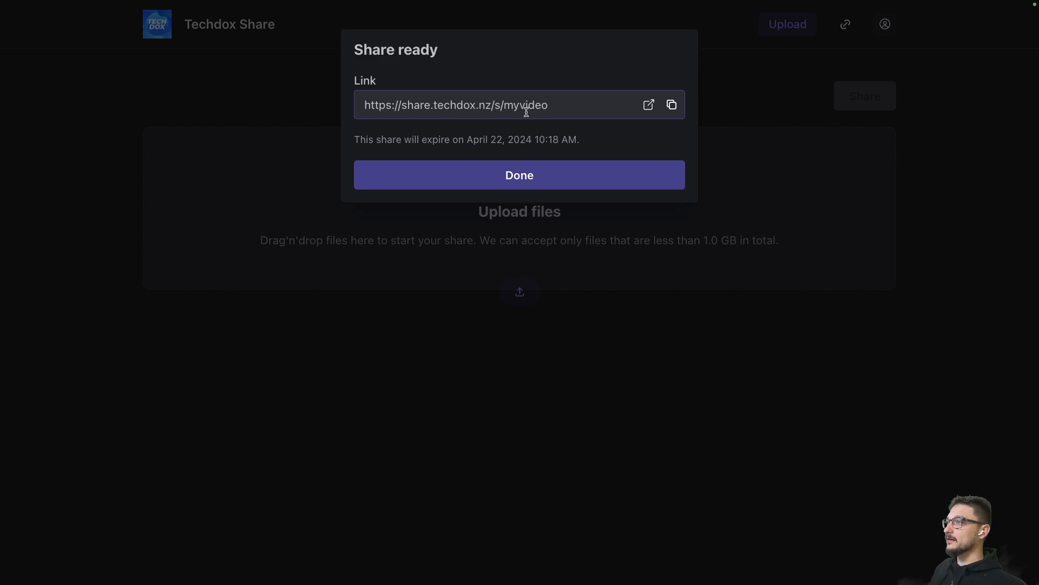
{"action": "mouse_move", "coordinate": [649, 105]}
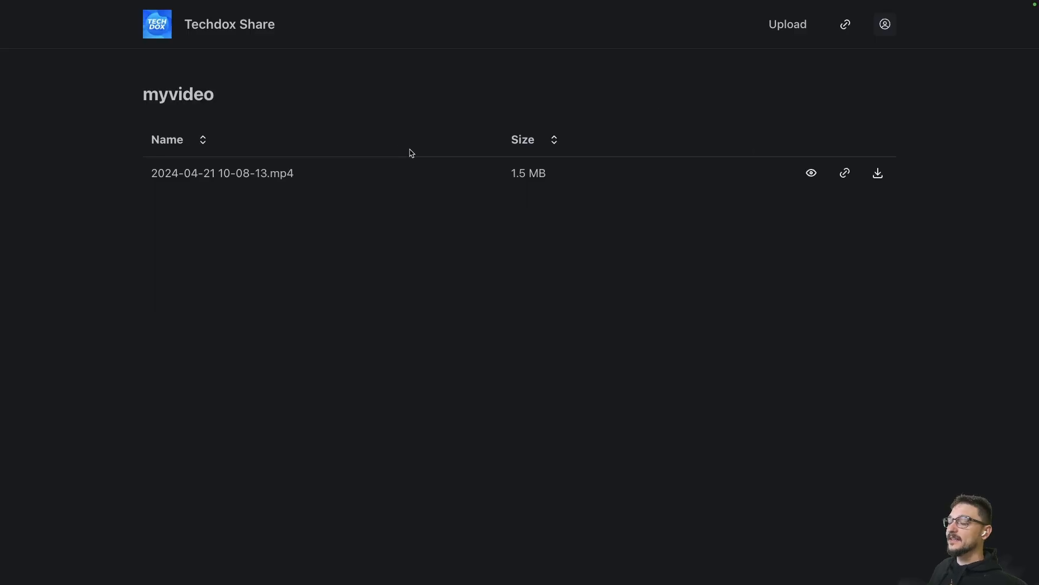
{"action": "mouse_move", "coordinate": [820, 179]}
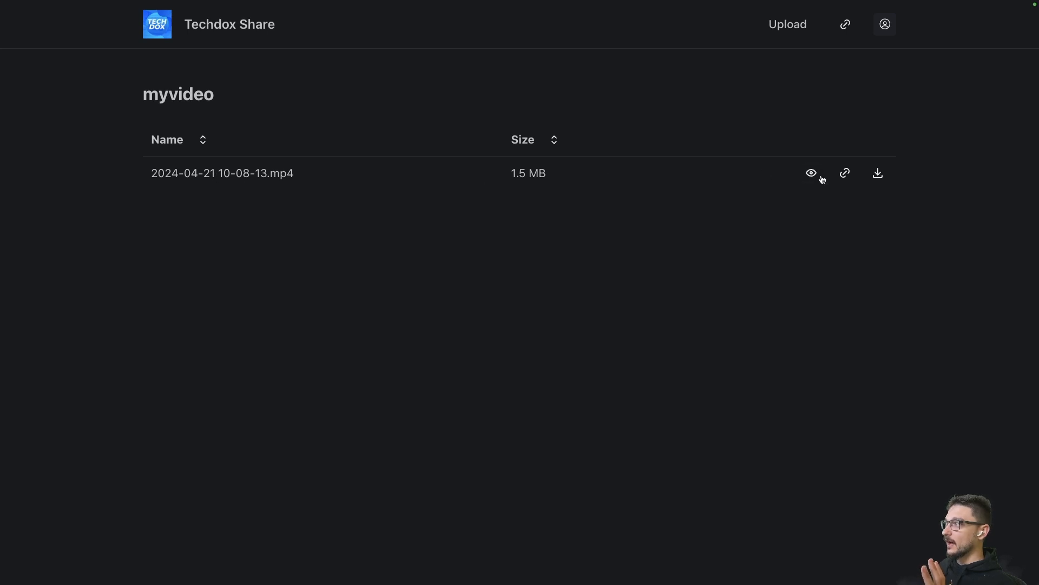
{"action": "left_click", "coordinate": [811, 174]}
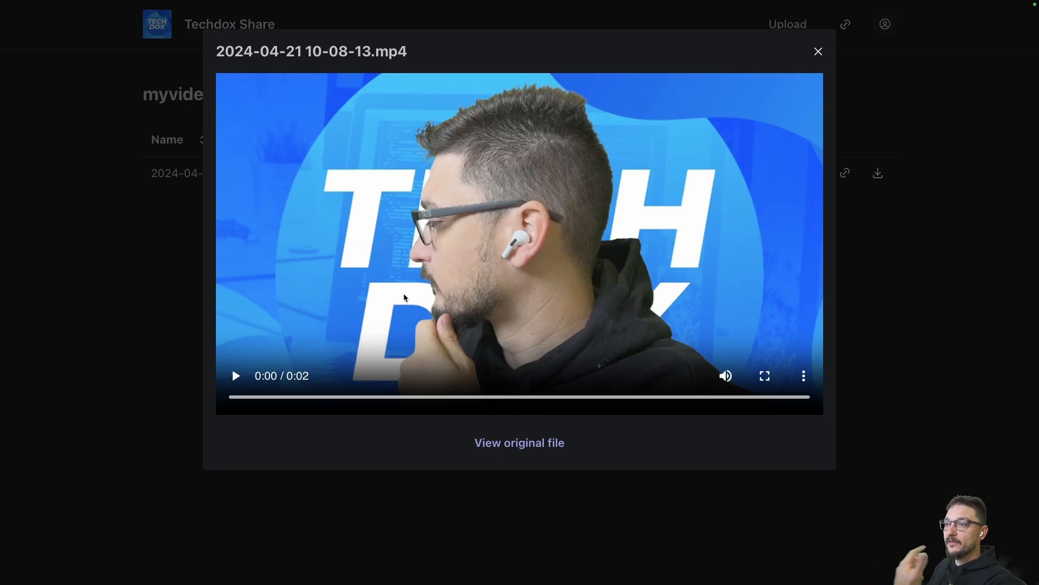
{"action": "mouse_move", "coordinate": [258, 379]}
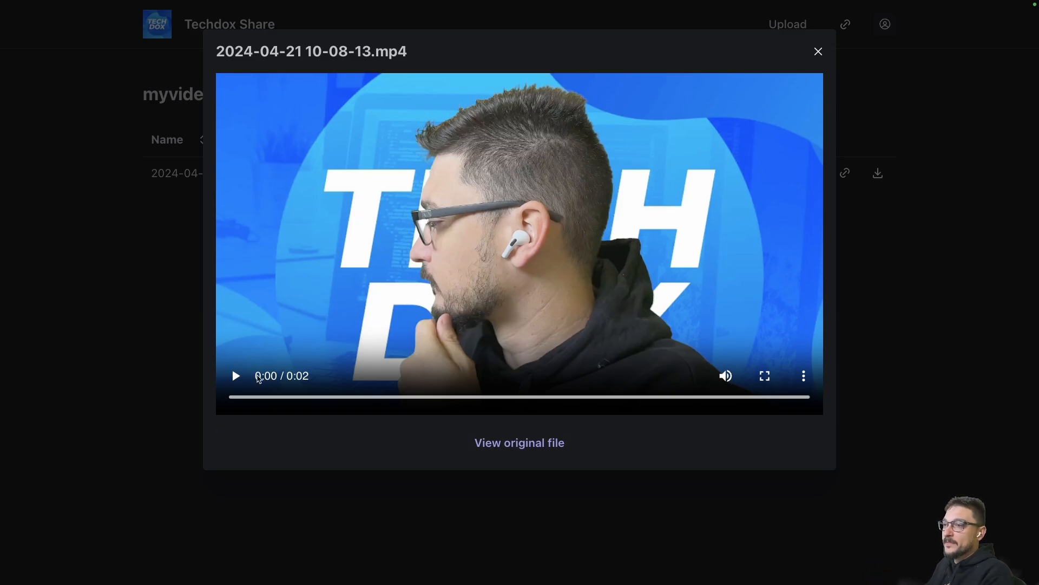
{"action": "left_click", "coordinate": [235, 375]}
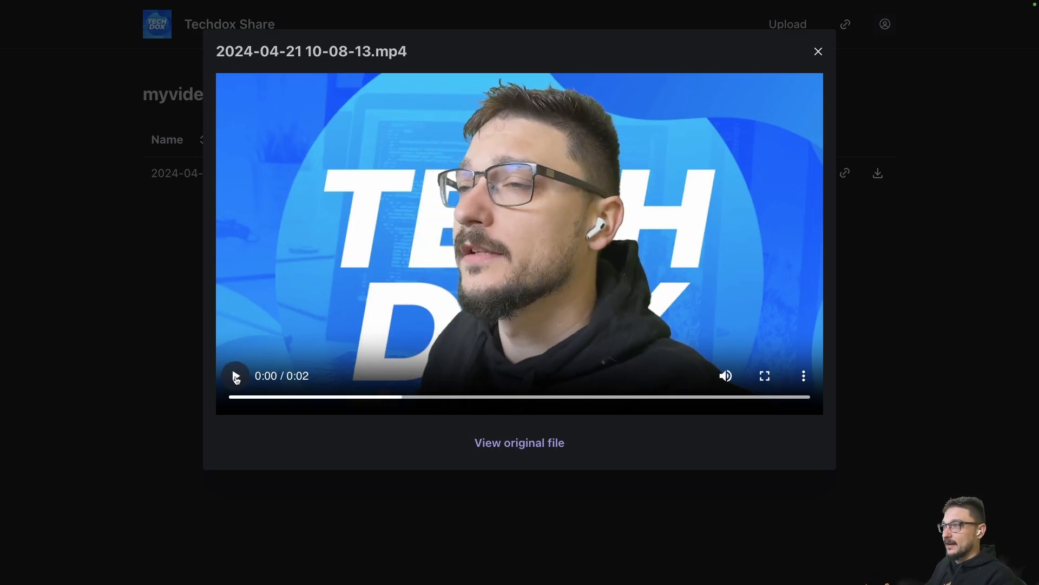
{"action": "left_click", "coordinate": [236, 375]}
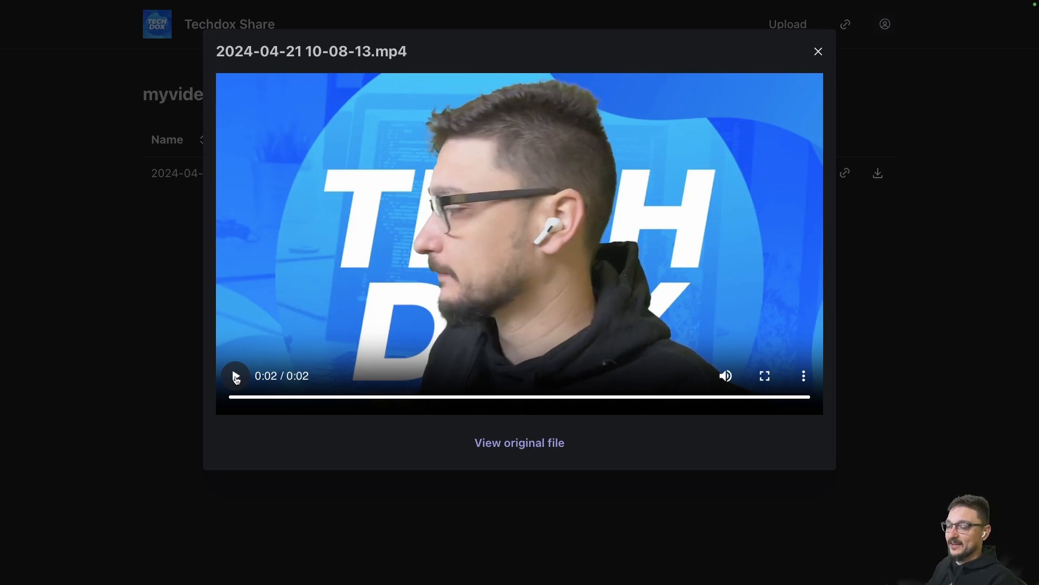
{"action": "mouse_move", "coordinate": [819, 52]}
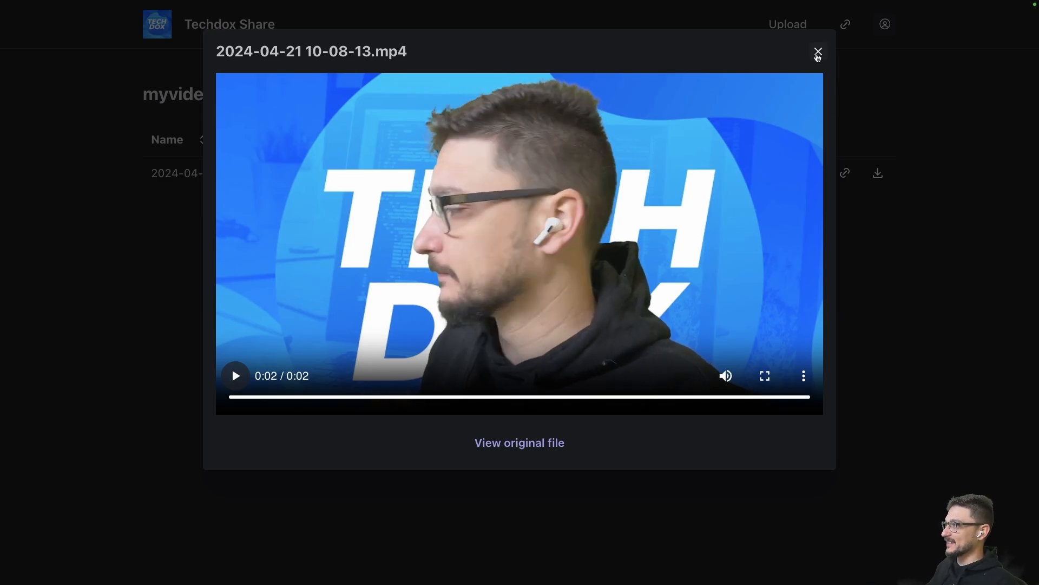
{"action": "mouse_move", "coordinate": [819, 53]}
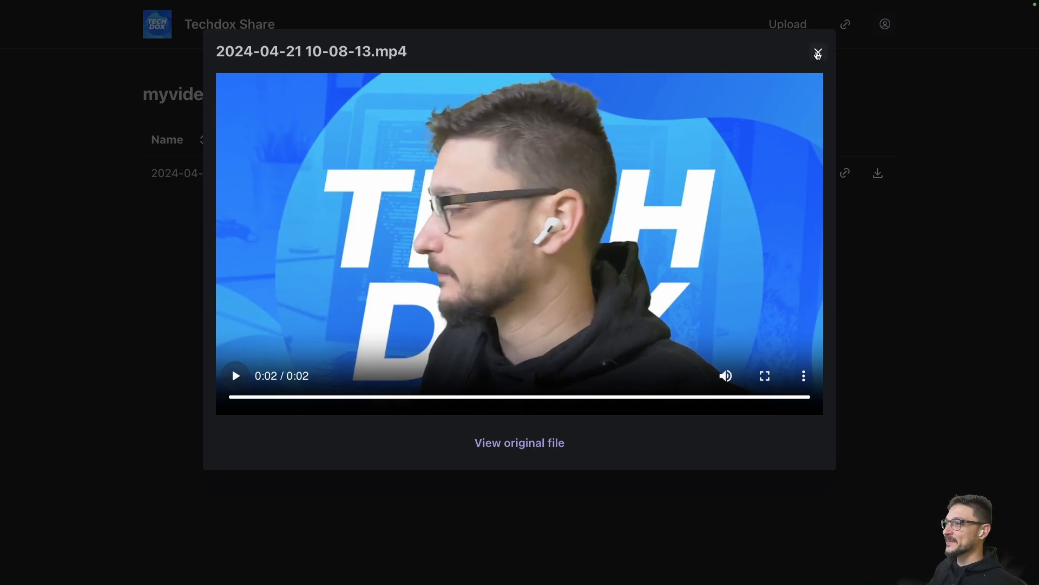
{"action": "left_click", "coordinate": [817, 53]}
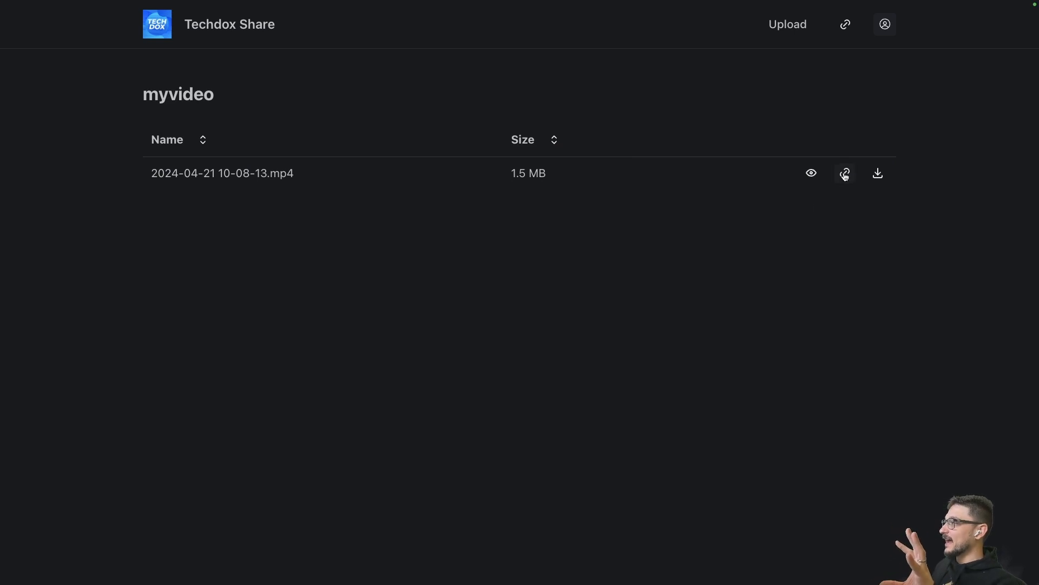
Copy the video's direct link, then download the mp4 and save it to disk.
{"action": "left_click", "coordinate": [844, 173]}
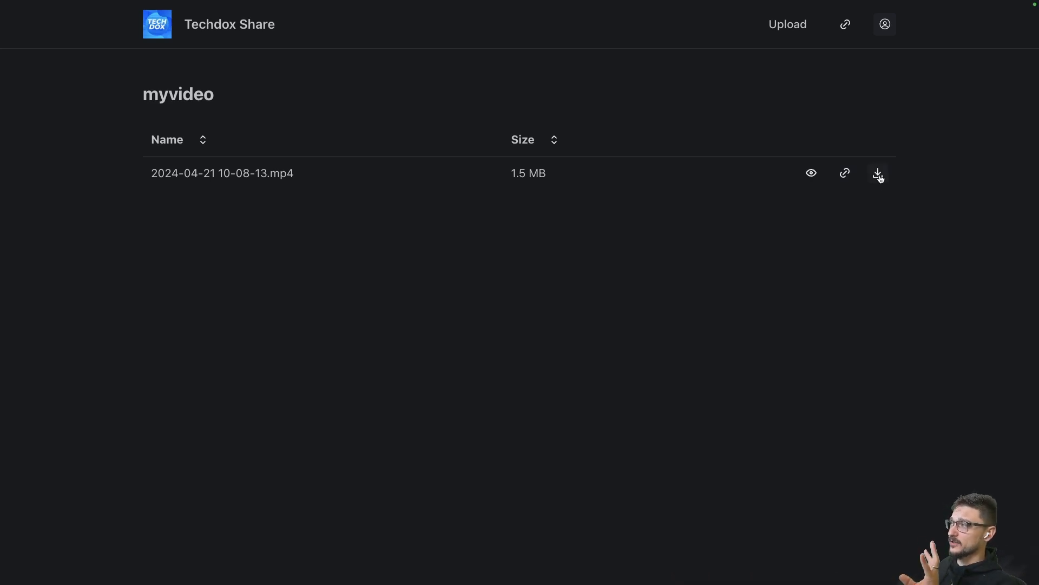
{"action": "left_click", "coordinate": [878, 174]}
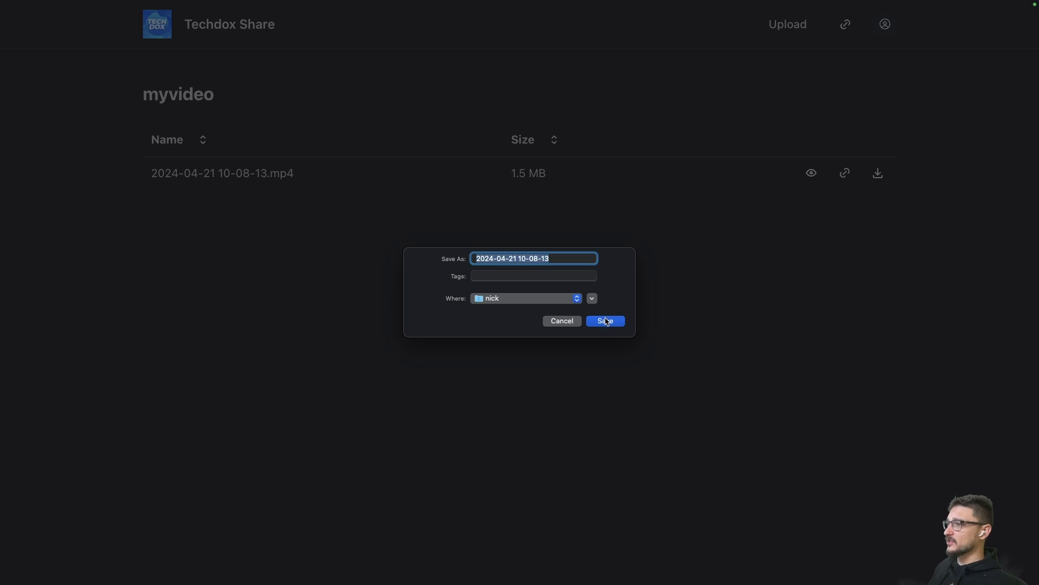
{"action": "left_click", "coordinate": [604, 321]}
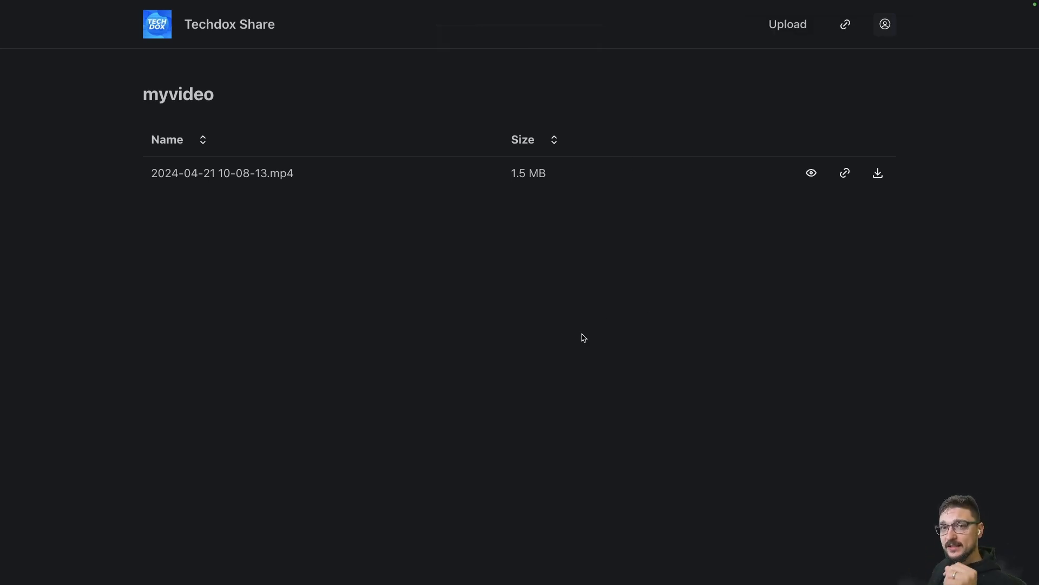
{"action": "mouse_move", "coordinate": [563, 342]}
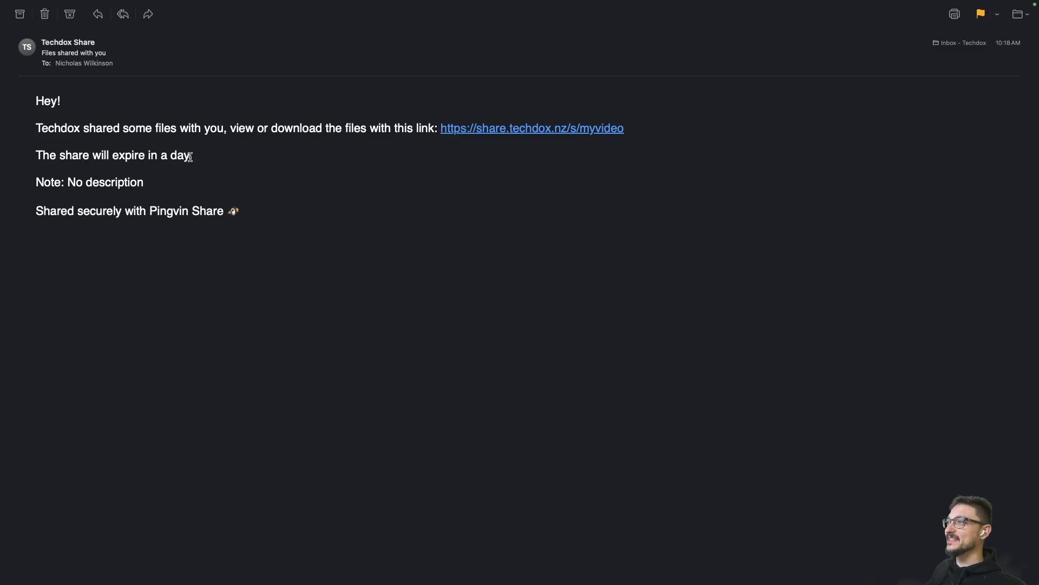
{"action": "mouse_move", "coordinate": [274, 185]}
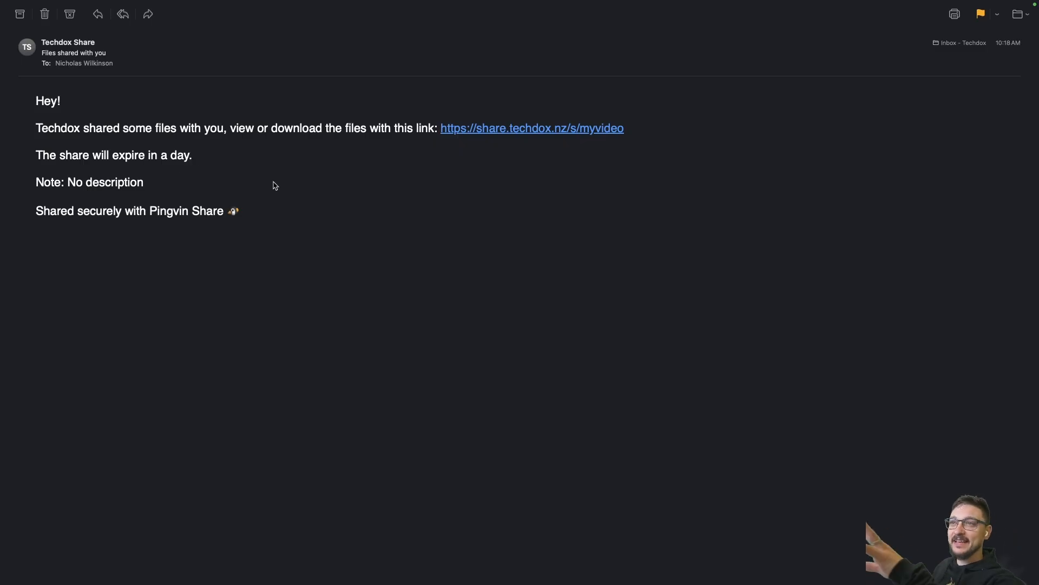
Review the 'Files shared with you' email for the myvideo link and return to the upload page.
{"action": "double_click", "coordinate": [105, 182]}
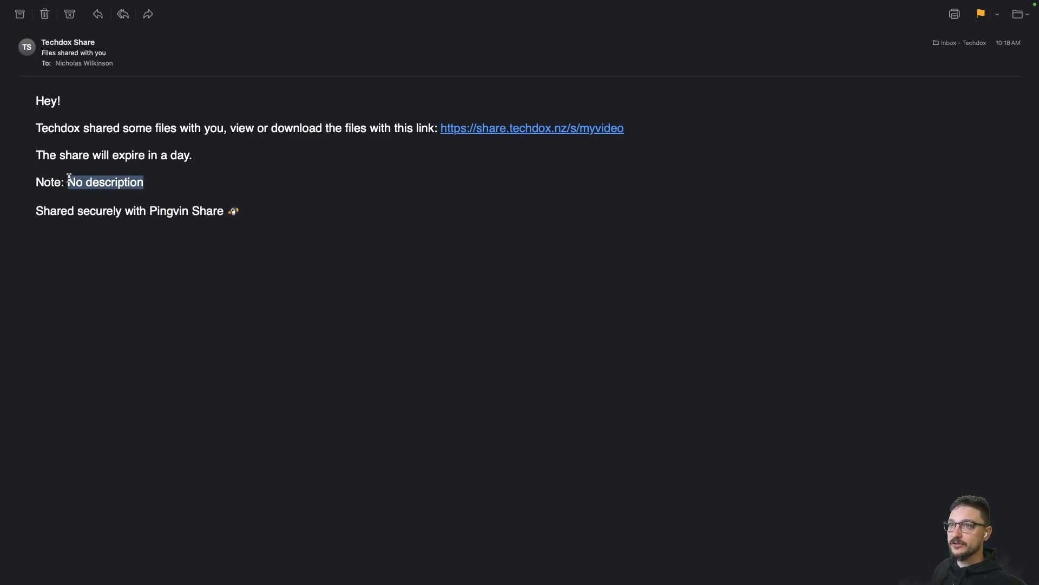
{"action": "mouse_move", "coordinate": [96, 150]}
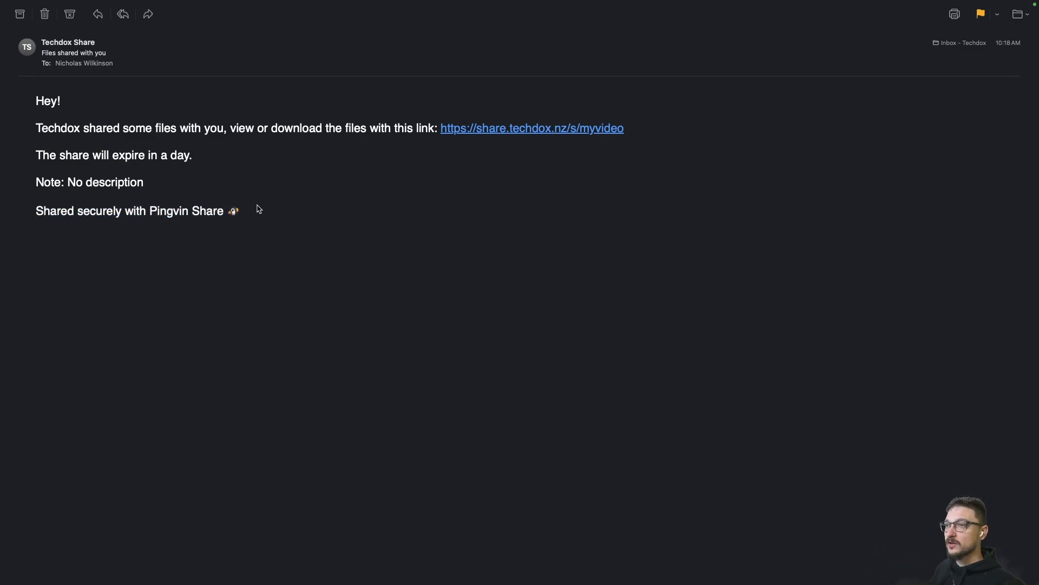
{"action": "left_click", "coordinate": [532, 127]}
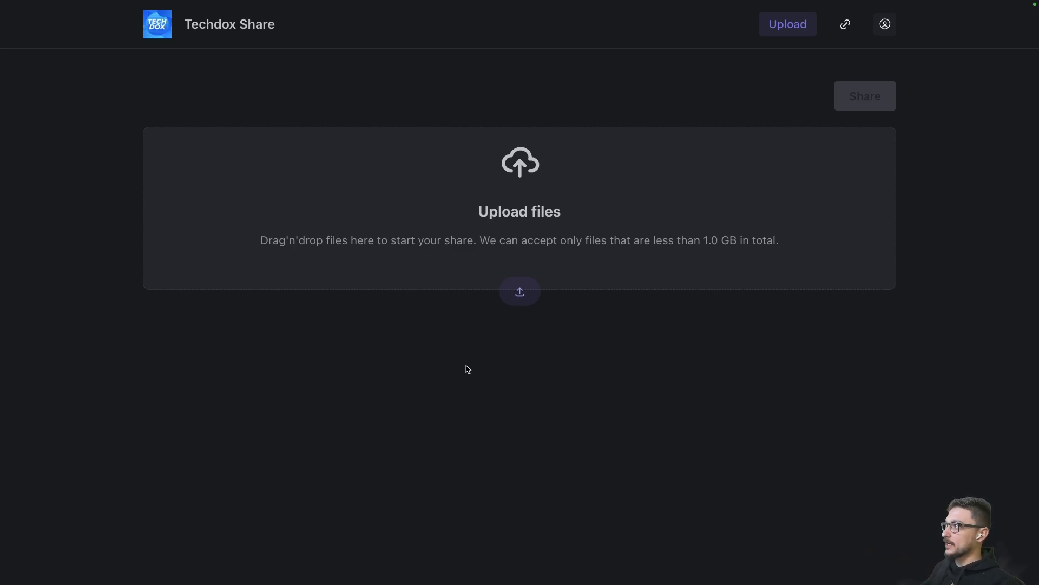
{"action": "mouse_move", "coordinate": [466, 432]}
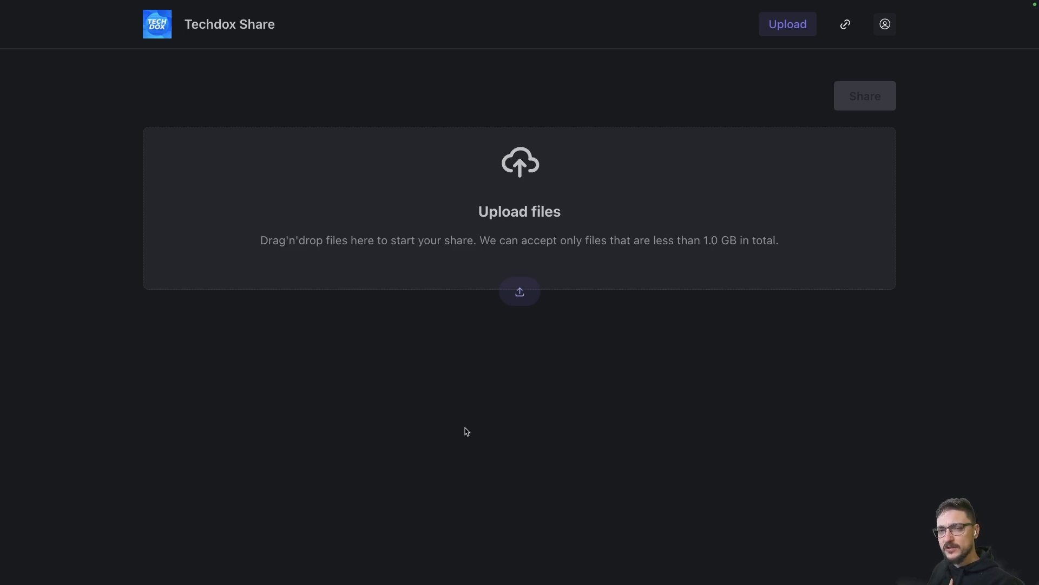
{"action": "mouse_move", "coordinate": [481, 427]}
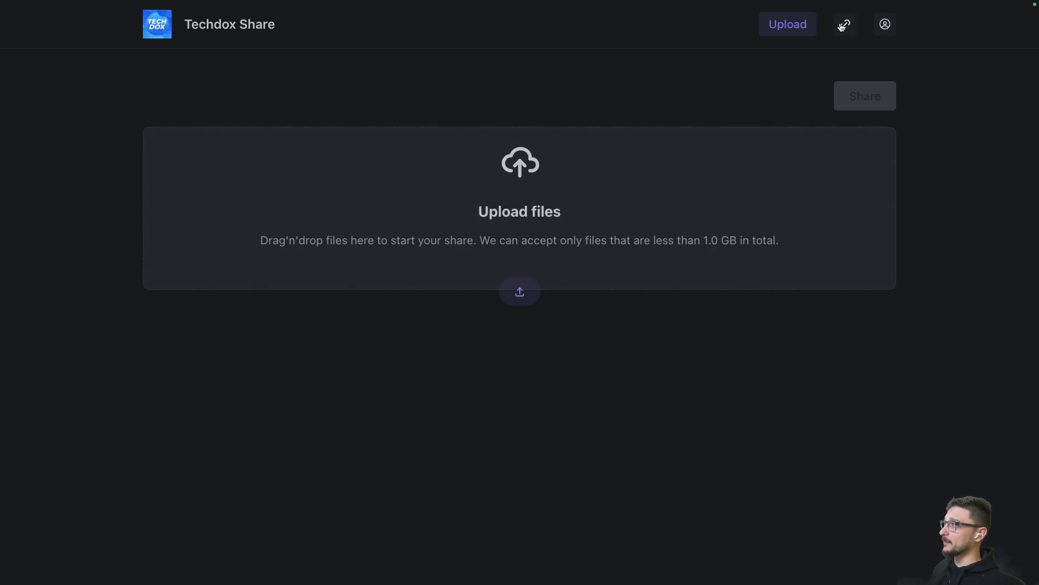
Navigate to the Reverse shares page, currently empty.
{"action": "left_click", "coordinate": [845, 23]}
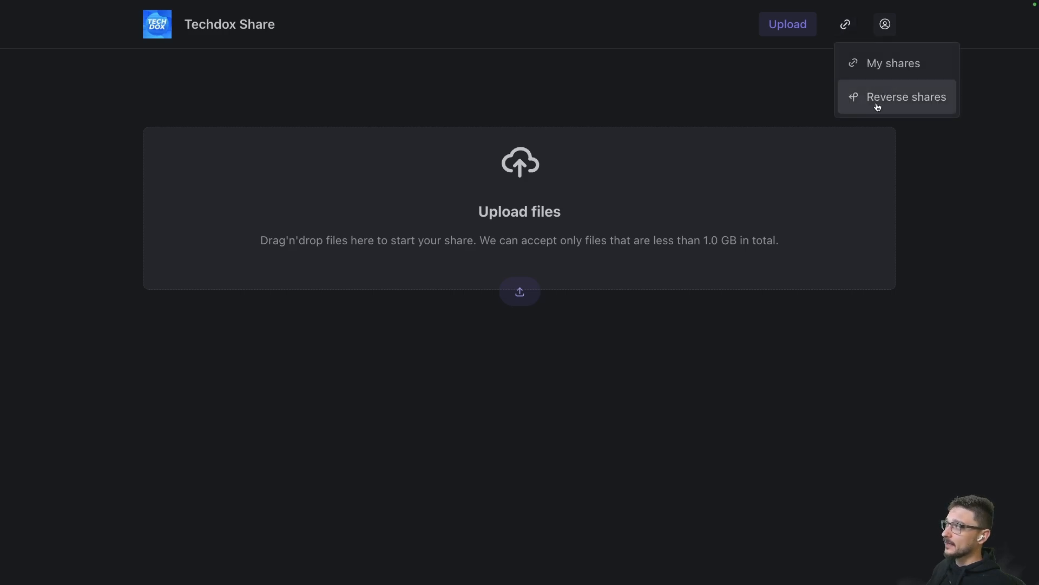
{"action": "left_click", "coordinate": [905, 96]}
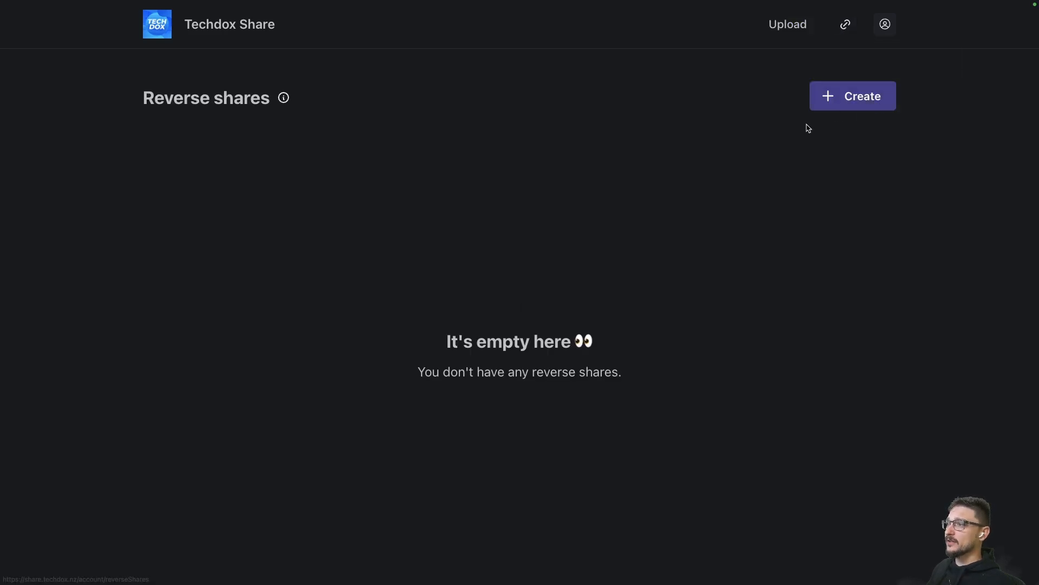
Create a reverse share with one-day expiry, 10 MB max size, 5 uses and email notification on.
{"action": "left_click", "coordinate": [853, 95]}
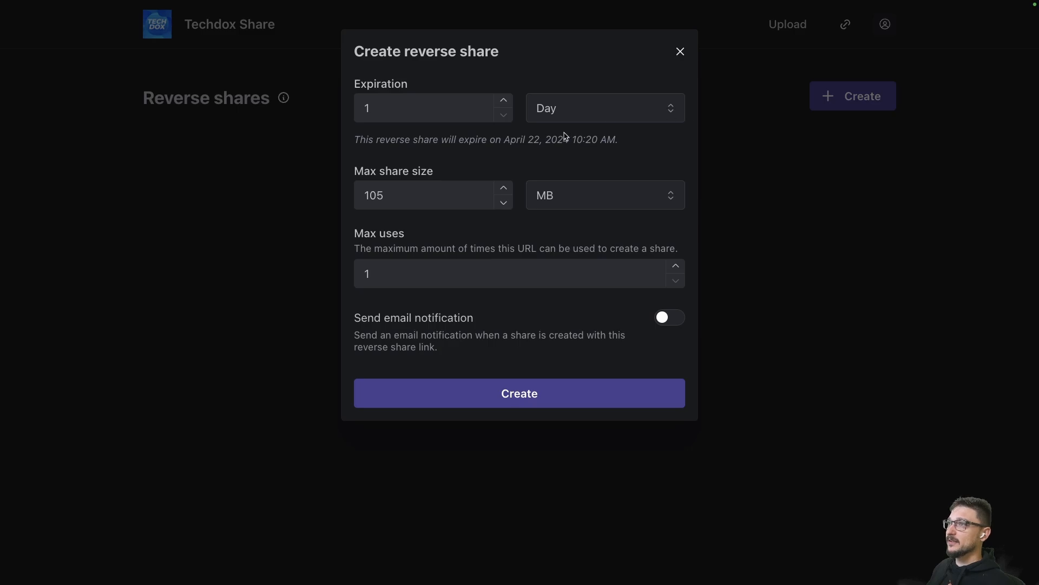
{"action": "mouse_move", "coordinate": [505, 156]}
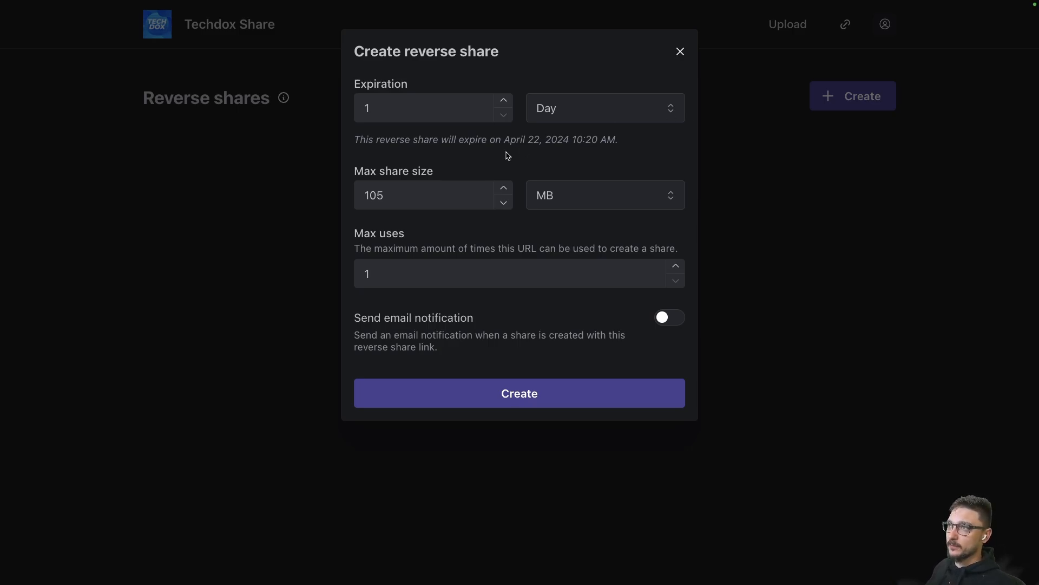
{"action": "mouse_move", "coordinate": [450, 143]}
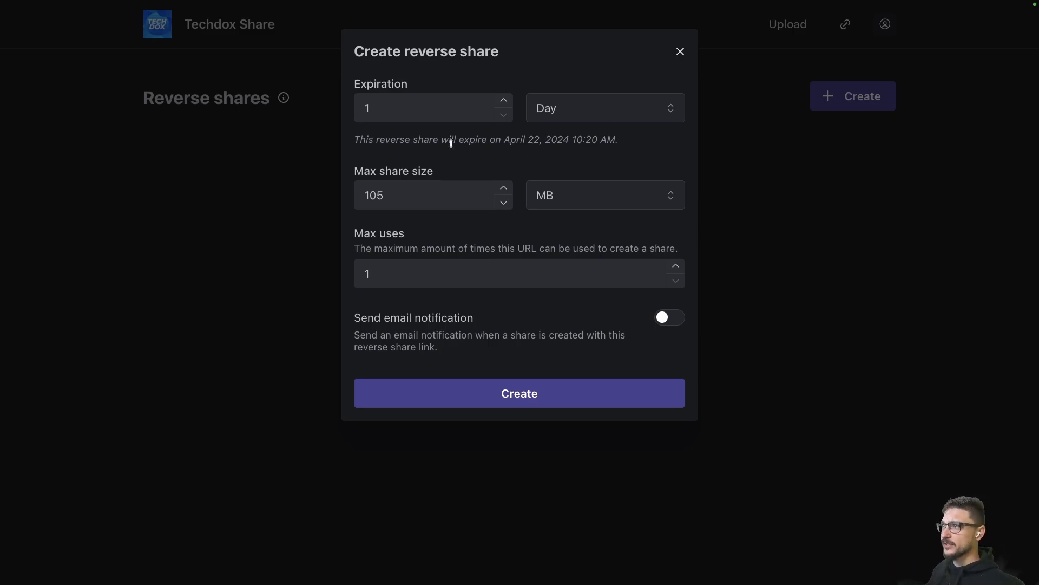
{"action": "left_click", "coordinate": [431, 108]}
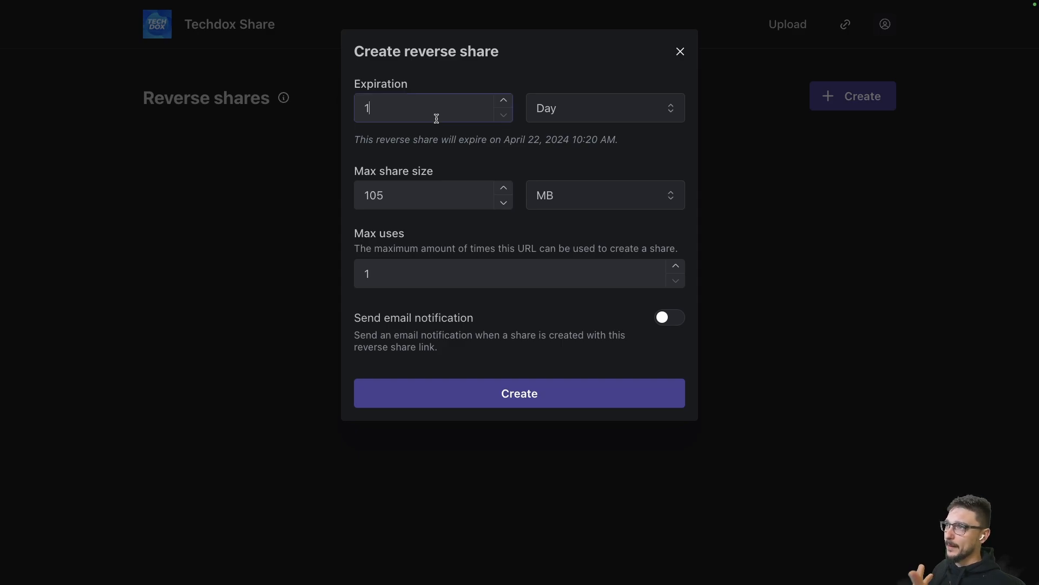
{"action": "left_click", "coordinate": [408, 195]}
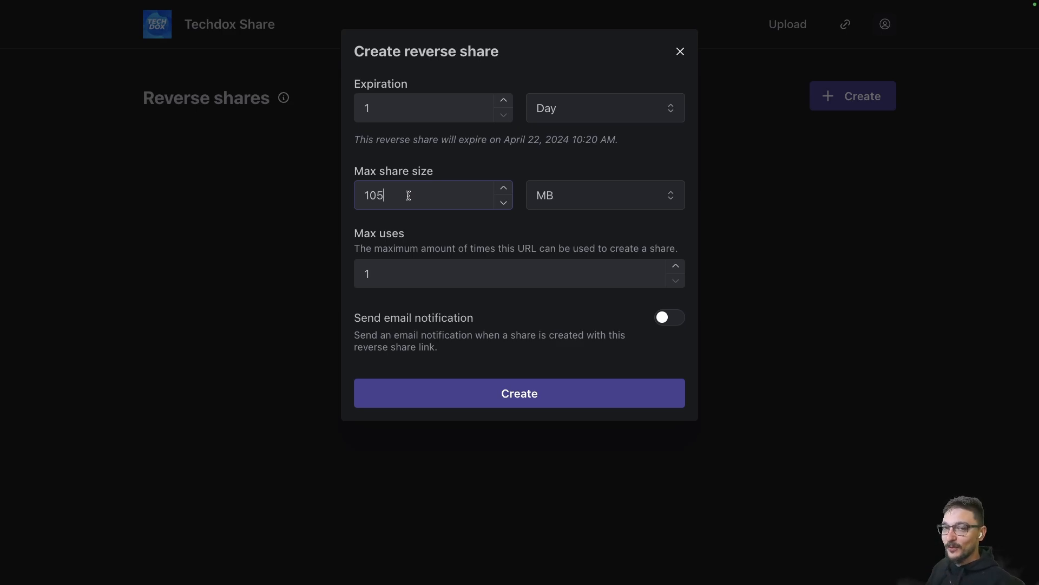
{"action": "key", "text": "Backspace"}
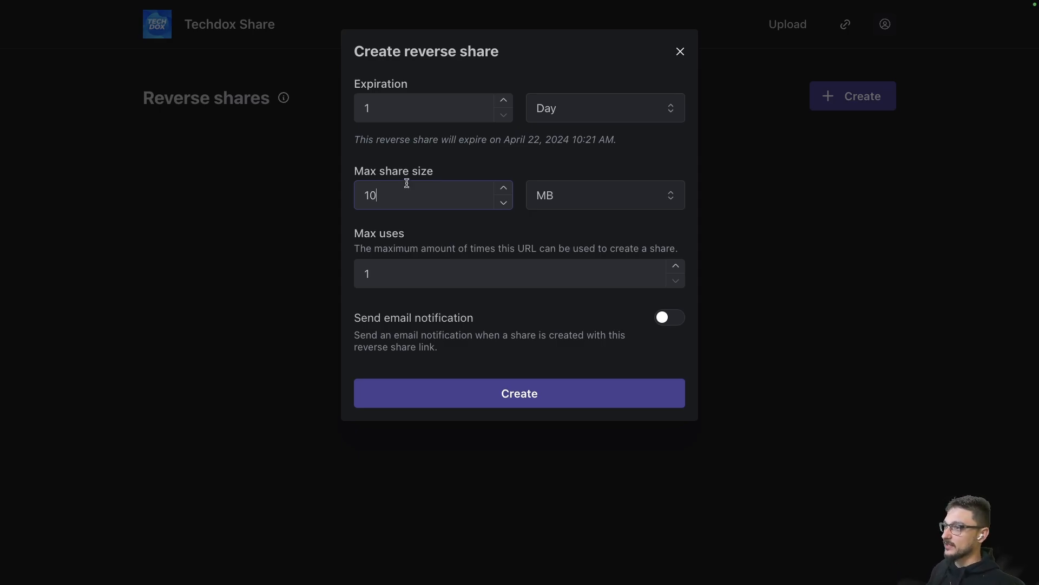
{"action": "mouse_move", "coordinate": [406, 235]}
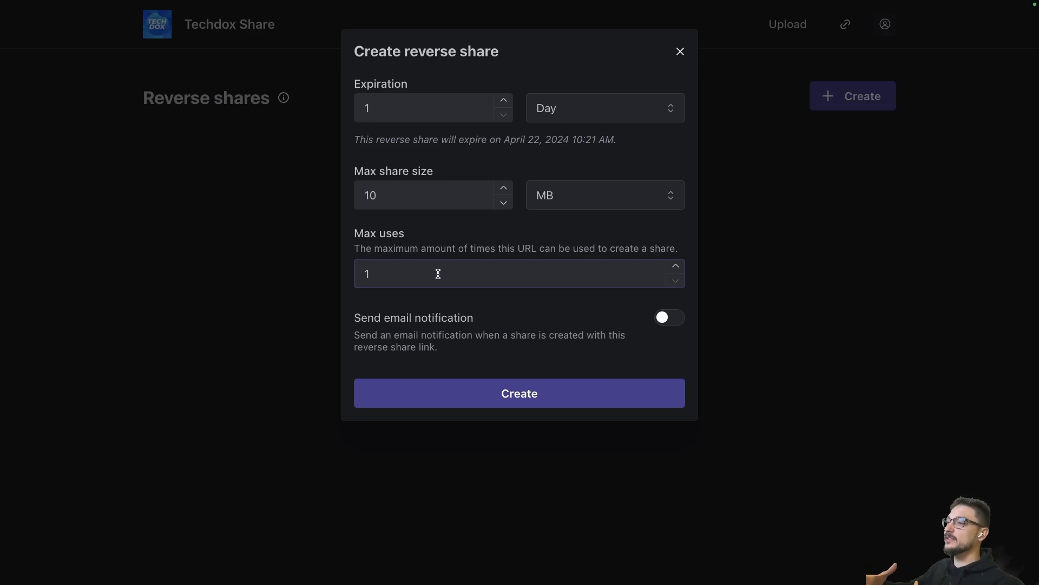
{"action": "left_click", "coordinate": [675, 267]}
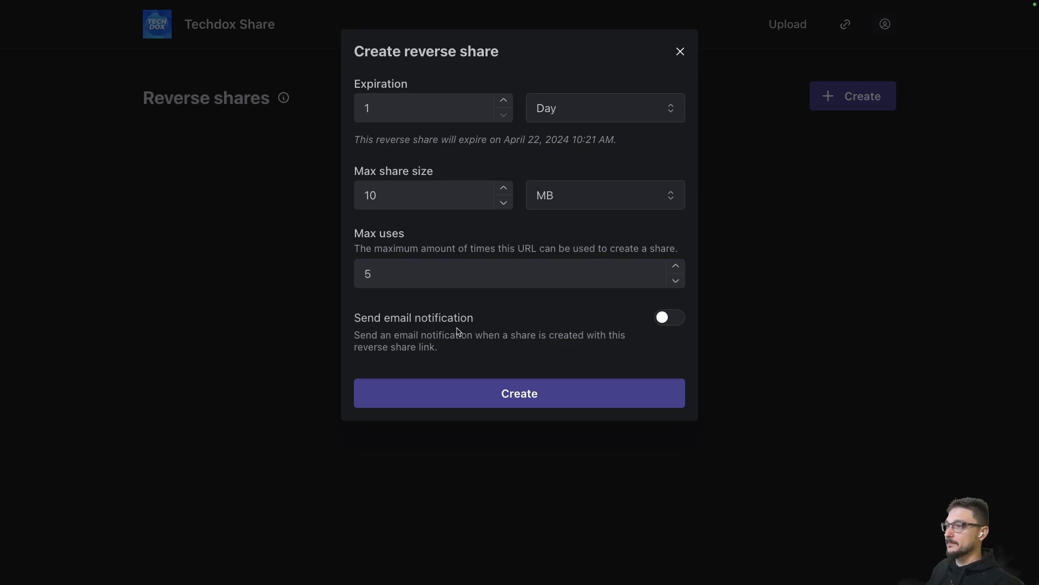
{"action": "mouse_move", "coordinate": [660, 309]}
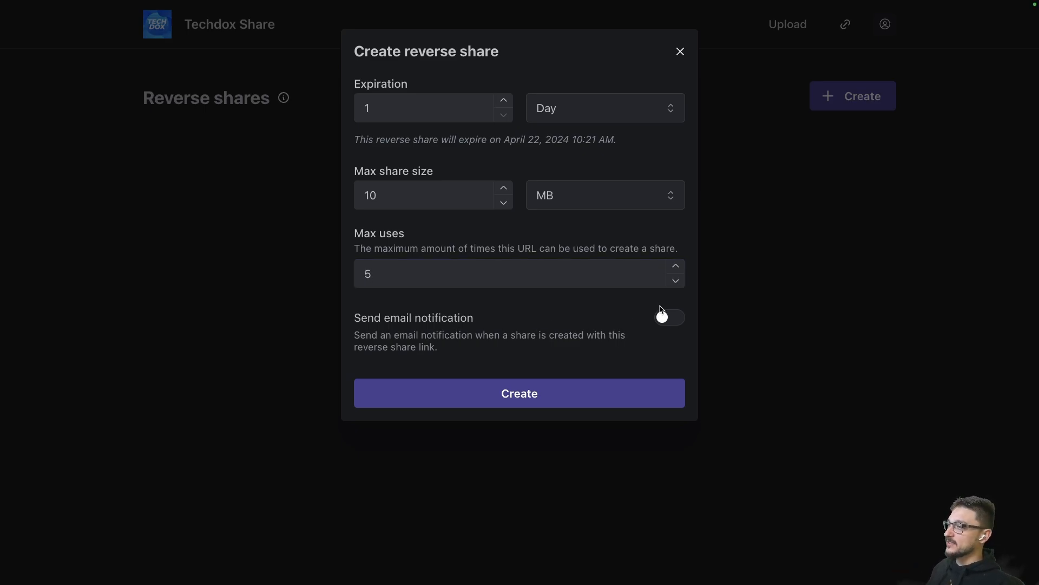
{"action": "mouse_move", "coordinate": [433, 343]}
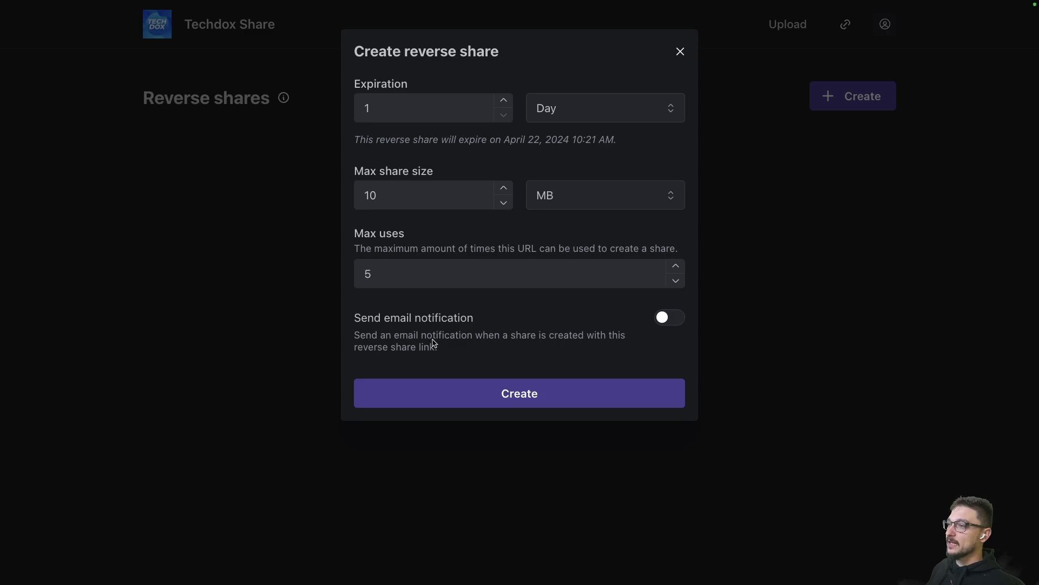
{"action": "mouse_move", "coordinate": [494, 343]}
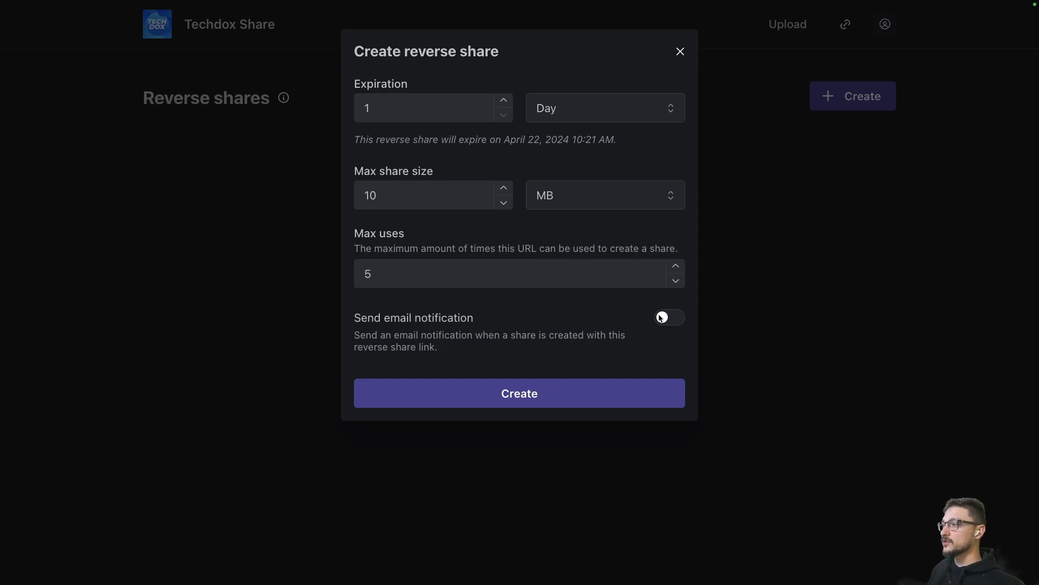
{"action": "left_click", "coordinate": [668, 317]}
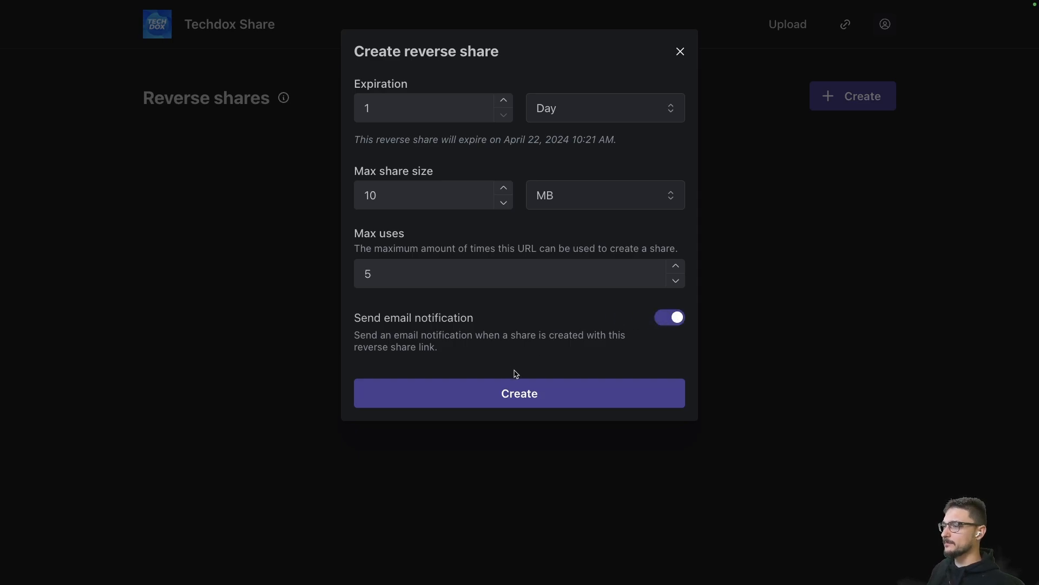
{"action": "left_click", "coordinate": [519, 391]}
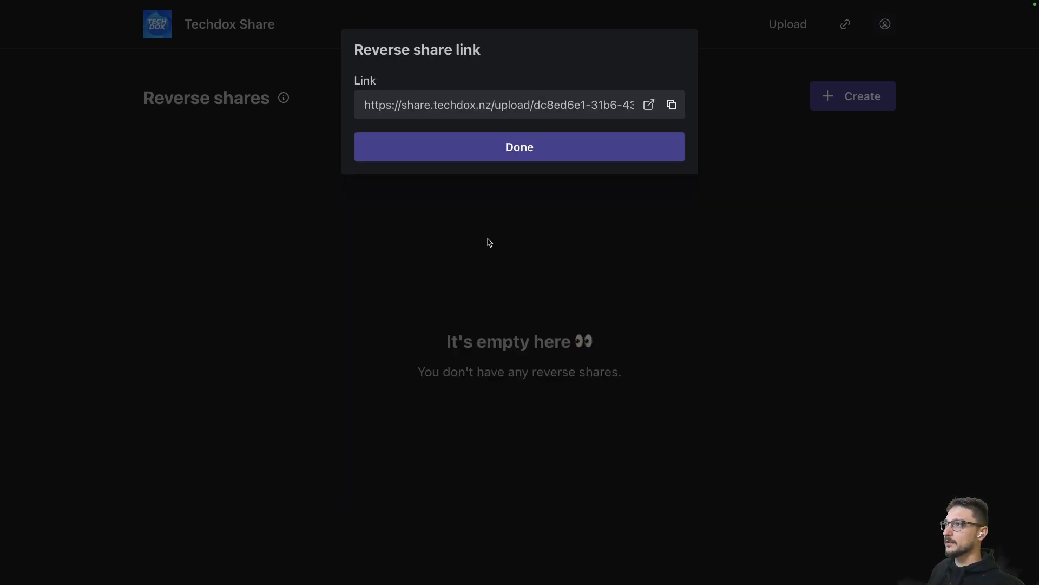
{"action": "mouse_move", "coordinate": [648, 105]}
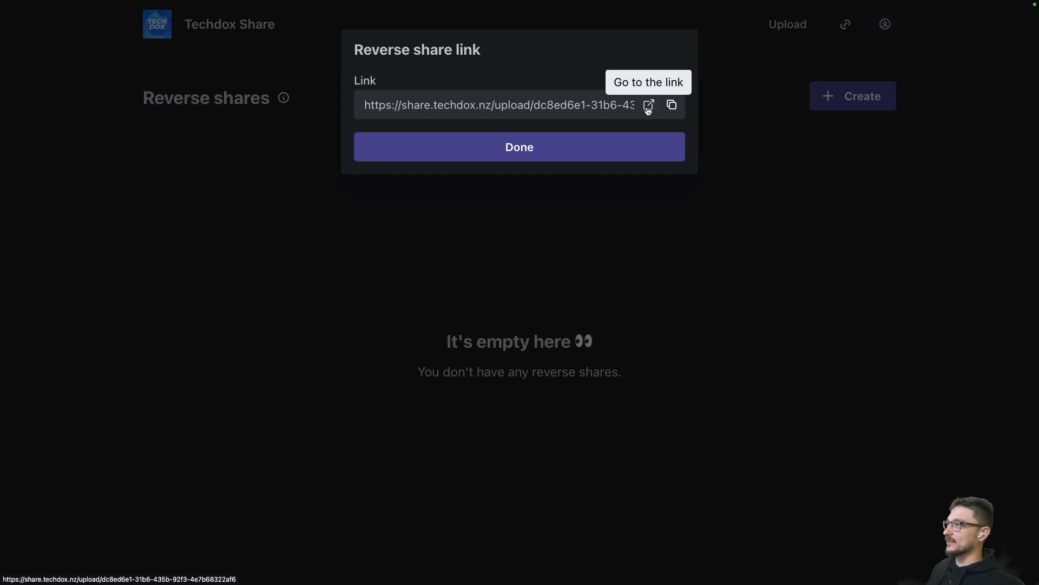
Check the reverse share link and launch a private Brave window for testing it.
{"action": "left_click", "coordinate": [671, 105]}
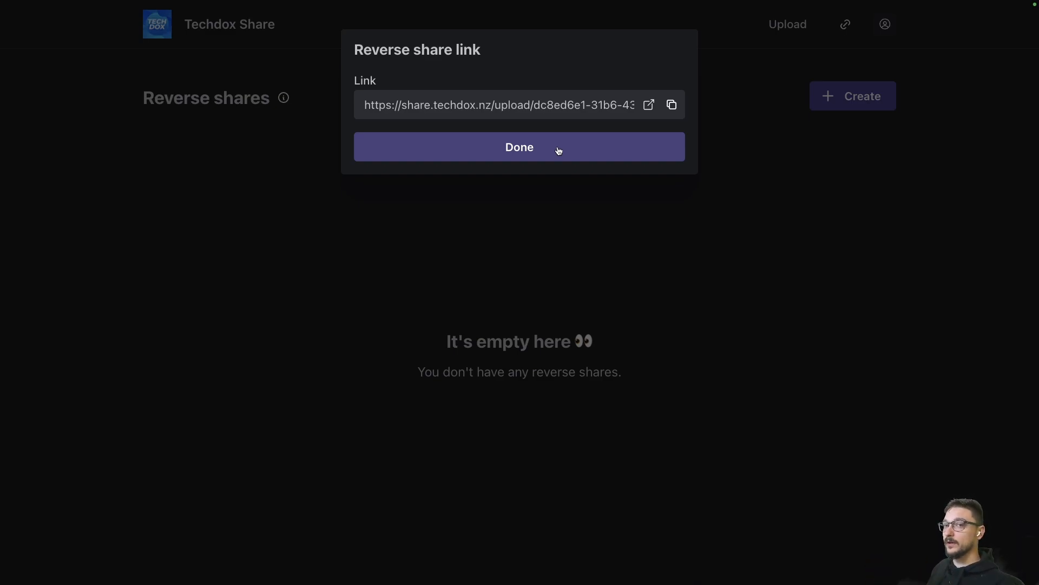
{"action": "mouse_move", "coordinate": [648, 105]}
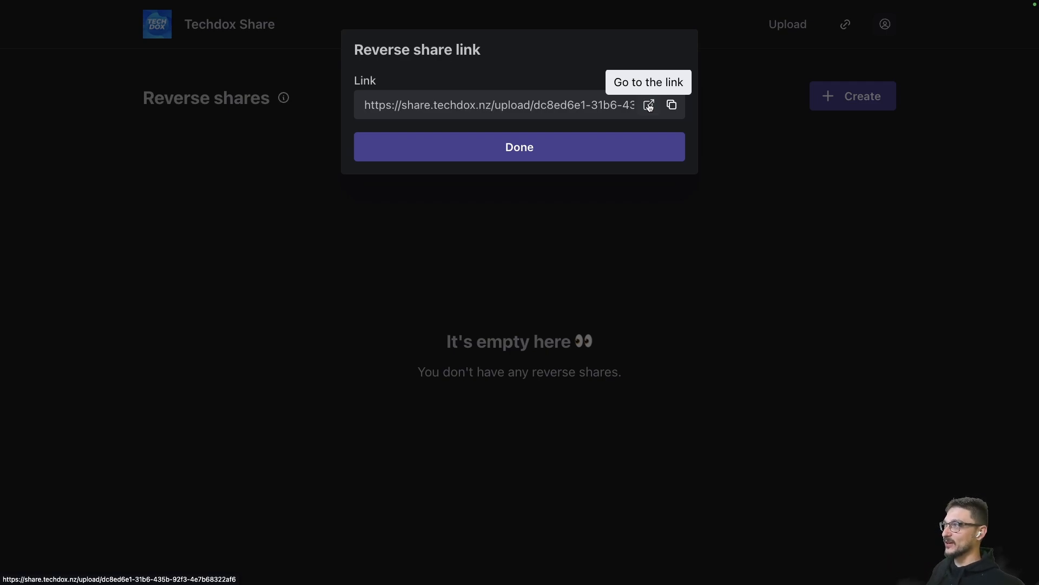
{"action": "left_click", "coordinate": [649, 103]}
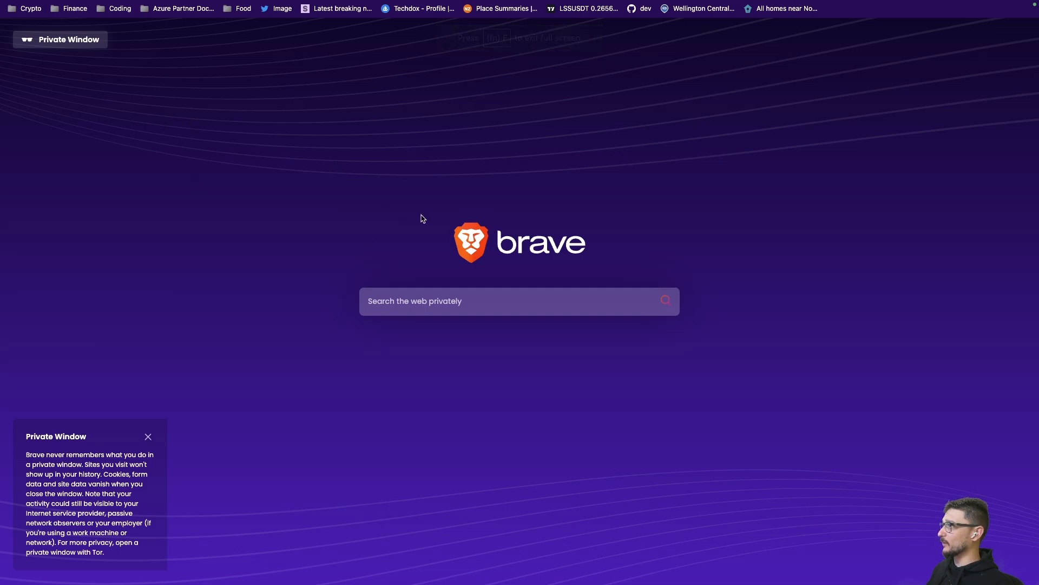
{"action": "mouse_move", "coordinate": [226, 132]}
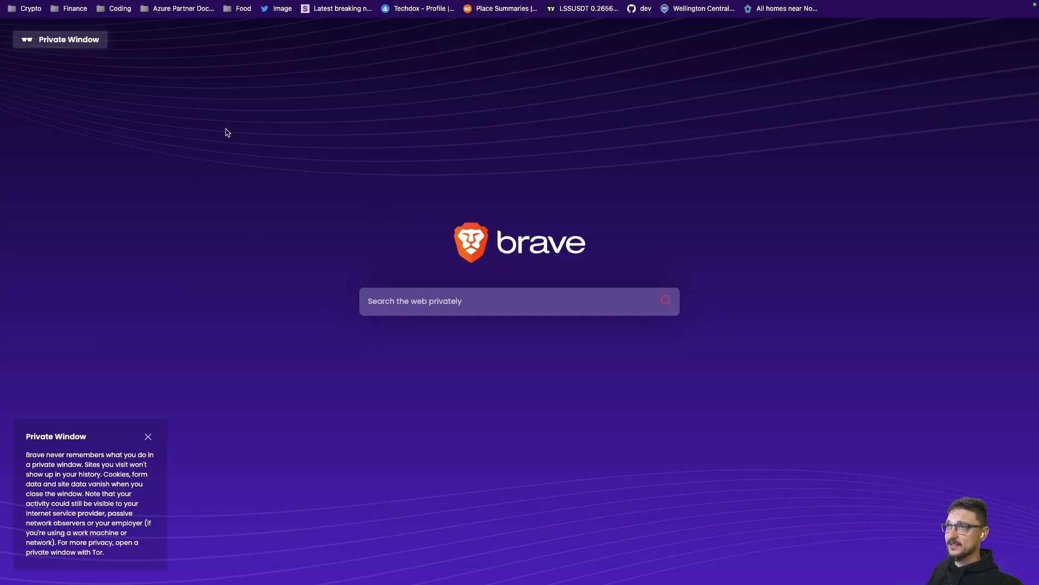
{"action": "mouse_move", "coordinate": [67, 60]}
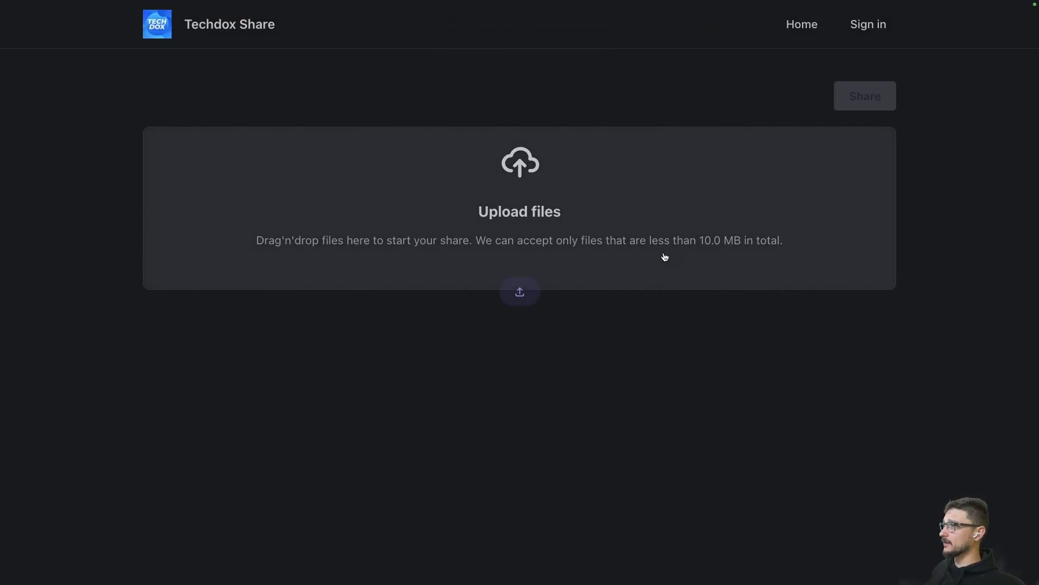
{"action": "mouse_move", "coordinate": [963, 59]}
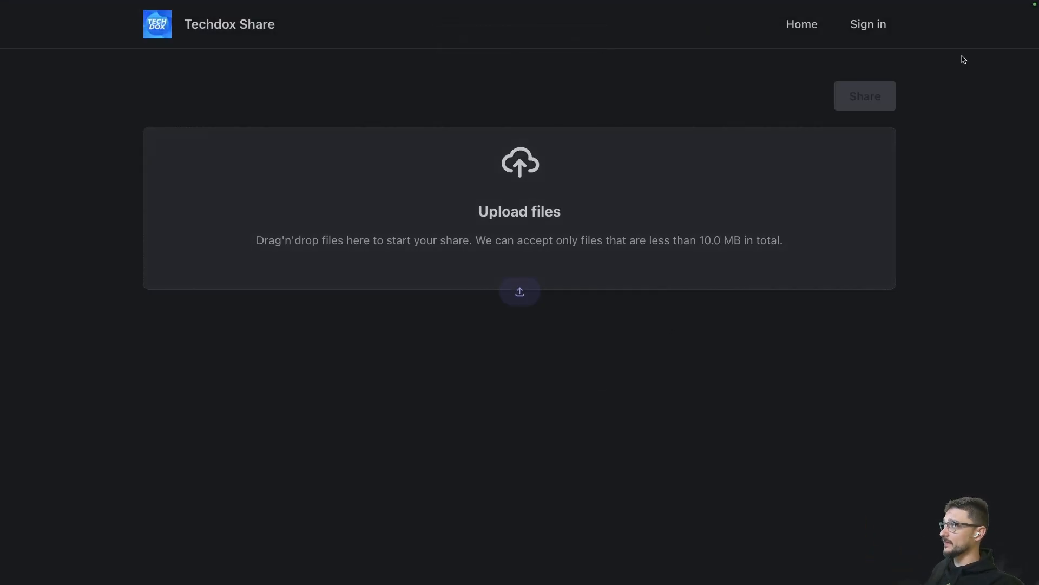
{"action": "mouse_move", "coordinate": [868, 25]}
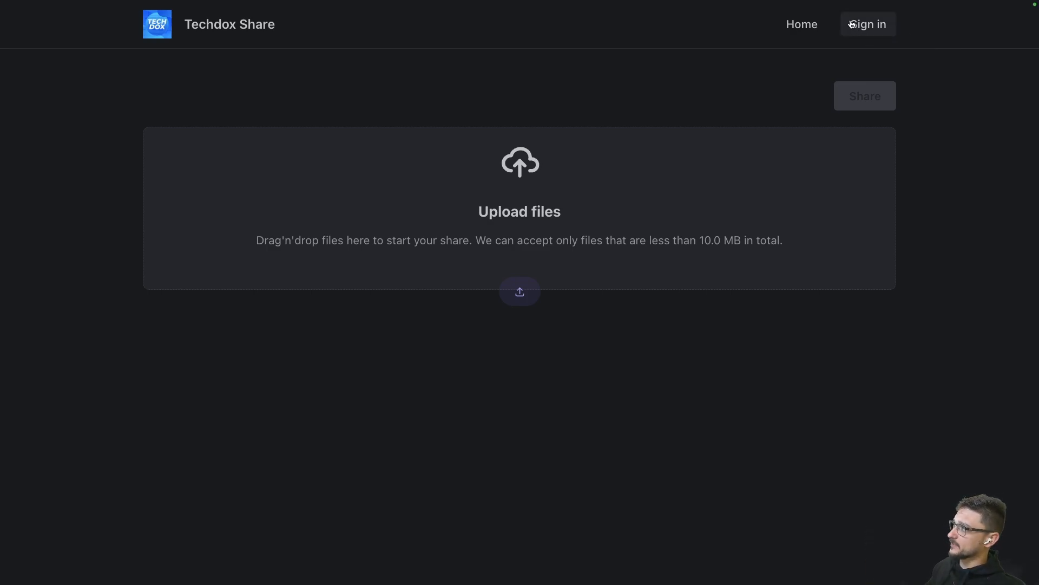
{"action": "mouse_move", "coordinate": [730, 230]}
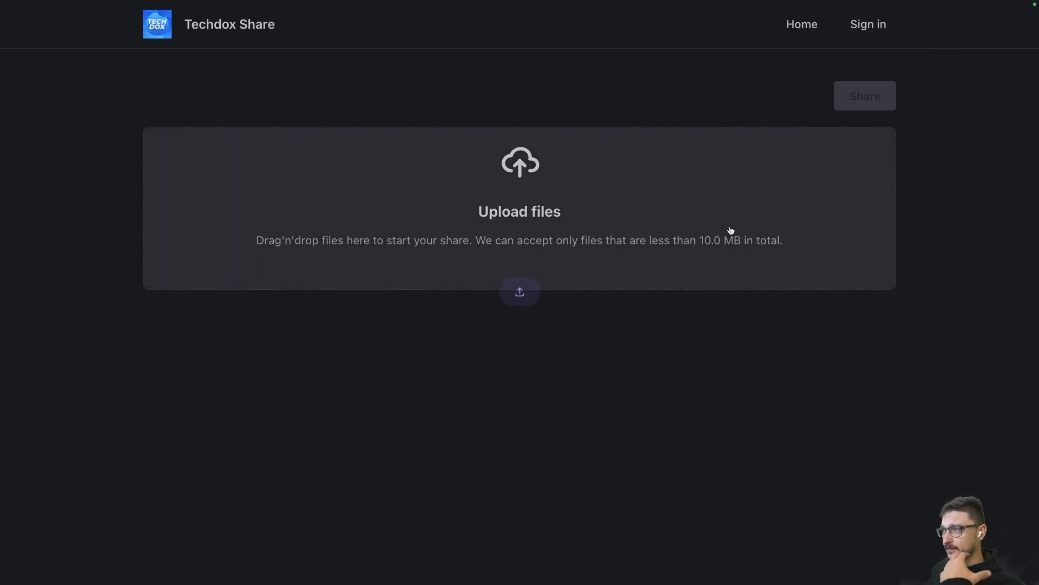
{"action": "mouse_move", "coordinate": [567, 254]}
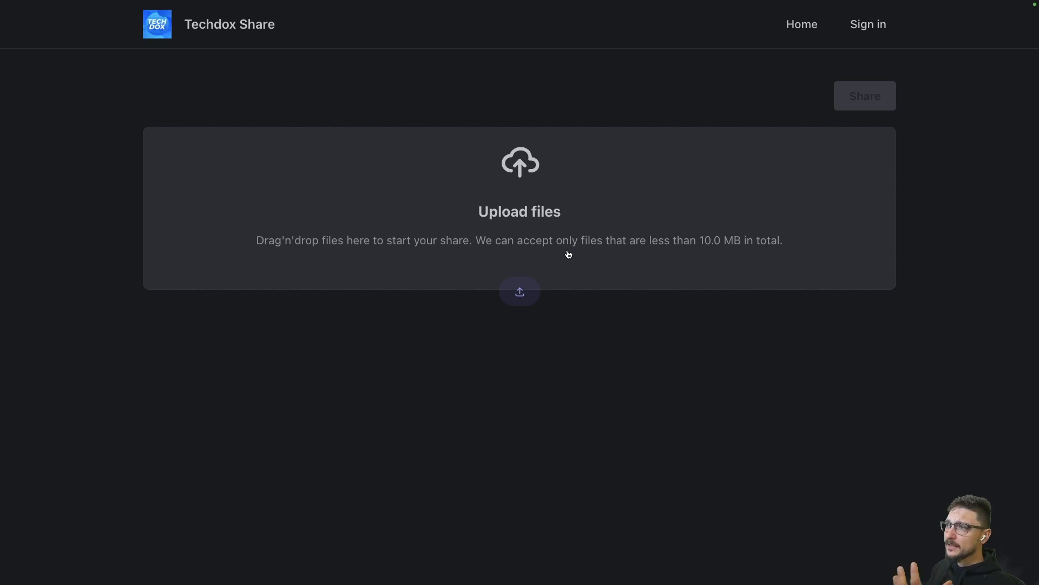
Choose techdox-logo.jpeg to upload on the signed-out reverse share page.
{"action": "left_click", "coordinate": [864, 95]}
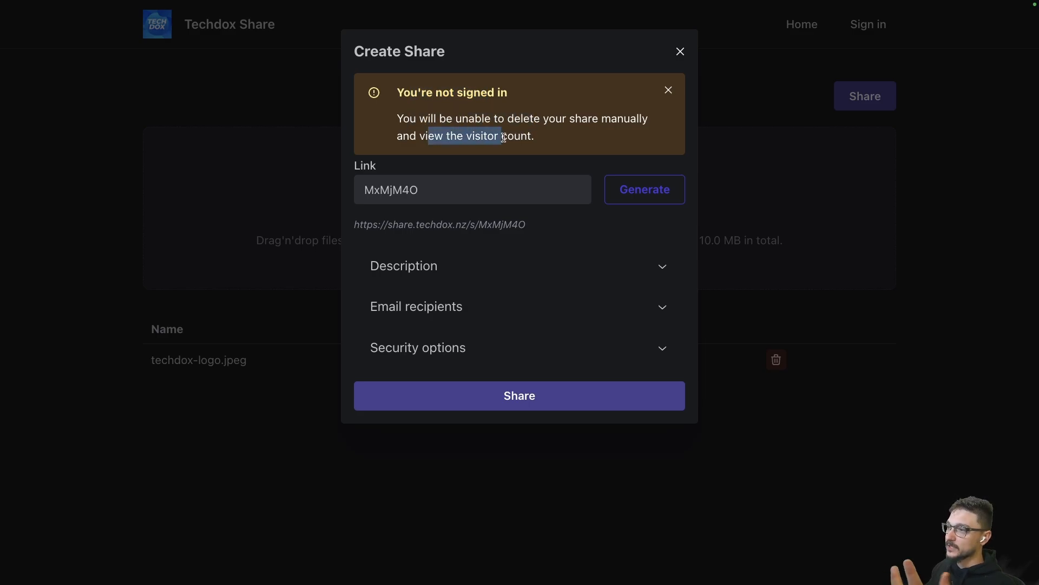
{"action": "mouse_move", "coordinate": [529, 148]}
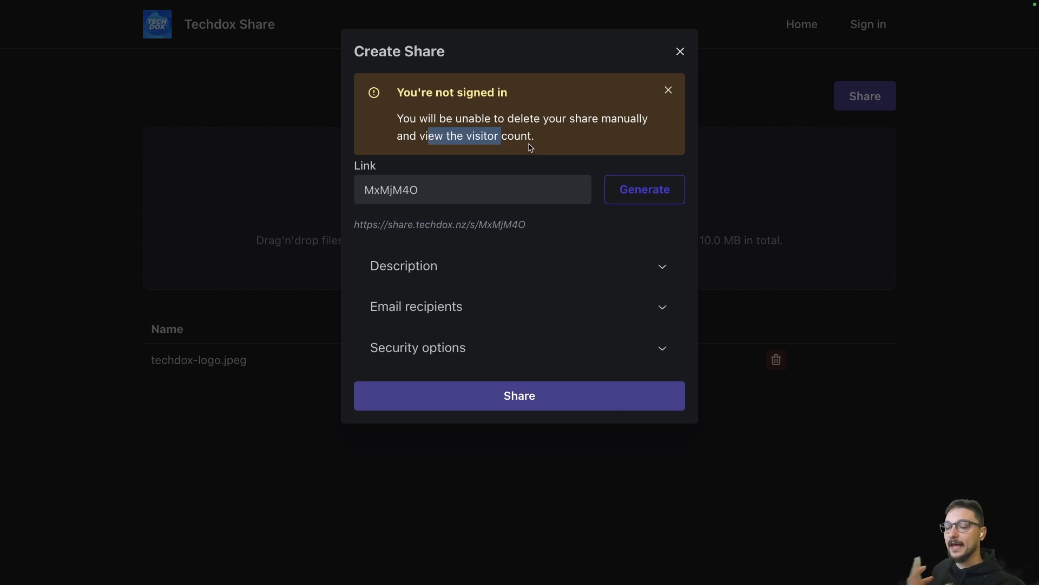
{"action": "mouse_move", "coordinate": [460, 186]}
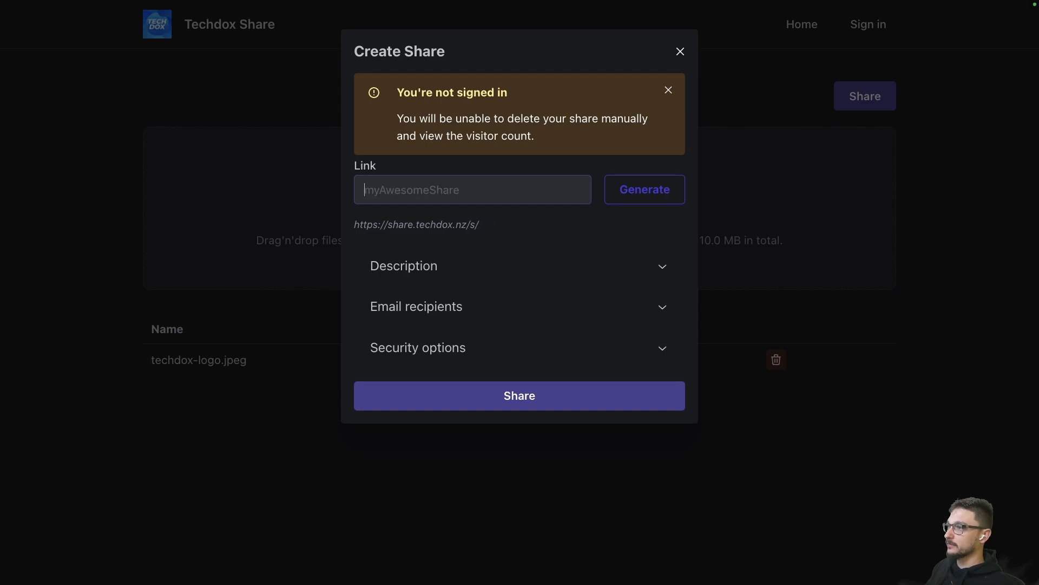
Generate link I2NzIwM, add the description 'Techdox Logo' and reveal the security options.
{"action": "left_click", "coordinate": [643, 190]}
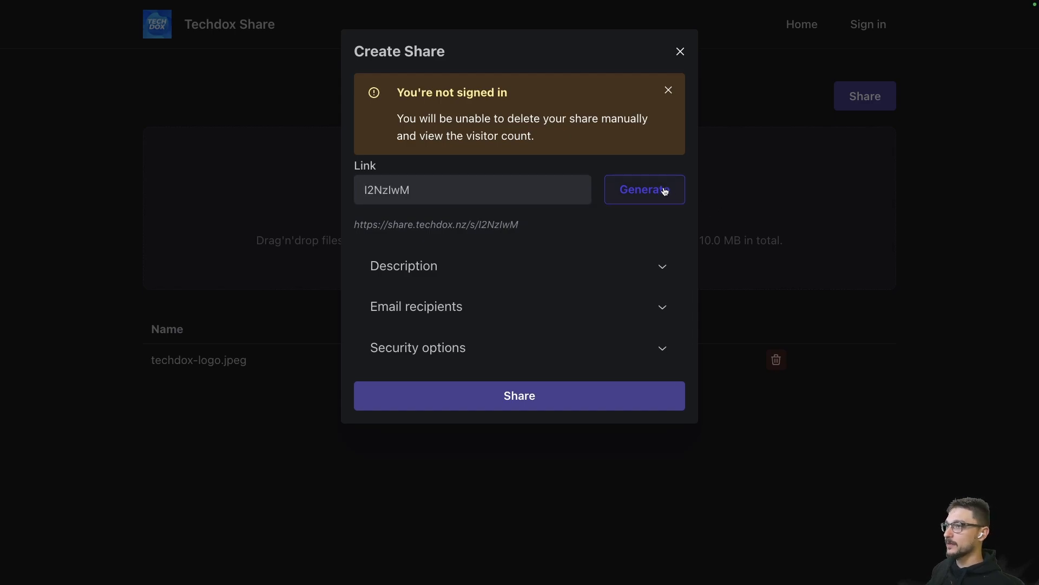
{"action": "left_click", "coordinate": [519, 265]}
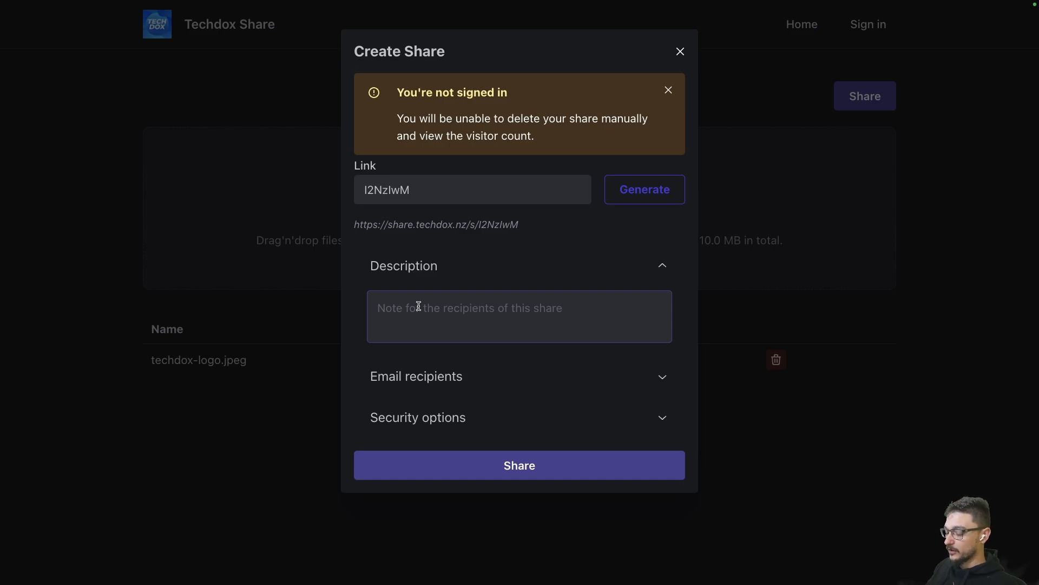
{"action": "type", "text": "Techdox Logo"}
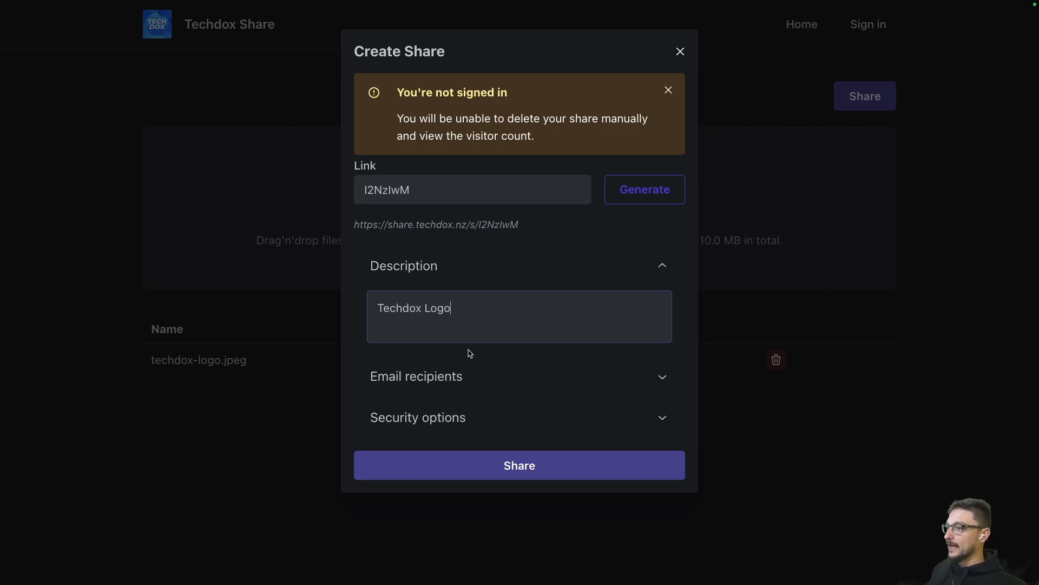
{"action": "left_click", "coordinate": [415, 375]}
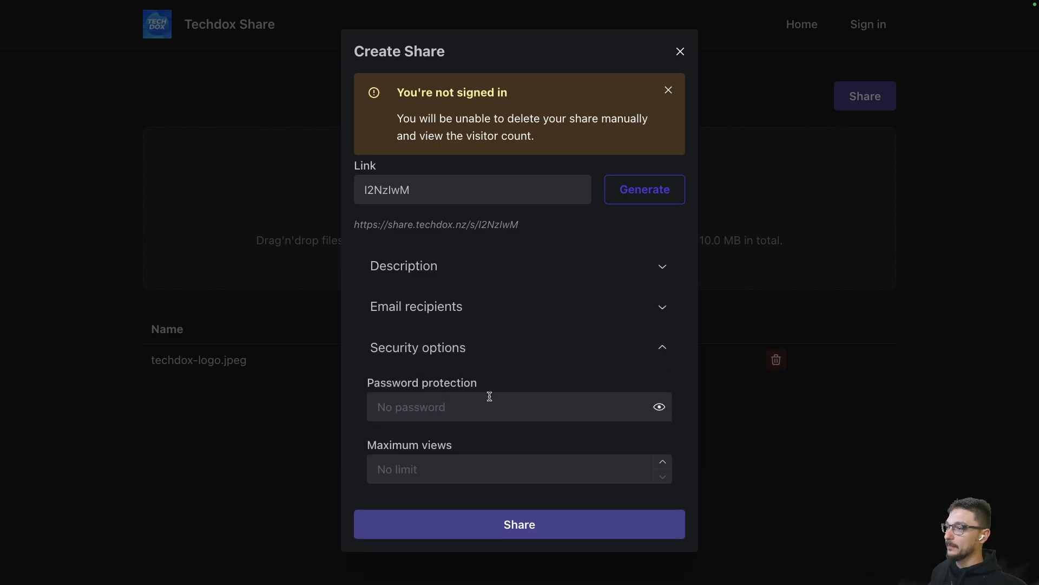
{"action": "mouse_move", "coordinate": [495, 528]}
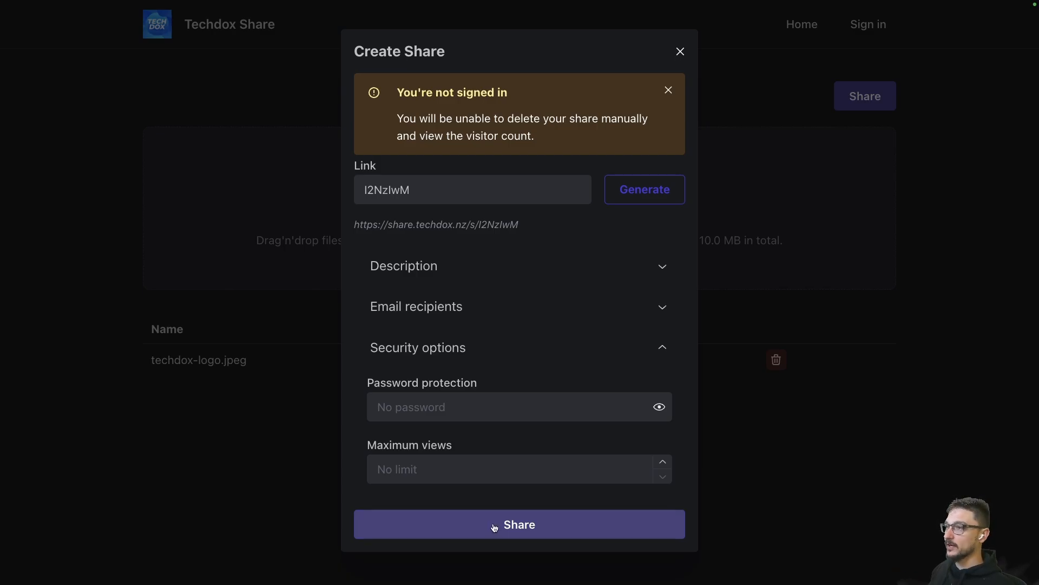
Create the share with techdox-logo.jpeg and dismiss the confirmation to view its page.
{"action": "left_click", "coordinate": [518, 524]}
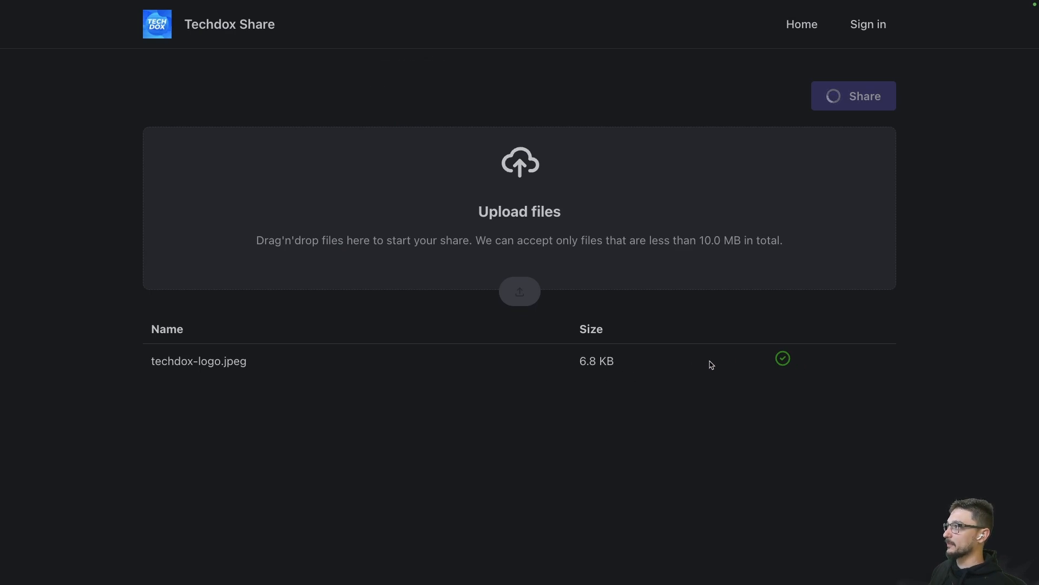
{"action": "left_click", "coordinate": [853, 96]}
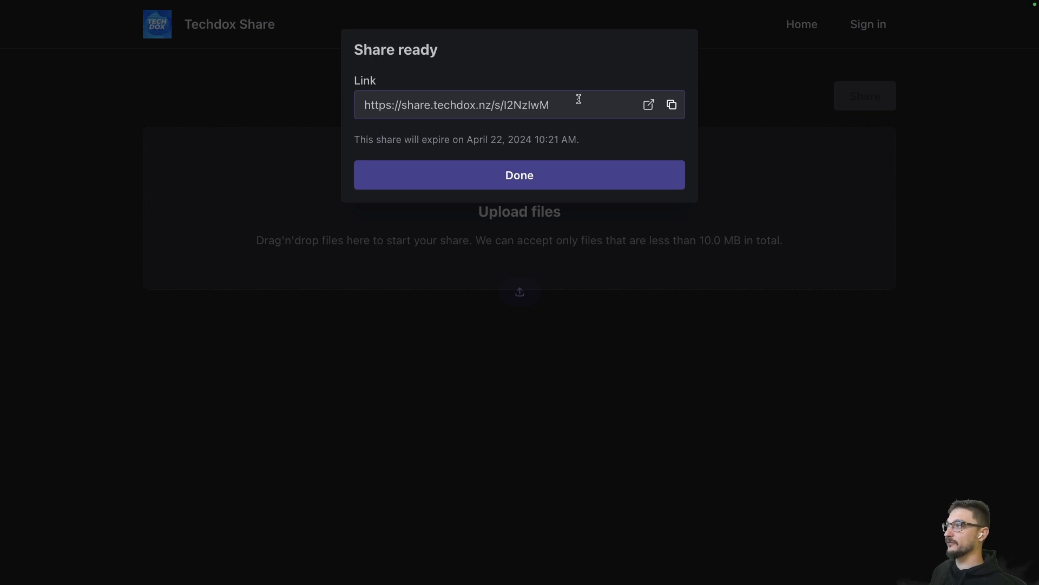
{"action": "left_click", "coordinate": [519, 175]}
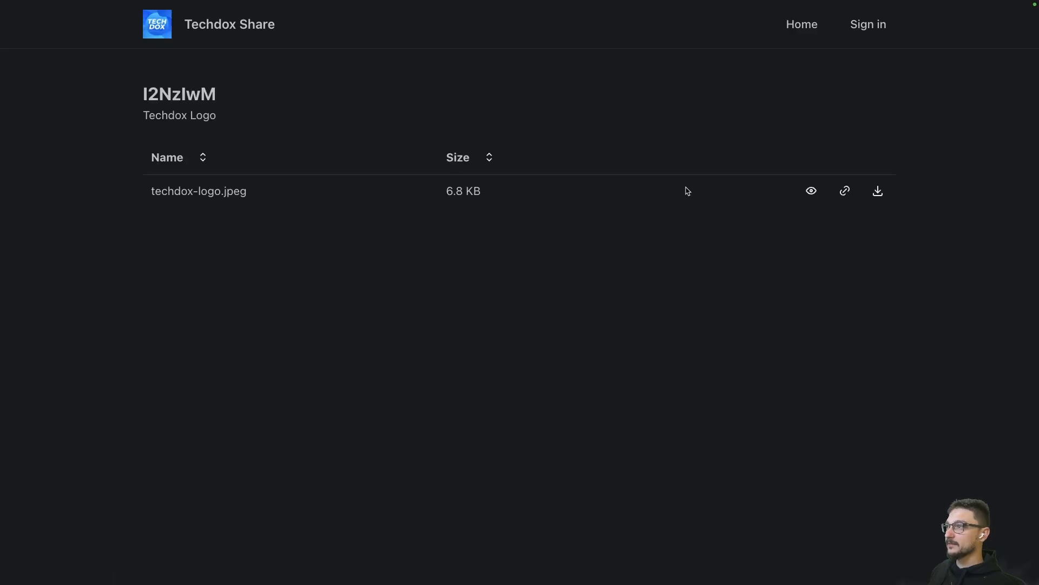
Preview techdox-logo.jpeg as an image, then return to the I2NzIwM share's file list.
{"action": "left_click", "coordinate": [810, 190]}
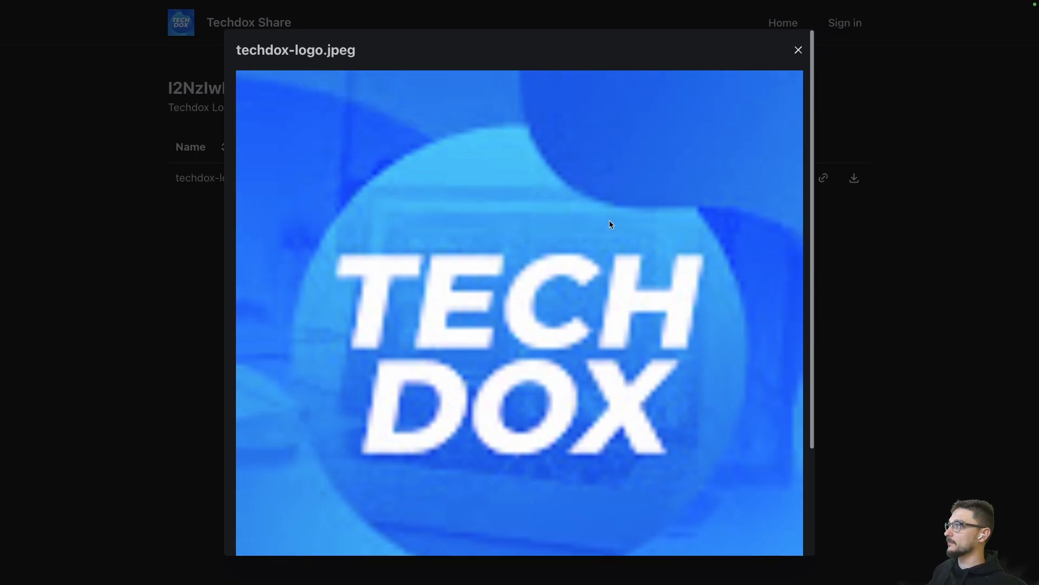
{"action": "left_click", "coordinate": [797, 50]}
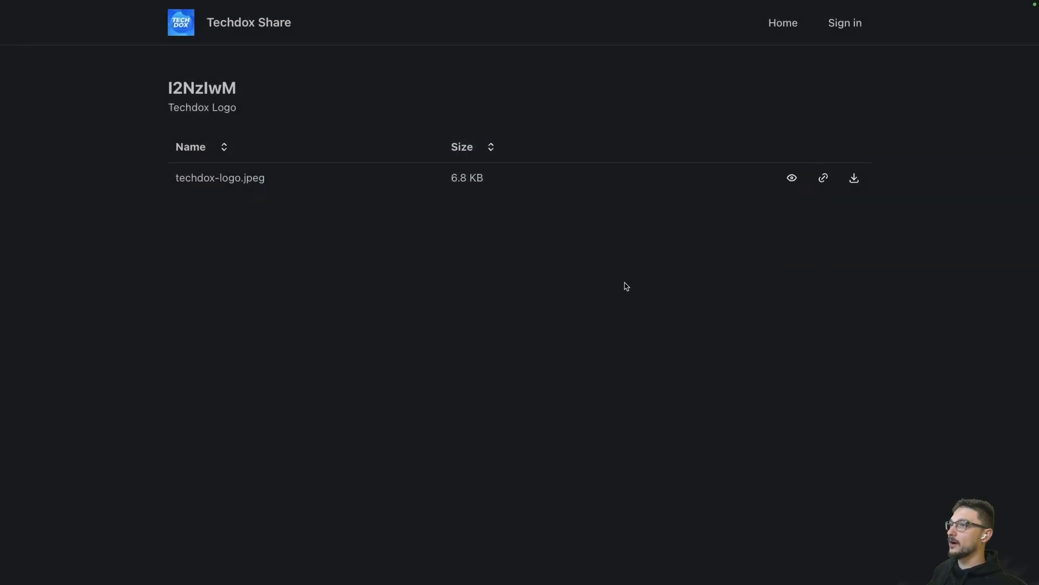
{"action": "mouse_move", "coordinate": [635, 312]}
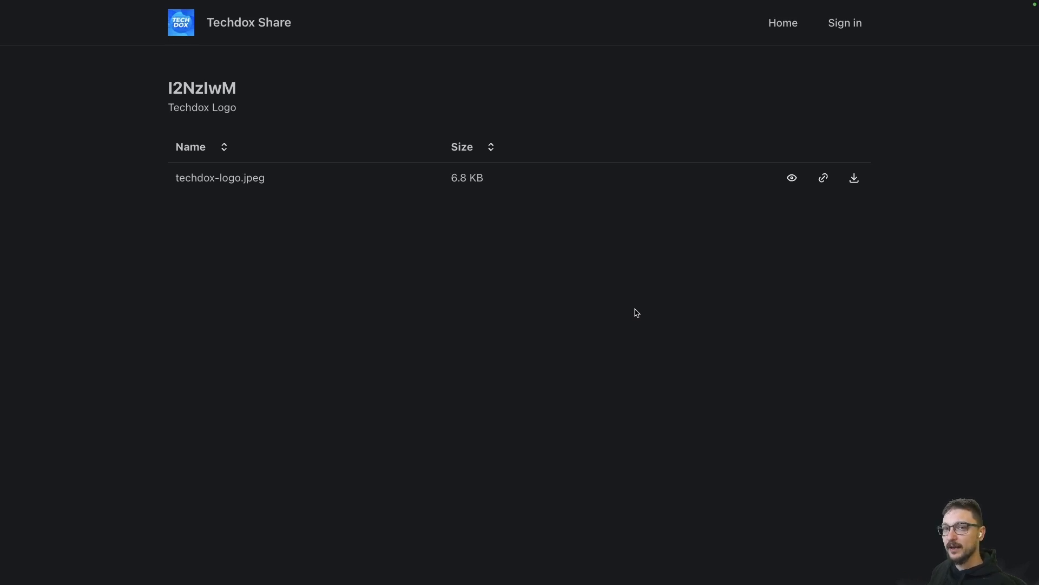
{"action": "mouse_move", "coordinate": [424, 331]}
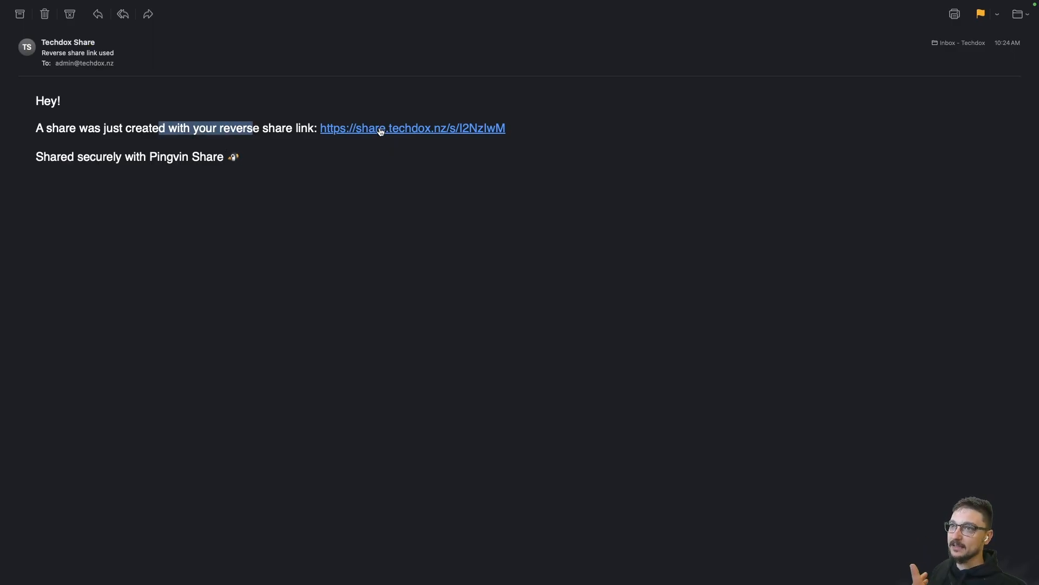
{"action": "mouse_move", "coordinate": [370, 159]}
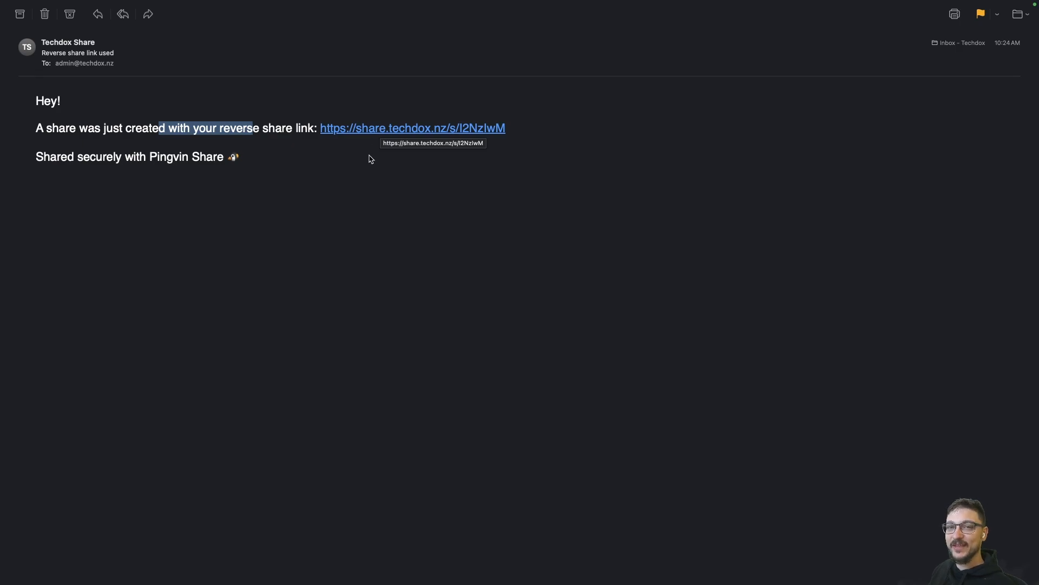
Read the 'Reverse share link used' email linking to share I2NzIwM.
{"action": "left_click", "coordinate": [413, 128]}
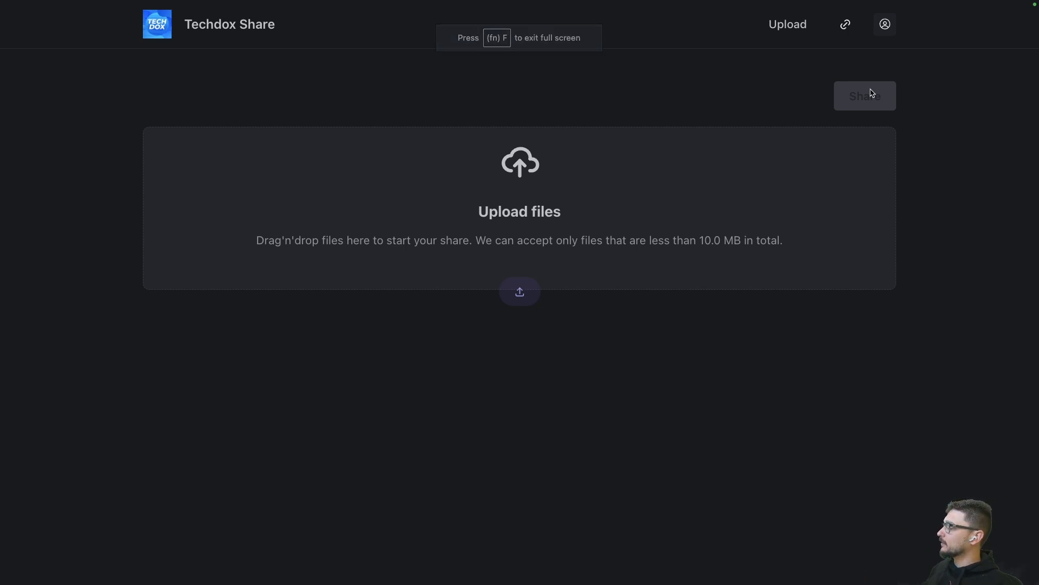
Reach User management via the account menu and Administration, listing the single Techdox admin.
{"action": "left_click", "coordinate": [884, 24]}
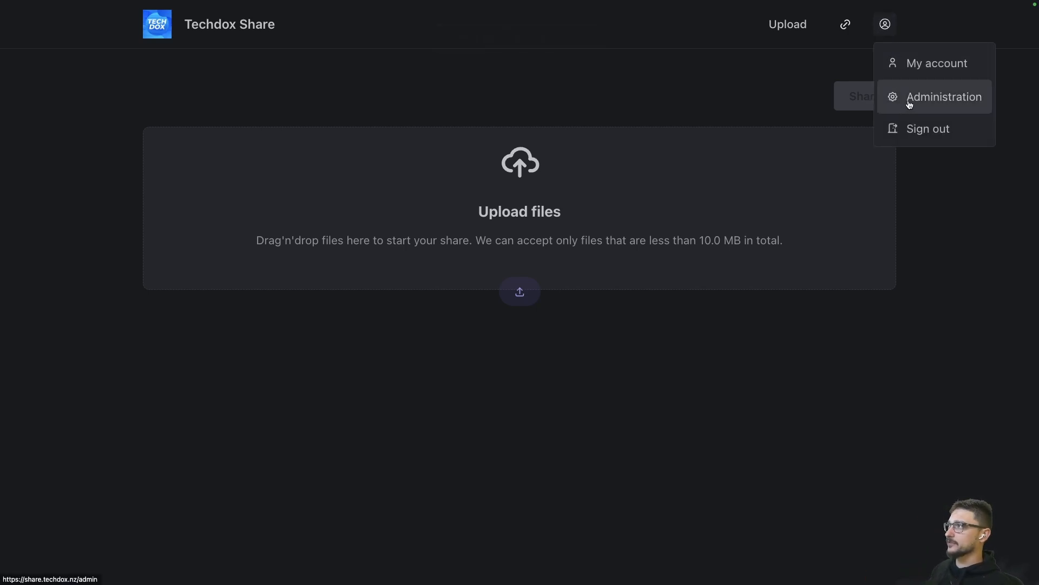
{"action": "left_click", "coordinate": [943, 97]}
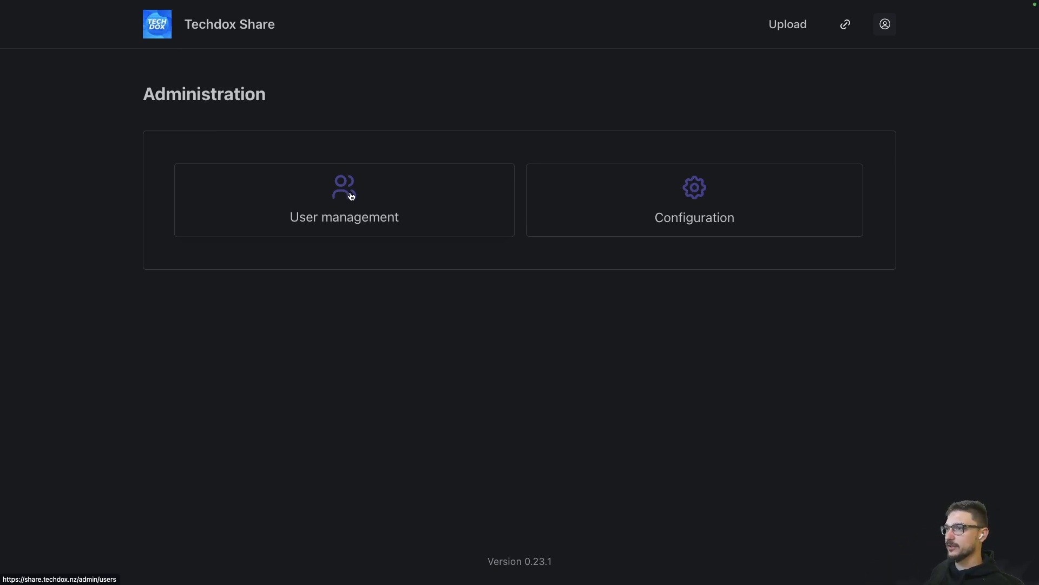
{"action": "left_click", "coordinate": [345, 199]}
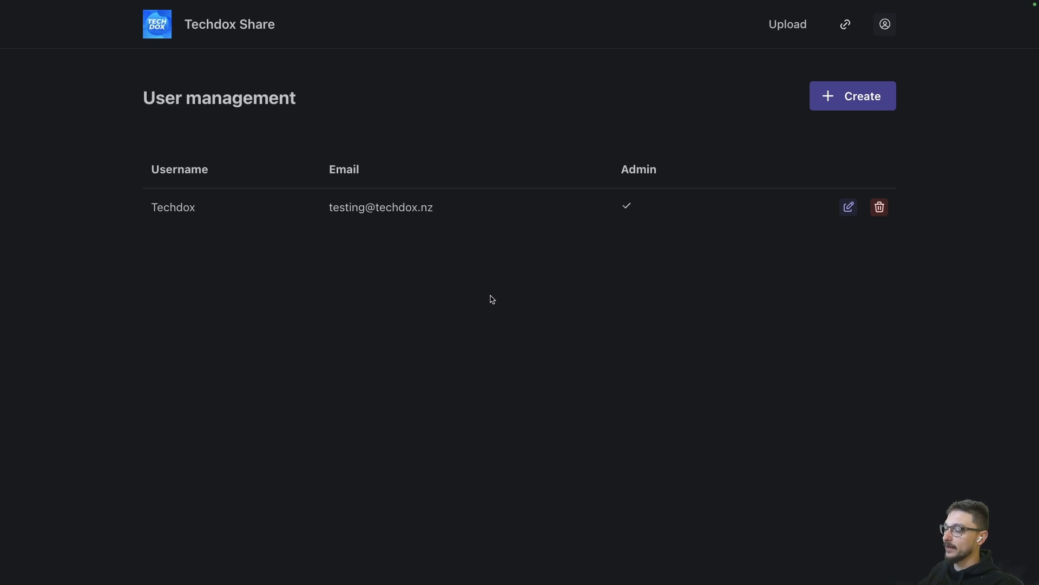
{"action": "mouse_move", "coordinate": [494, 288]}
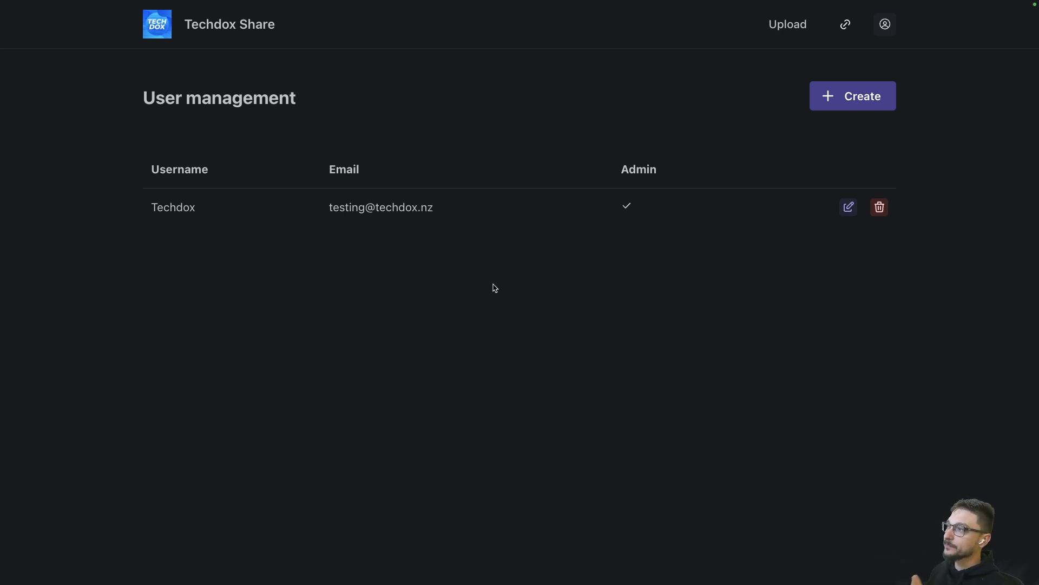
Bring up the empty Create user form with username, email and both options off.
{"action": "left_click", "coordinate": [852, 95]}
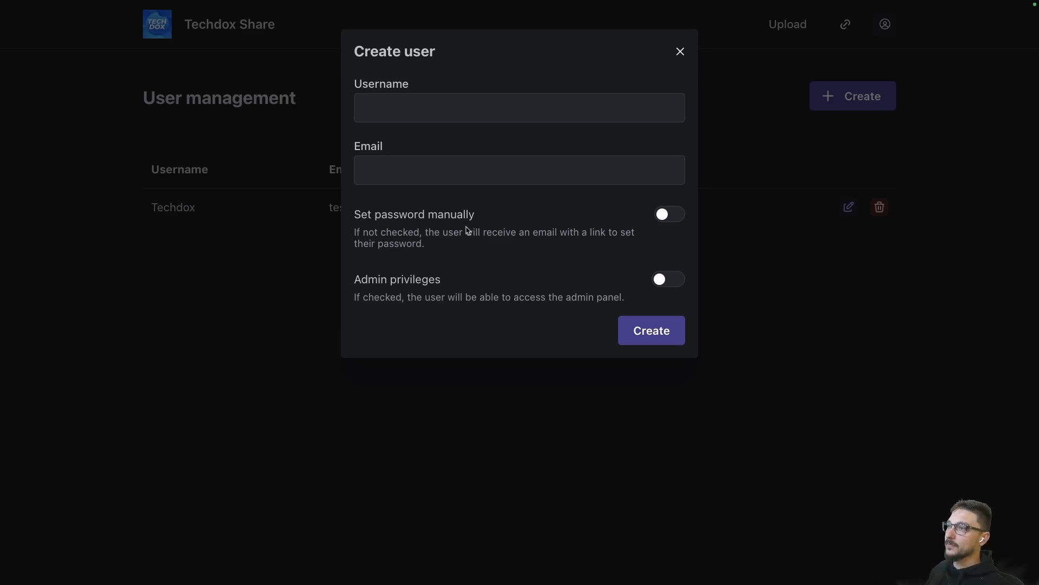
{"action": "mouse_move", "coordinate": [609, 229]}
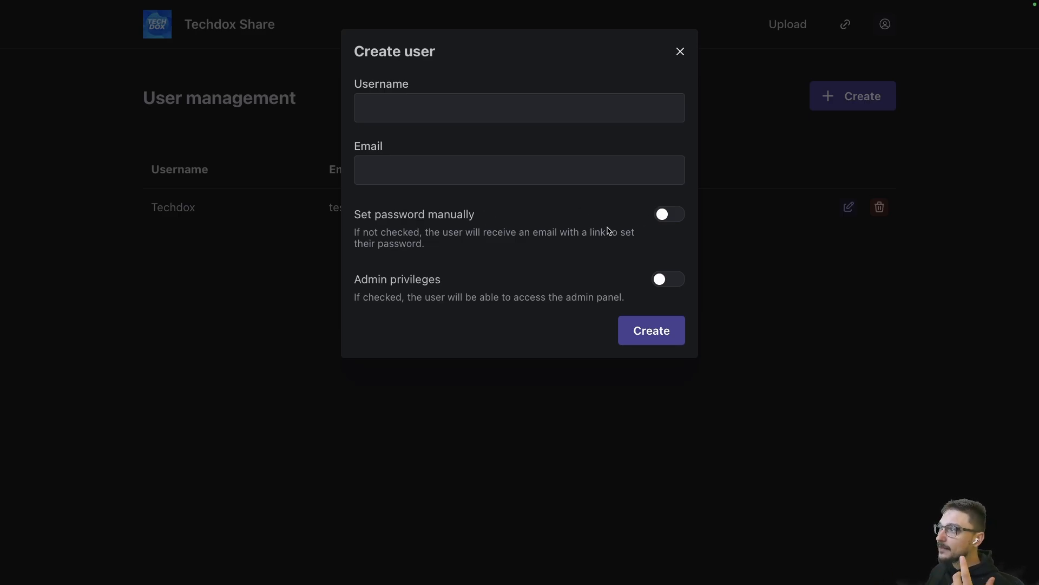
{"action": "mouse_move", "coordinate": [519, 240]}
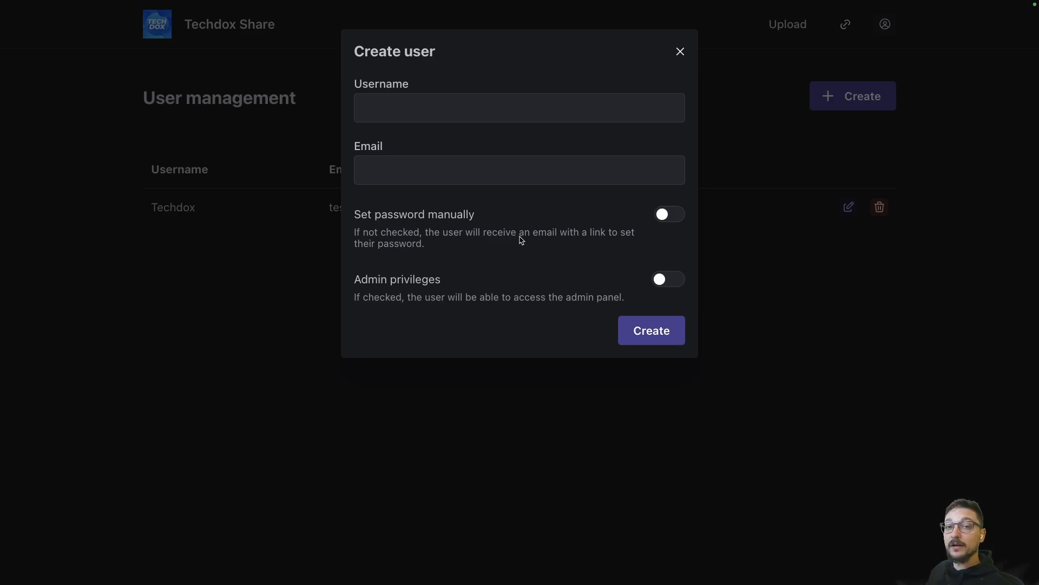
{"action": "mouse_move", "coordinate": [453, 300]}
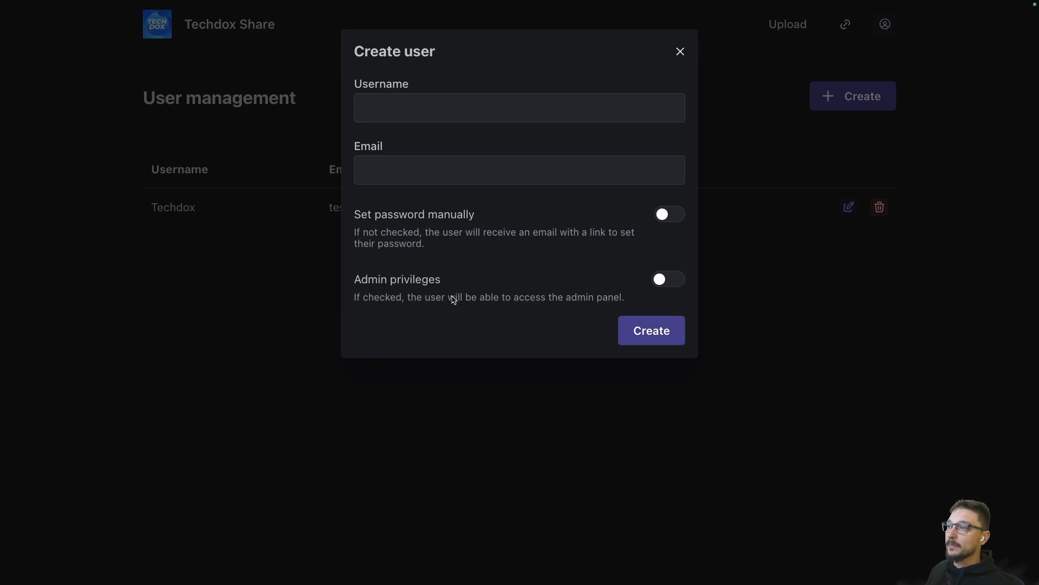
{"action": "mouse_move", "coordinate": [462, 305]}
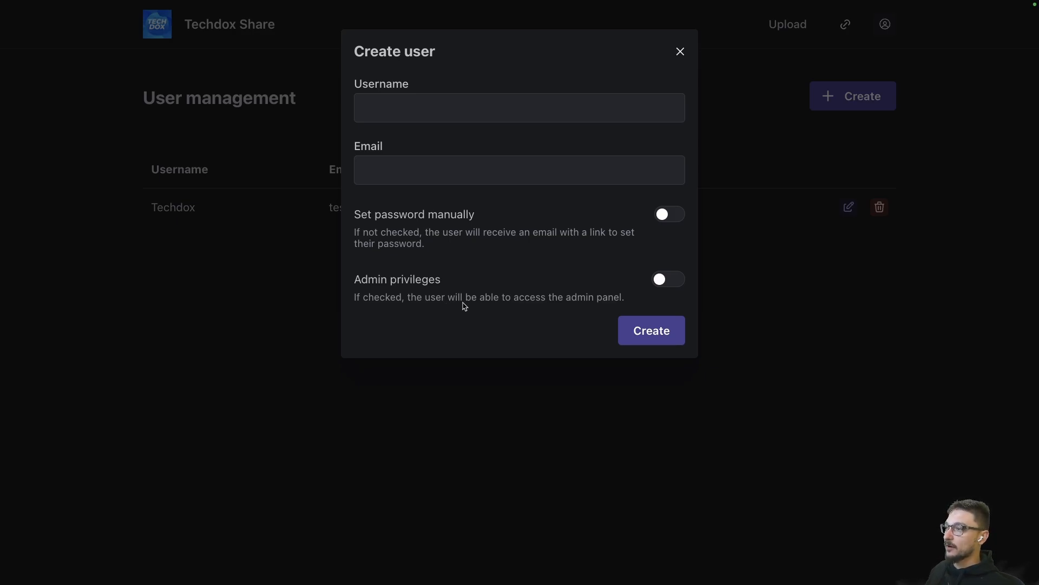
{"action": "mouse_move", "coordinate": [612, 270]}
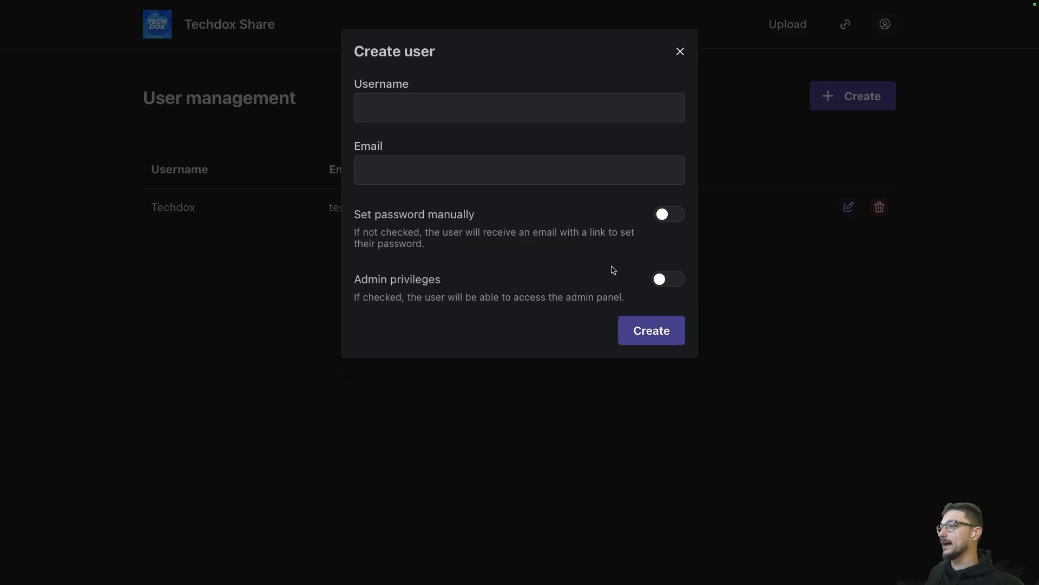
{"action": "mouse_move", "coordinate": [442, 302]}
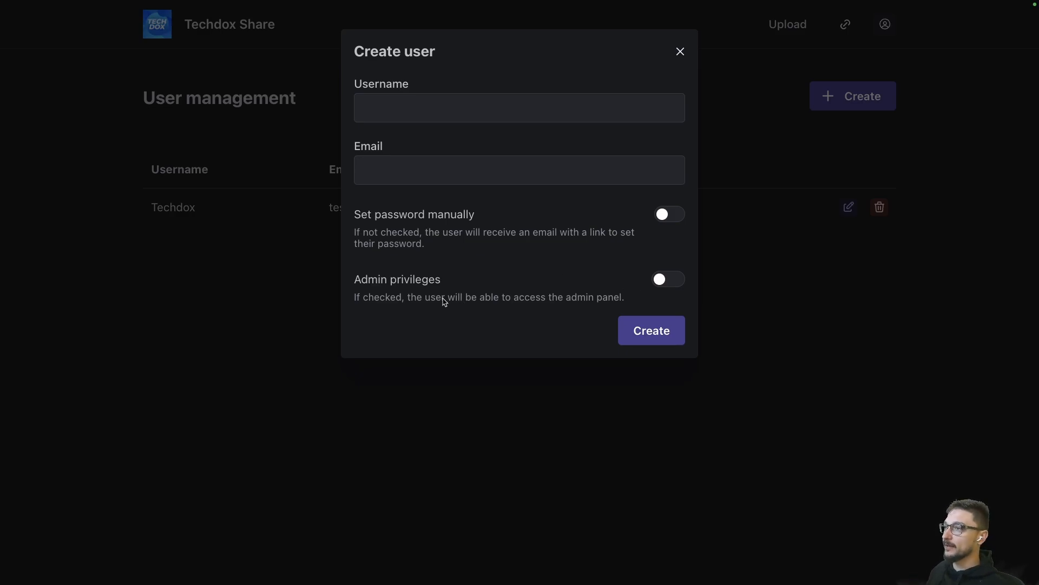
{"action": "mouse_move", "coordinate": [642, 220]}
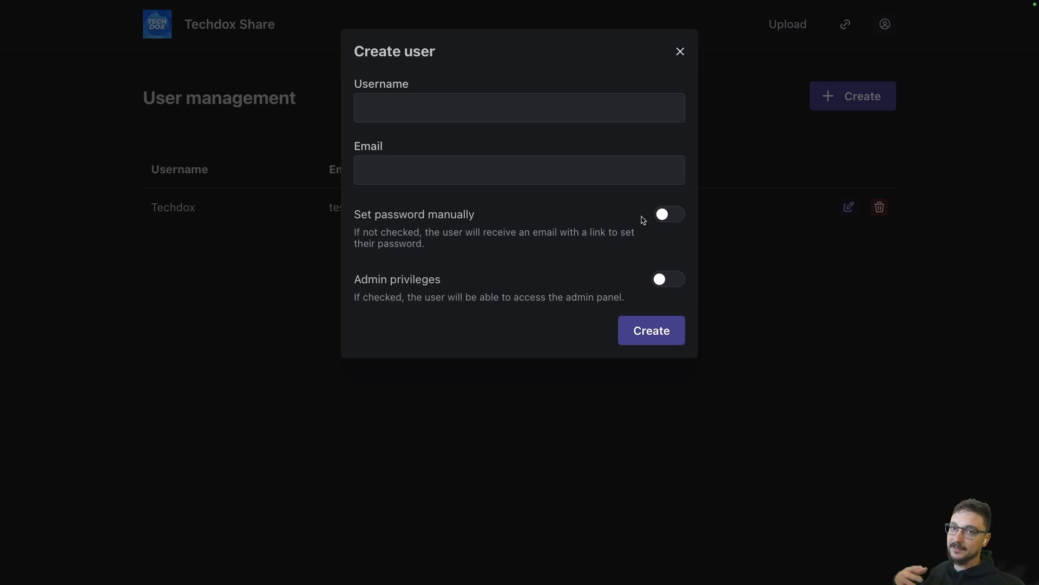
{"action": "mouse_move", "coordinate": [624, 73]}
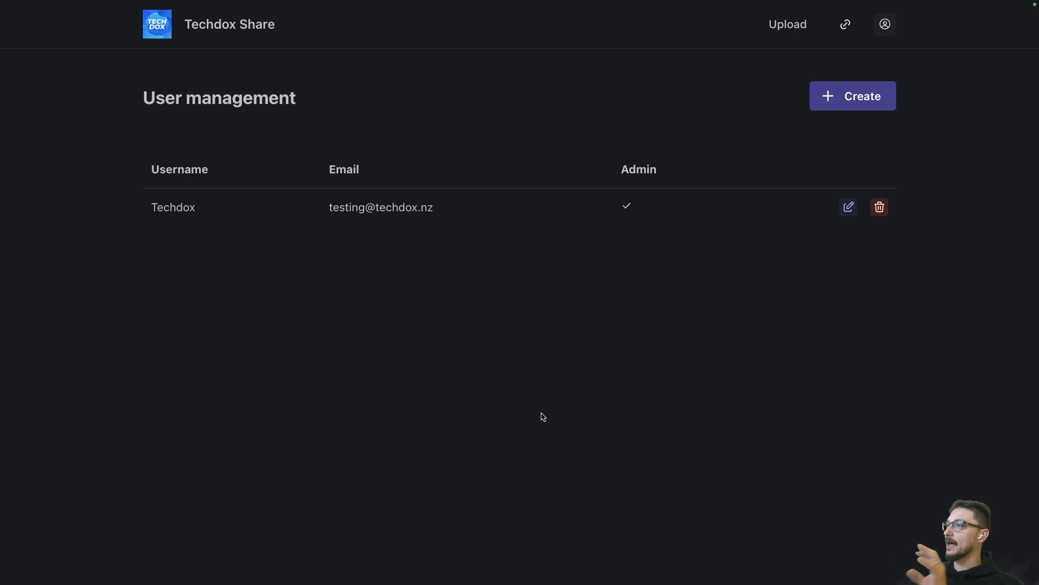
{"action": "mouse_move", "coordinate": [623, 327]}
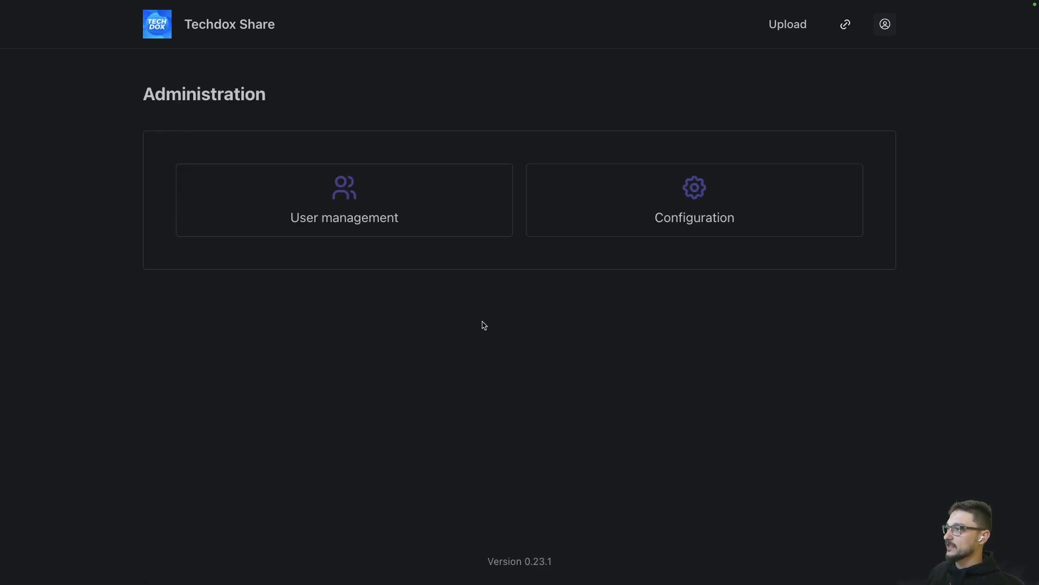
Show the General configuration with app name Techdox Share, its URL and home page enabled.
{"action": "left_click", "coordinate": [693, 200]}
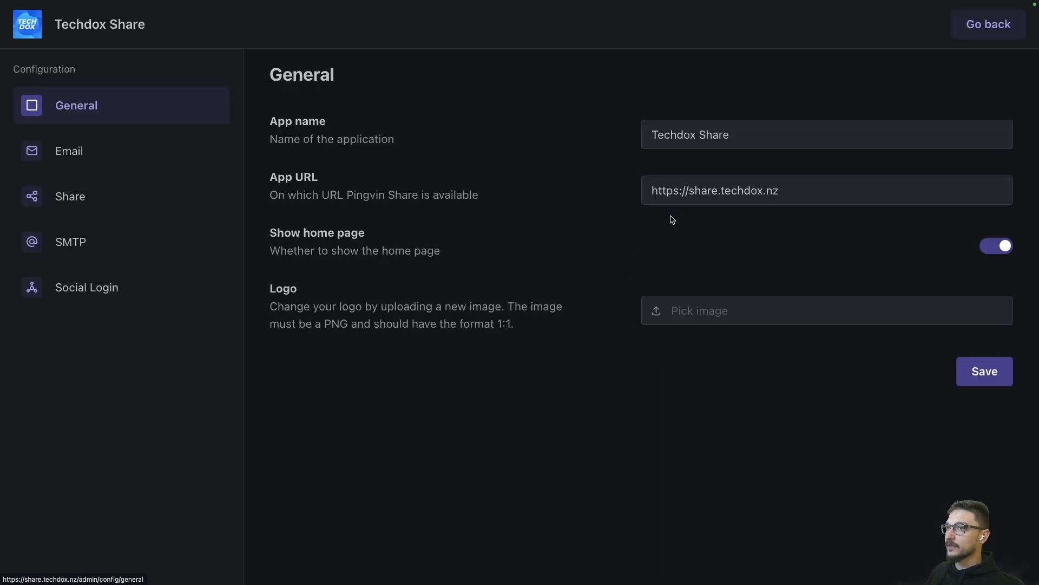
{"action": "mouse_move", "coordinate": [436, 182]}
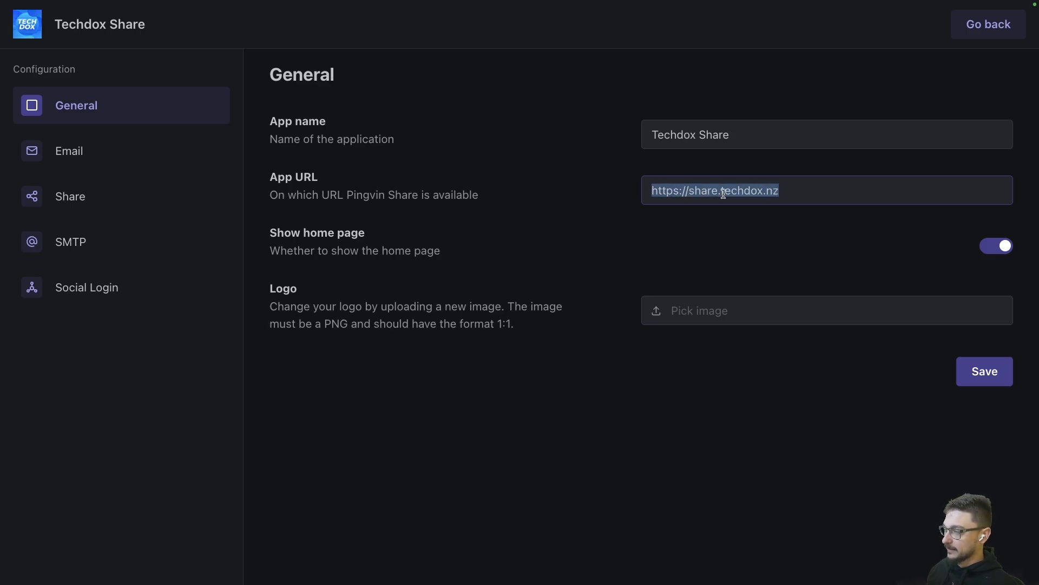
{"action": "left_click", "coordinate": [784, 192]}
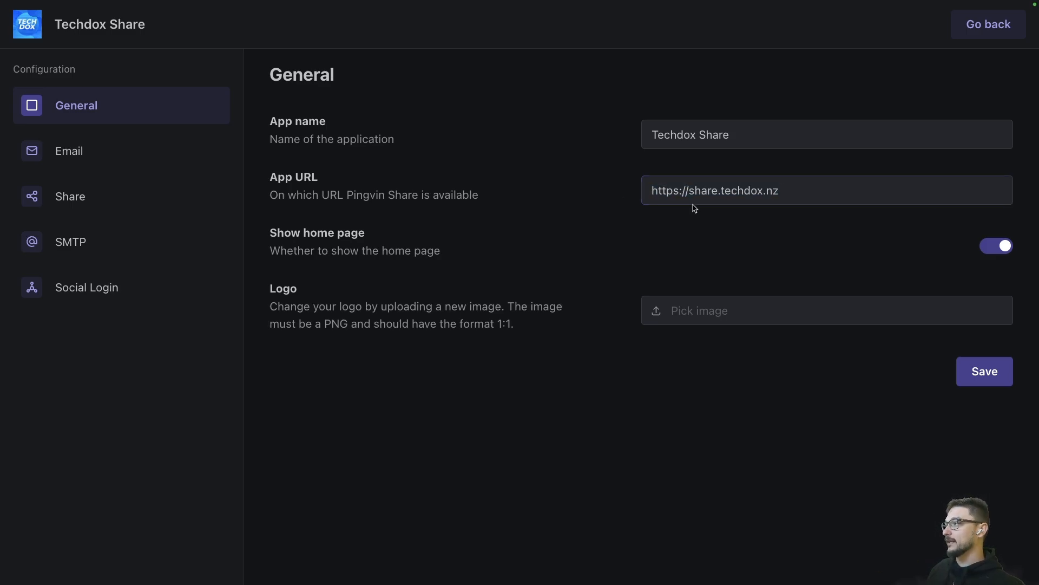
{"action": "mouse_move", "coordinate": [321, 242]}
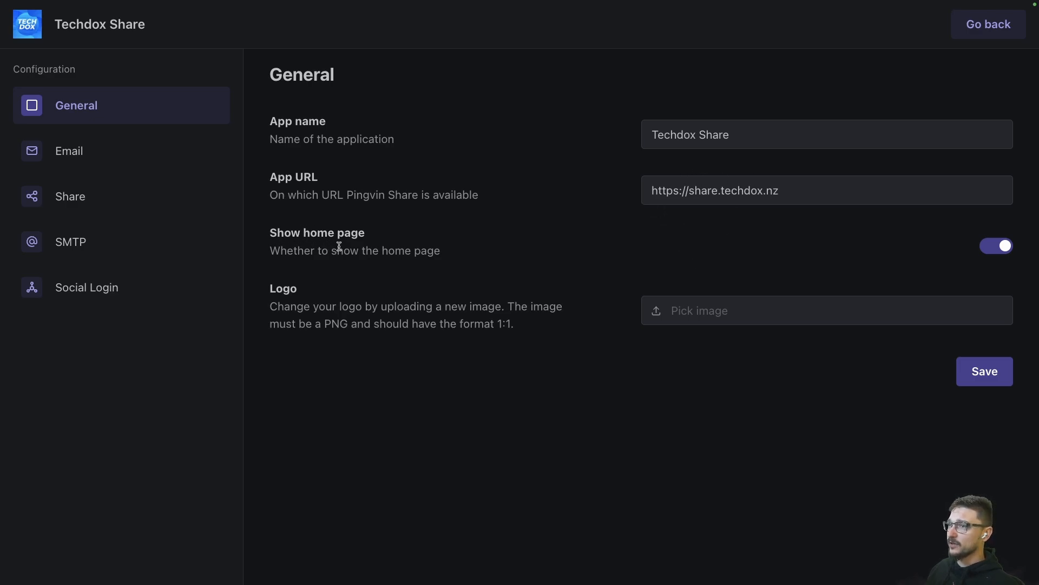
{"action": "left_click", "coordinate": [996, 246]}
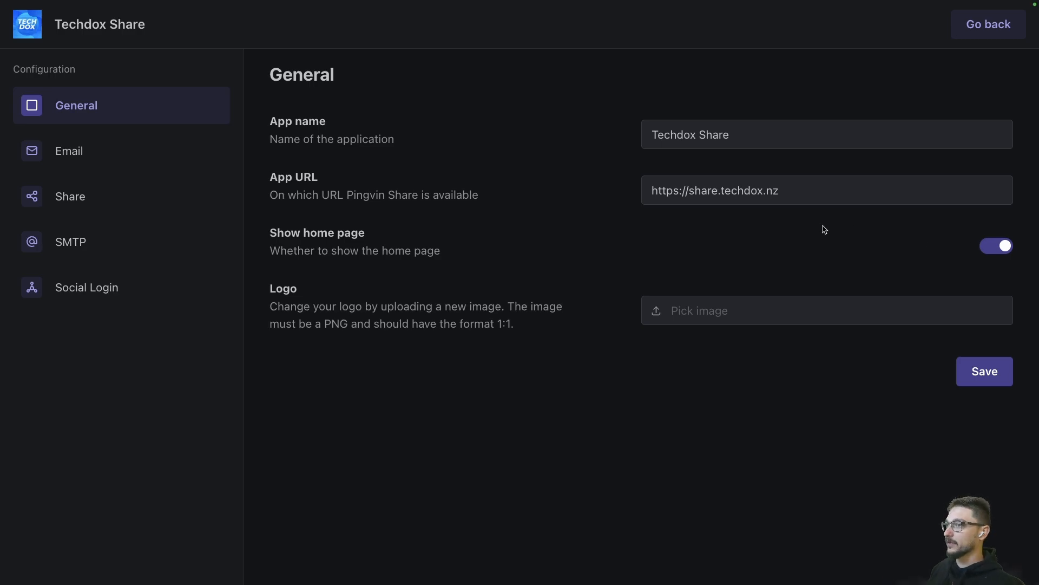
{"action": "mouse_move", "coordinate": [788, 249]}
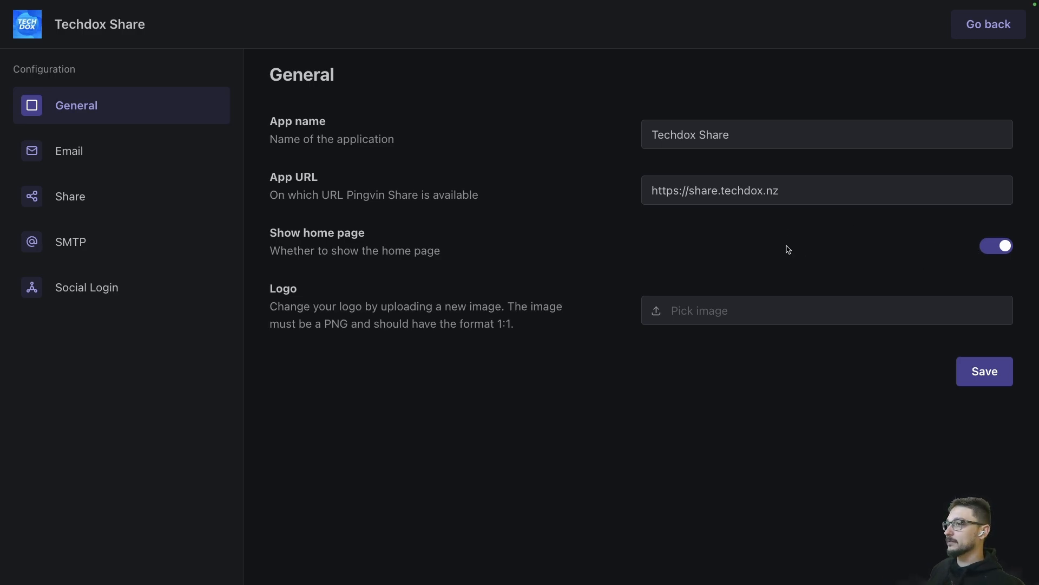
{"action": "mouse_move", "coordinate": [299, 226]}
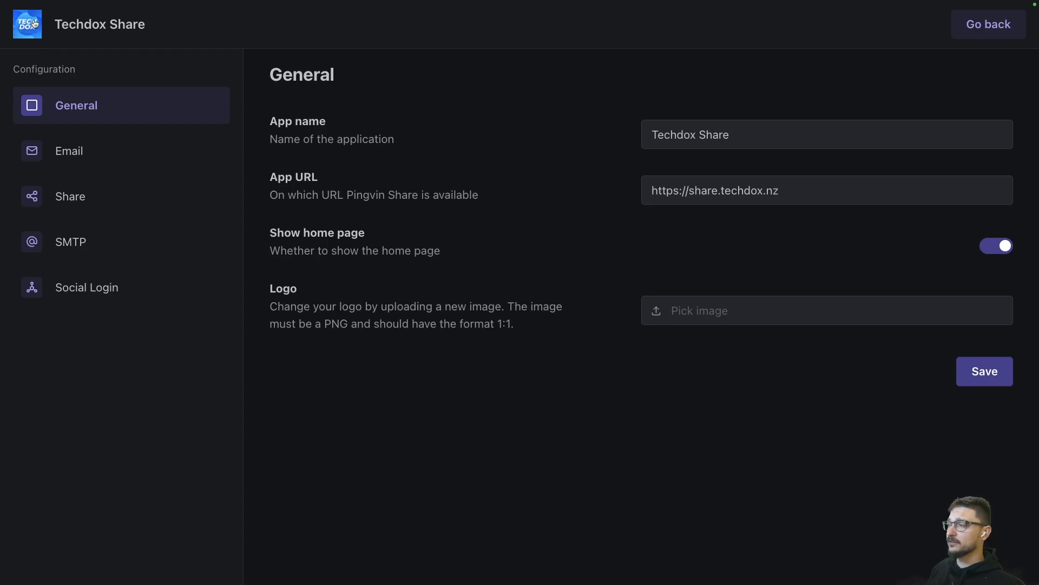
{"action": "mouse_move", "coordinate": [392, 214]}
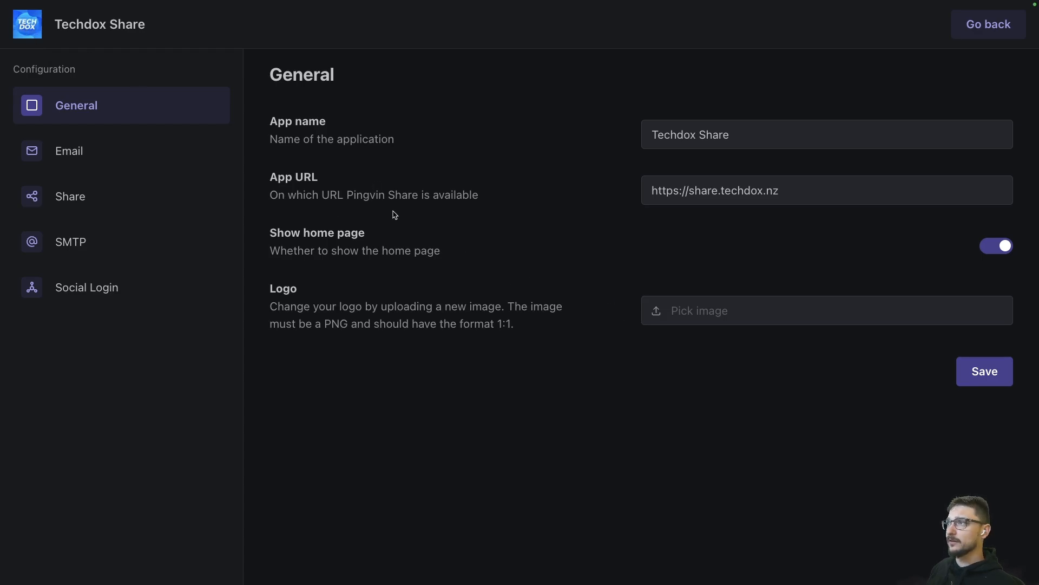
Browse the Email templates, selecting 'Pingvin' in the share message, then move to the Share settings.
{"action": "left_click", "coordinate": [69, 150]}
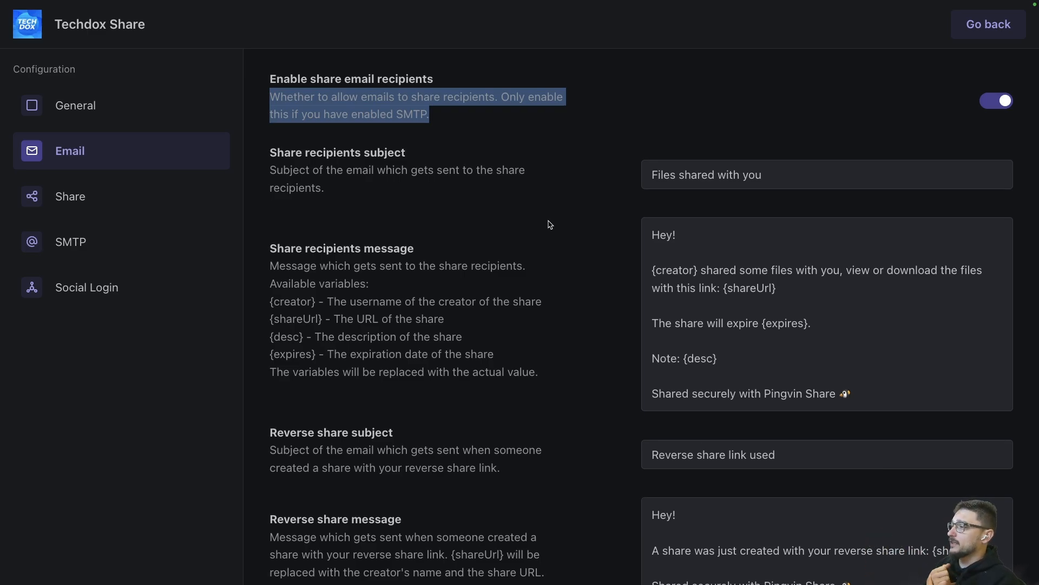
{"action": "scroll", "scroll_direction": "down", "scroll_amount": 3}
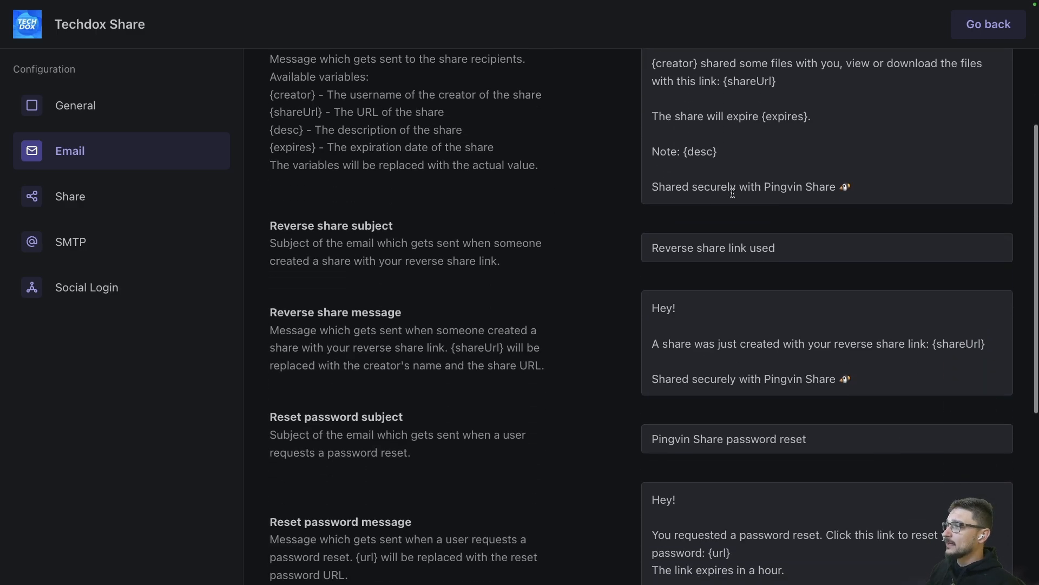
{"action": "type", "text": "Techd"}
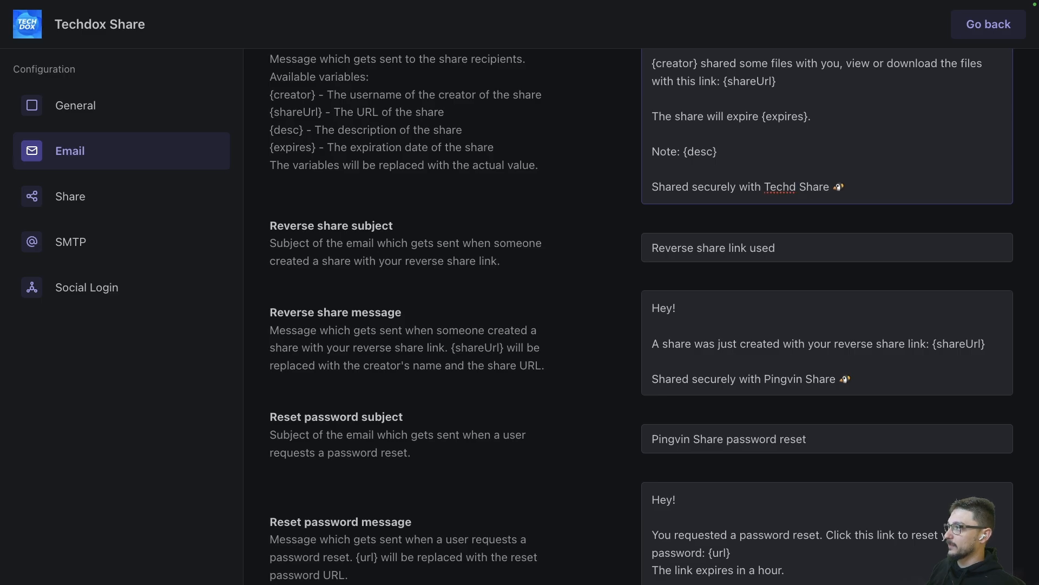
{"action": "double_click", "coordinate": [783, 186]}
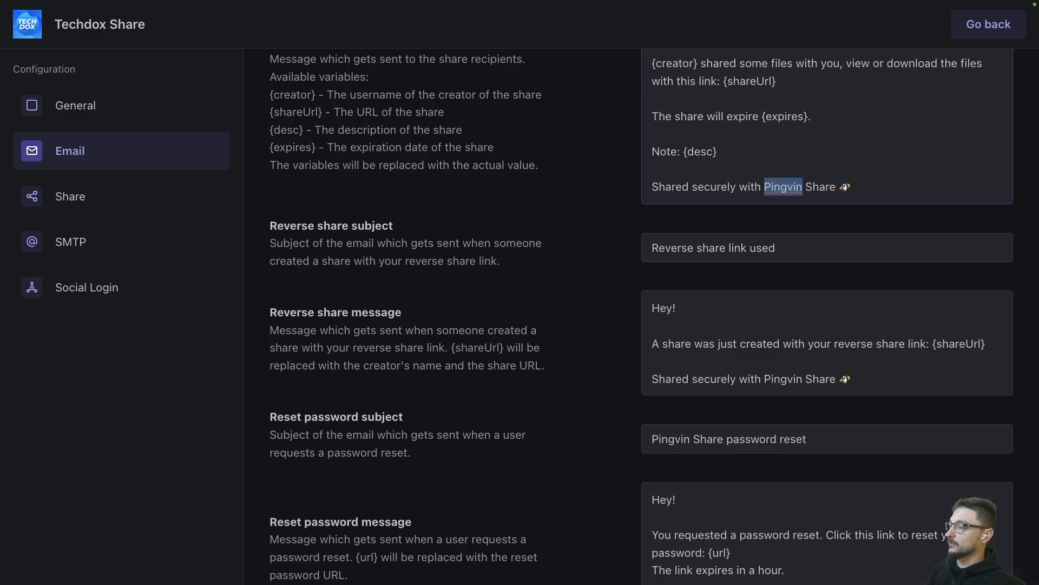
{"action": "scroll", "scroll_direction": "down", "scroll_amount": 3}
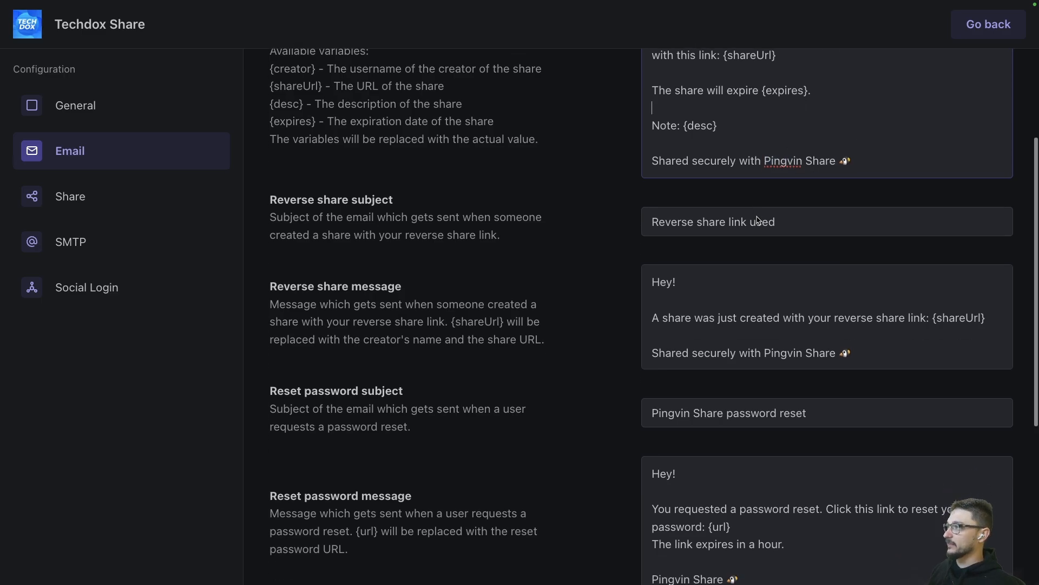
{"action": "scroll", "scroll_direction": "down", "scroll_amount": 3}
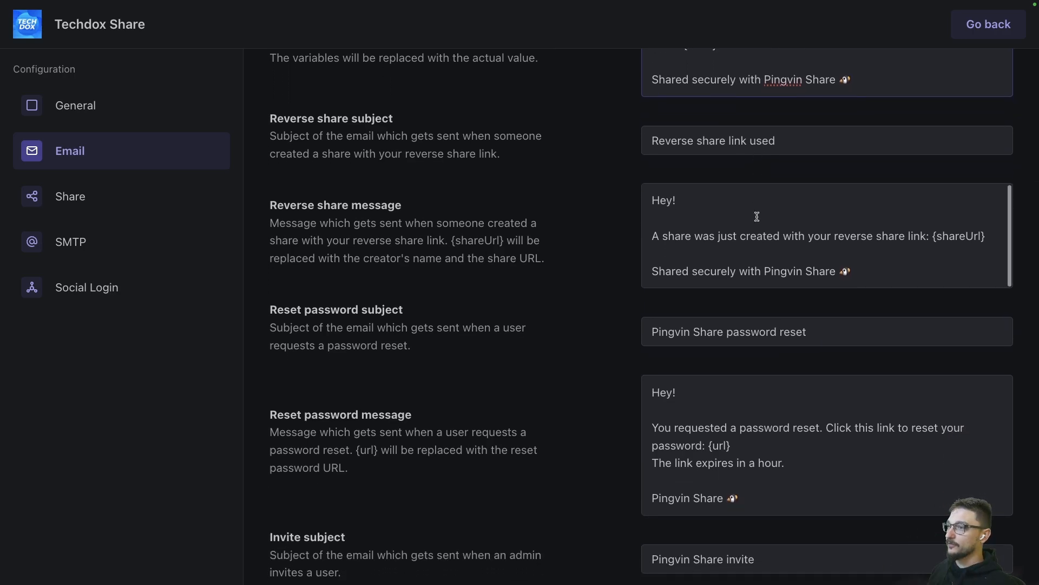
{"action": "scroll", "scroll_direction": "down", "scroll_amount": 3}
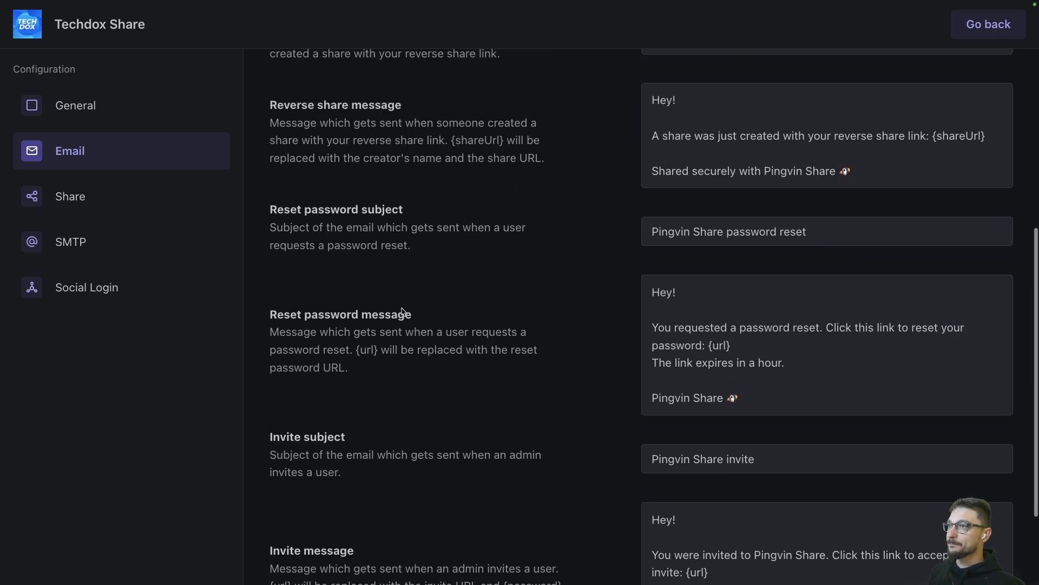
{"action": "scroll", "scroll_direction": "up", "scroll_amount": 3}
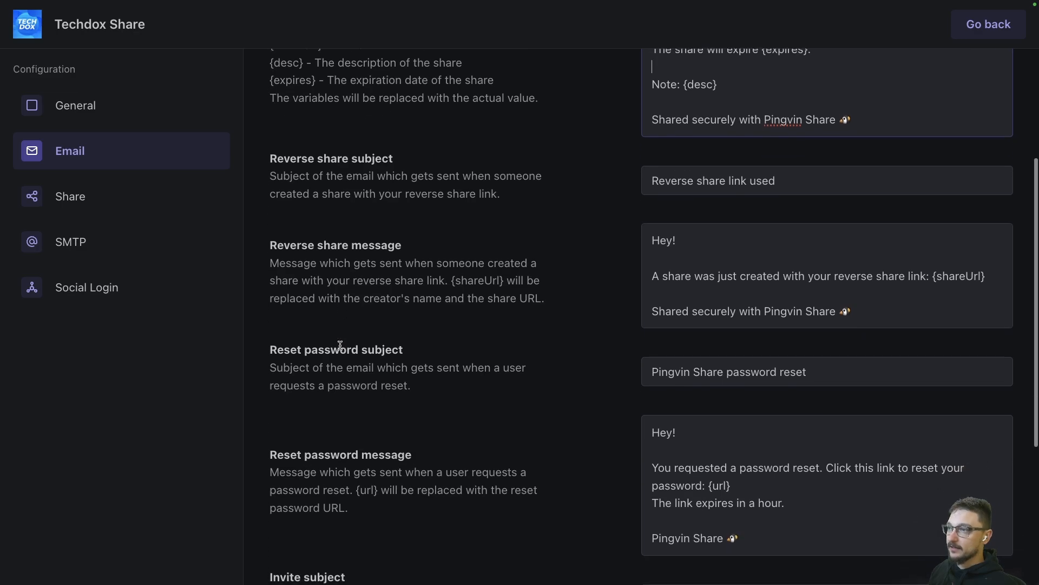
{"action": "scroll", "scroll_direction": "down", "scroll_amount": 3}
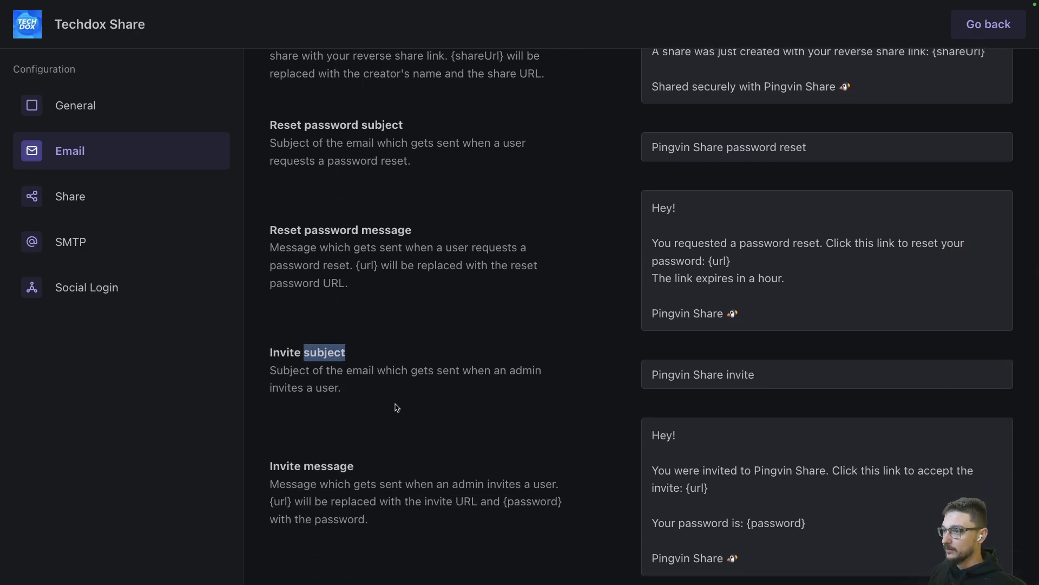
{"action": "left_click", "coordinate": [70, 195]}
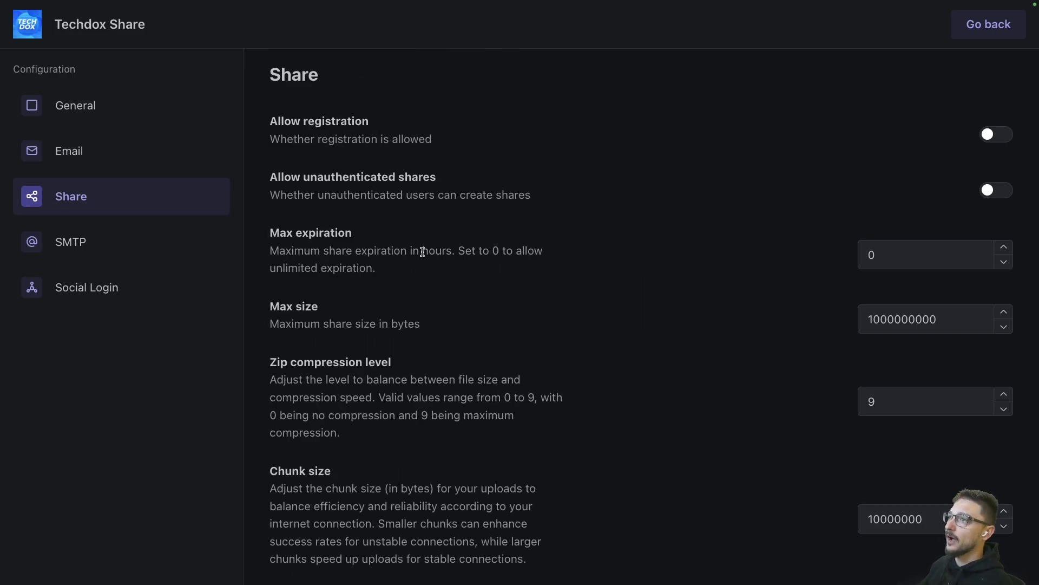
{"action": "mouse_move", "coordinate": [405, 101]}
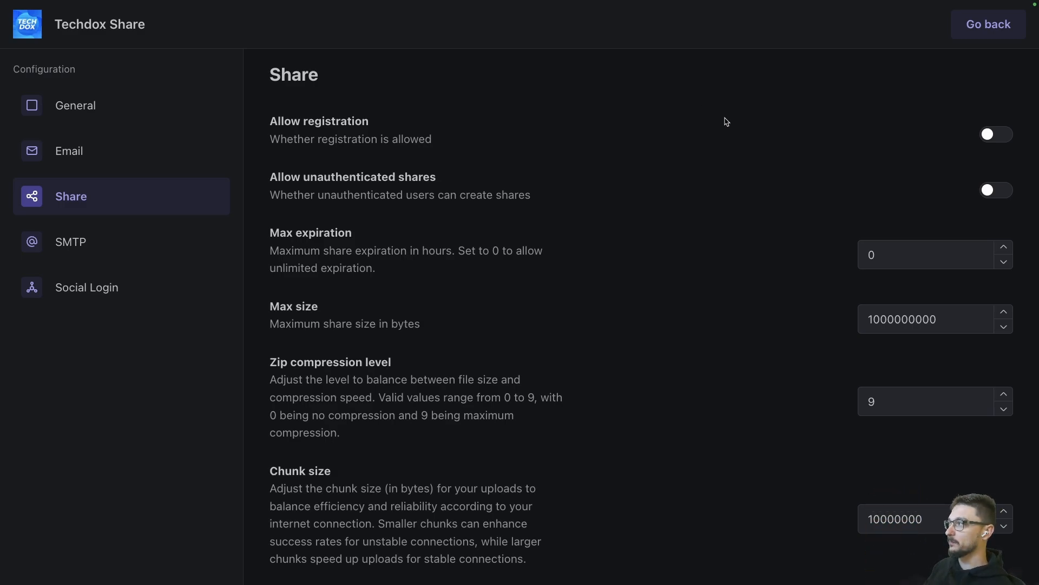
{"action": "mouse_move", "coordinate": [544, 193]}
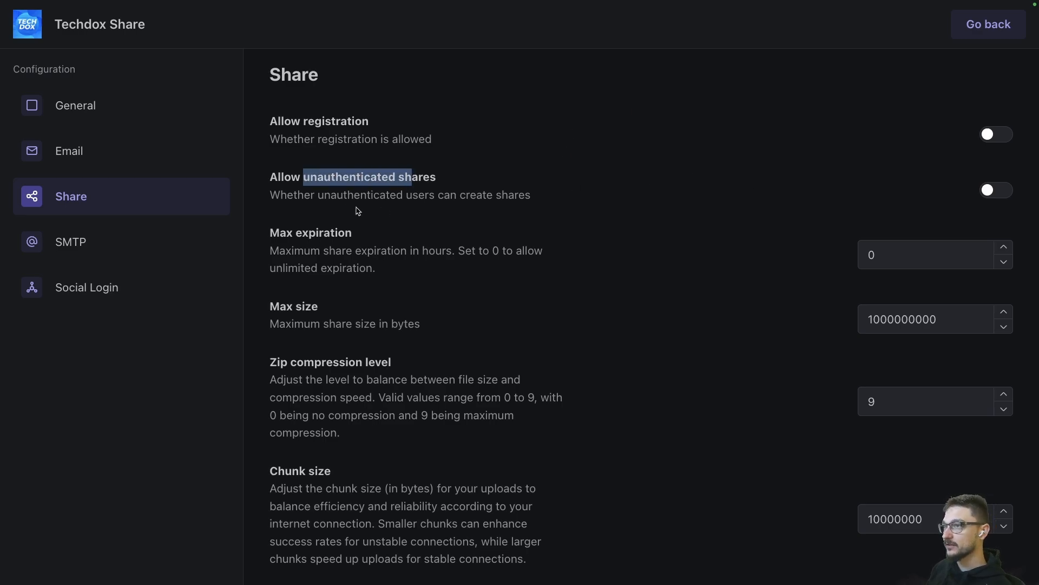
{"action": "mouse_move", "coordinate": [343, 193]}
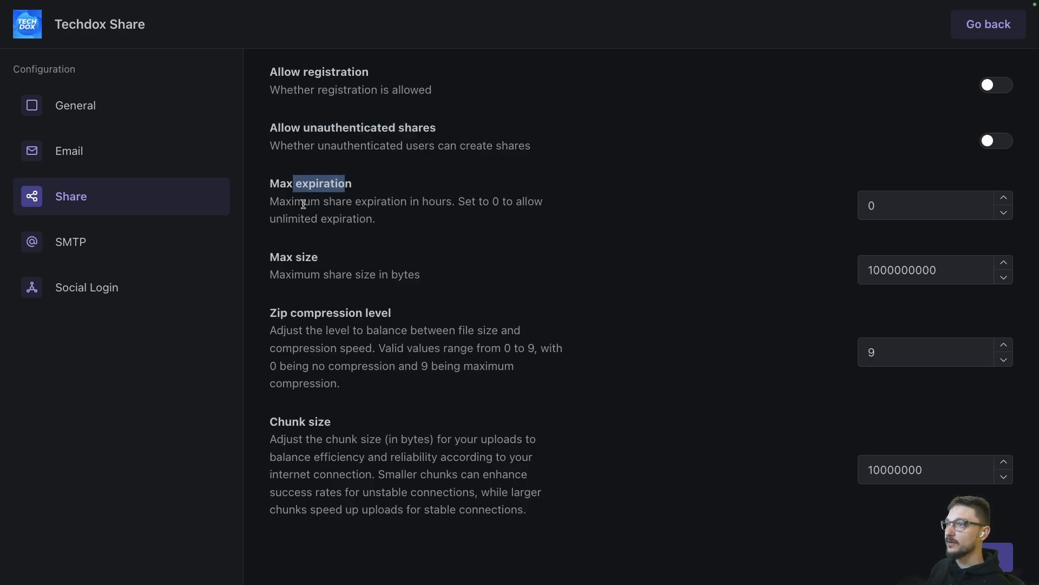
{"action": "mouse_move", "coordinate": [440, 217]}
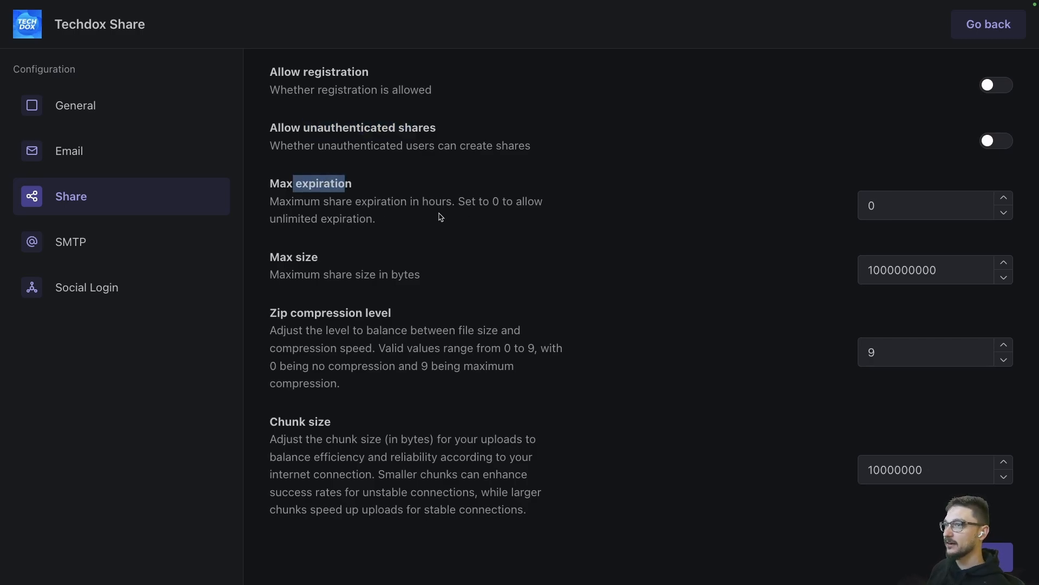
{"action": "mouse_move", "coordinate": [405, 223]}
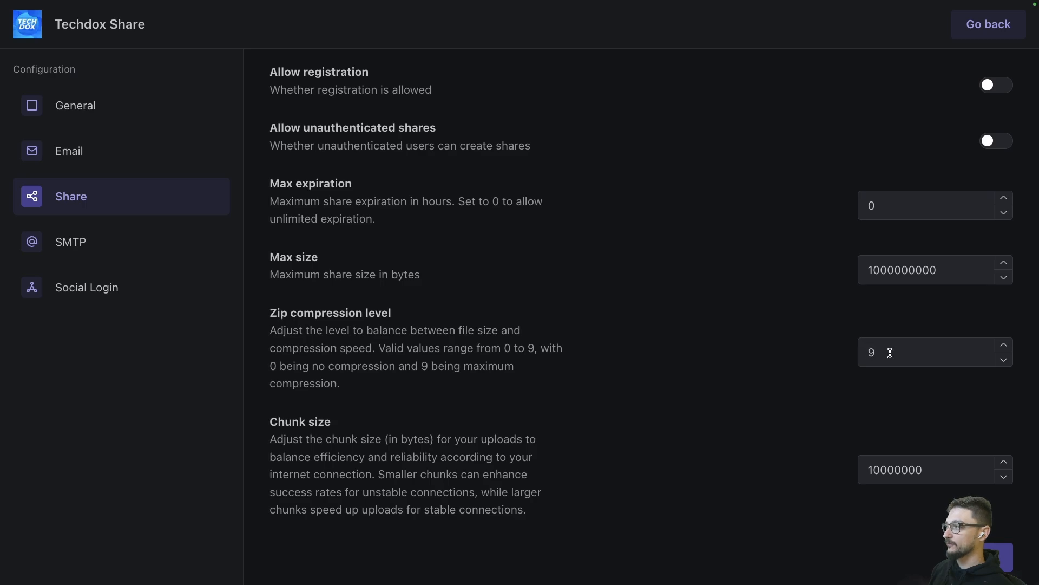
{"action": "mouse_move", "coordinate": [728, 351]}
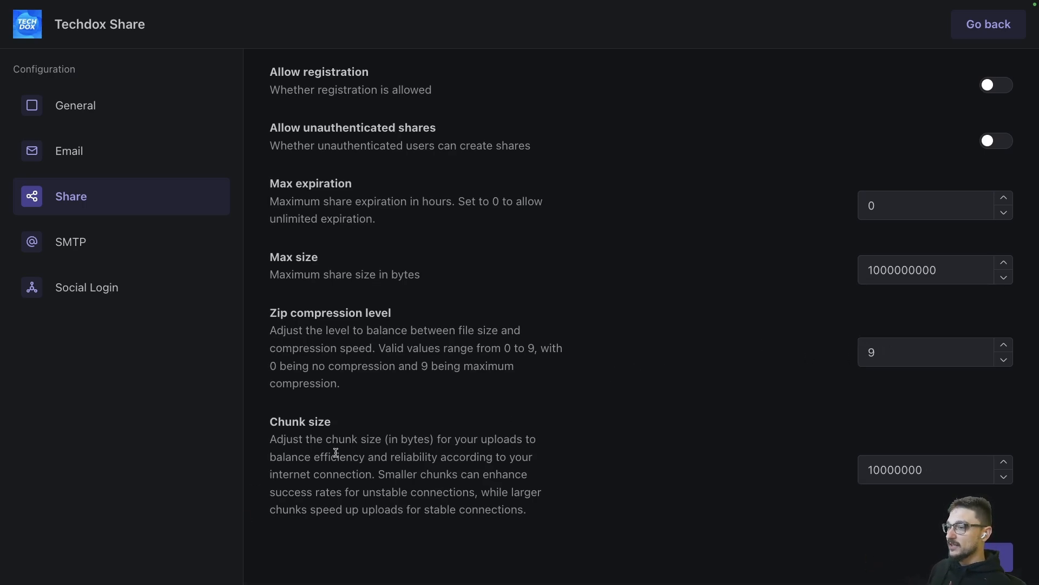
{"action": "mouse_move", "coordinate": [380, 459]}
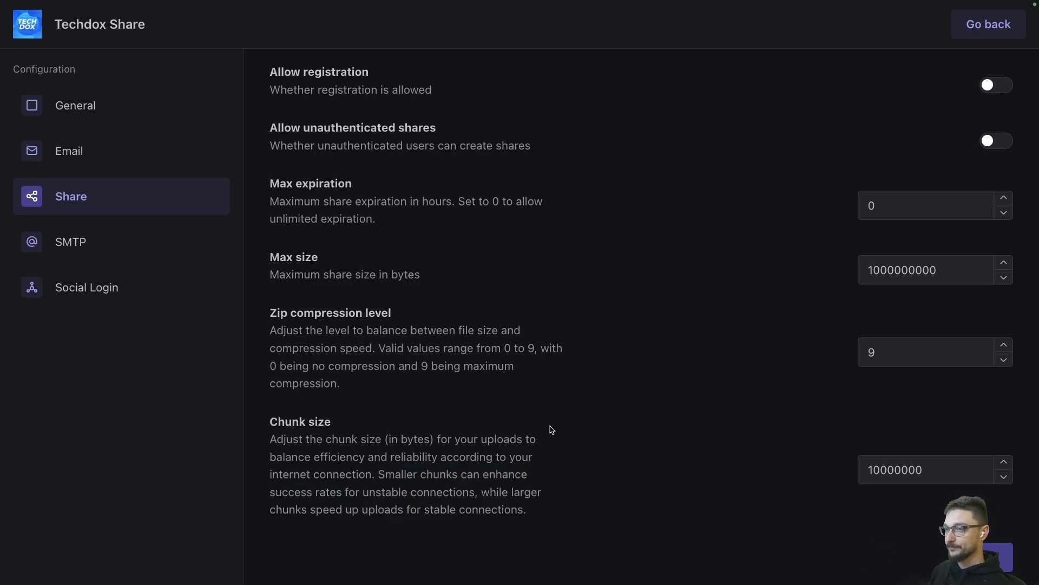
{"action": "mouse_move", "coordinate": [490, 509]}
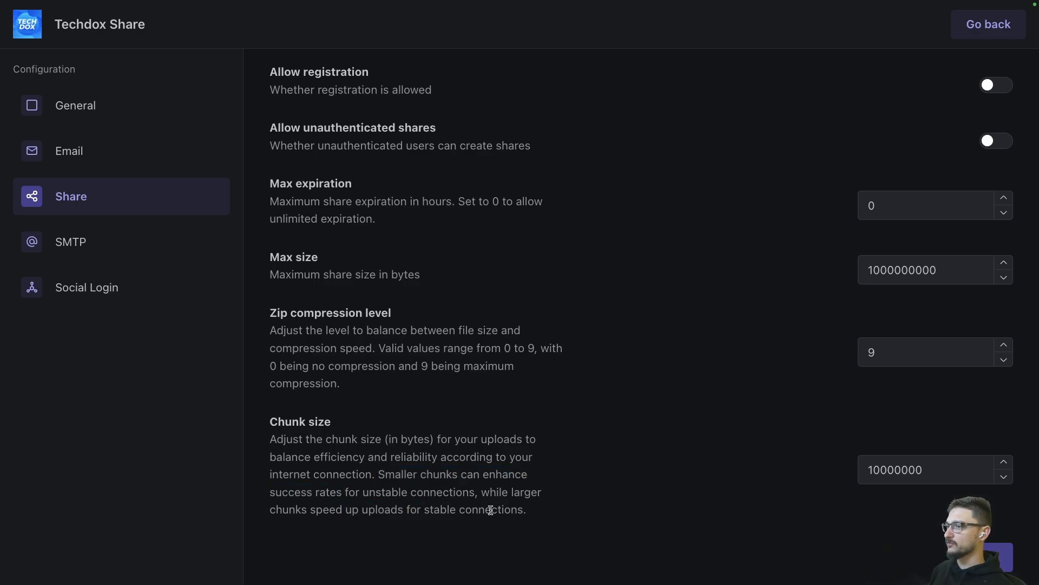
{"action": "mouse_move", "coordinate": [132, 240]}
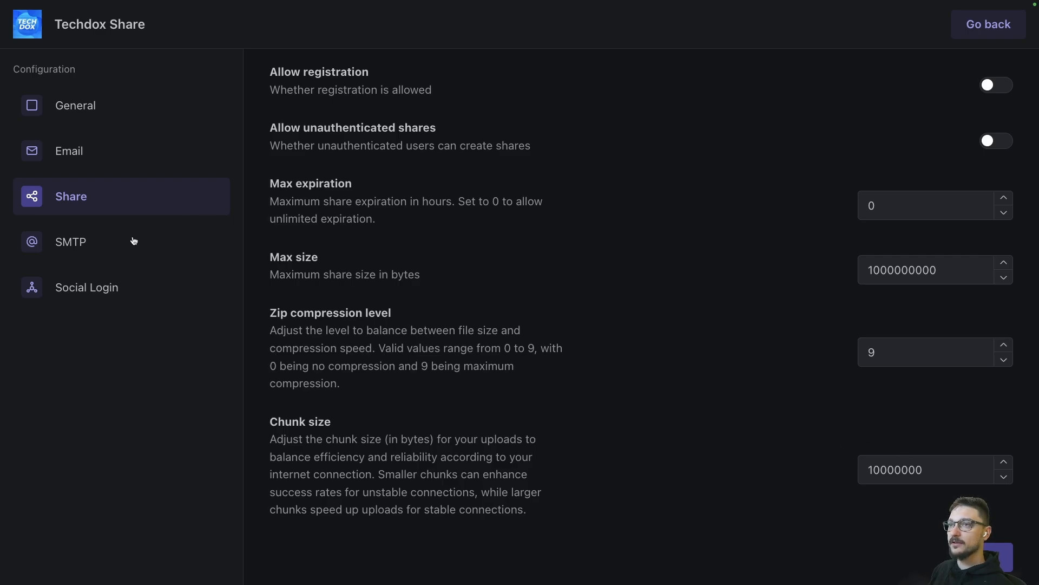
Show the SMTP settings with host, port, sender address, username and saved password.
{"action": "left_click", "coordinate": [70, 241]}
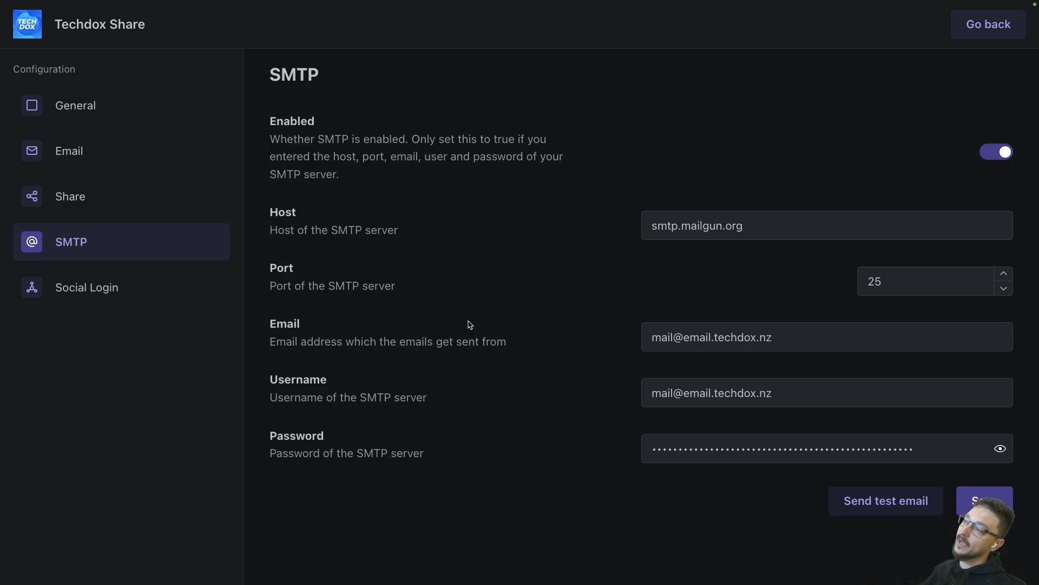
{"action": "mouse_move", "coordinate": [566, 254]}
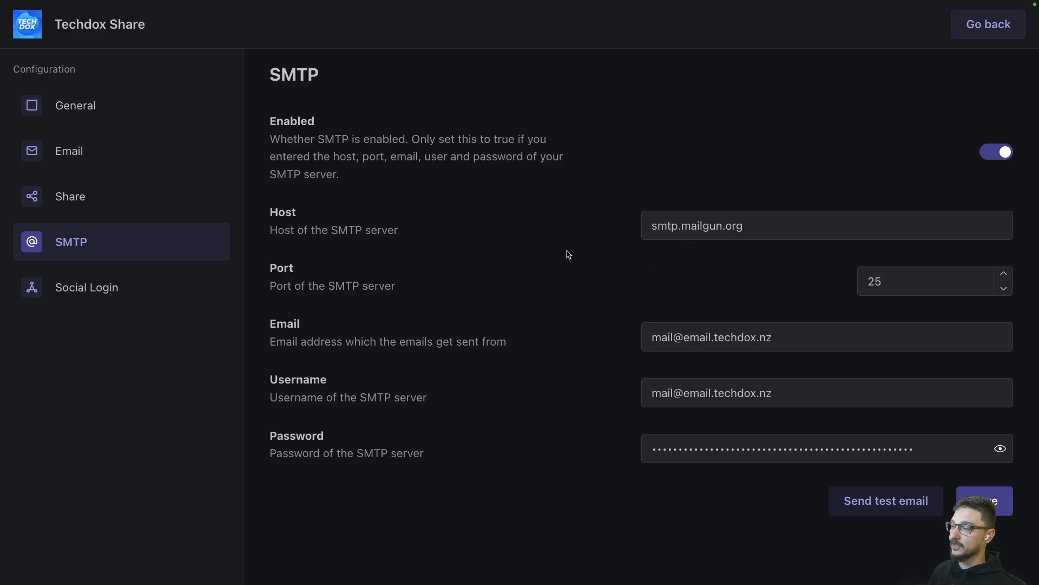
{"action": "mouse_move", "coordinate": [696, 209]}
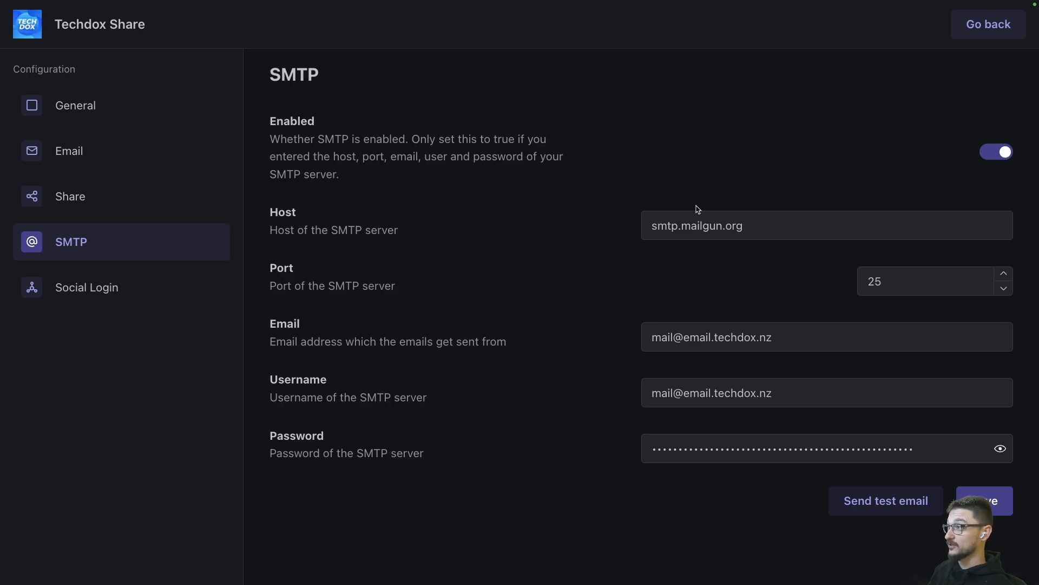
{"action": "mouse_move", "coordinate": [461, 271]}
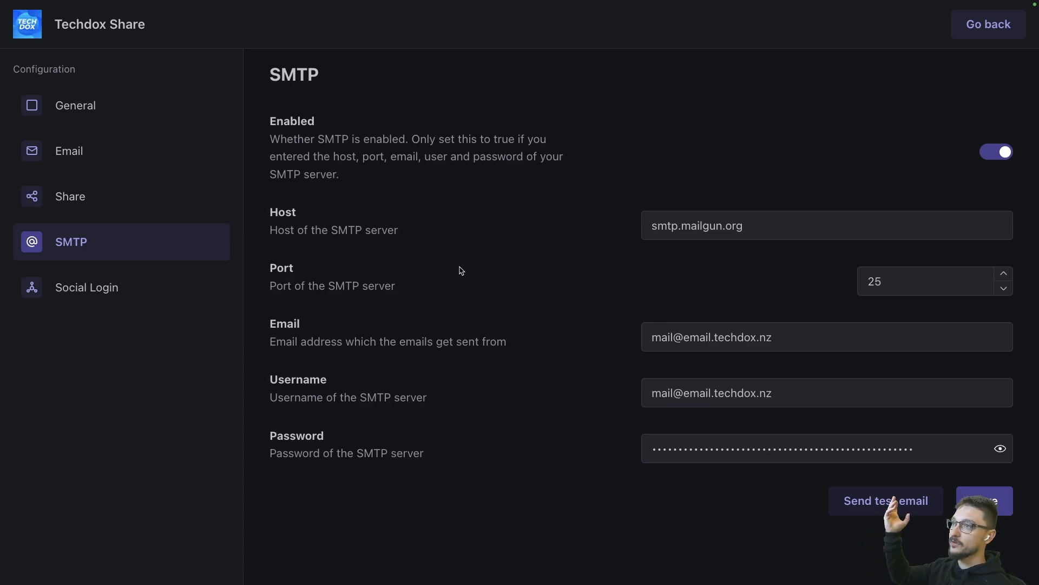
{"action": "mouse_move", "coordinate": [504, 194]}
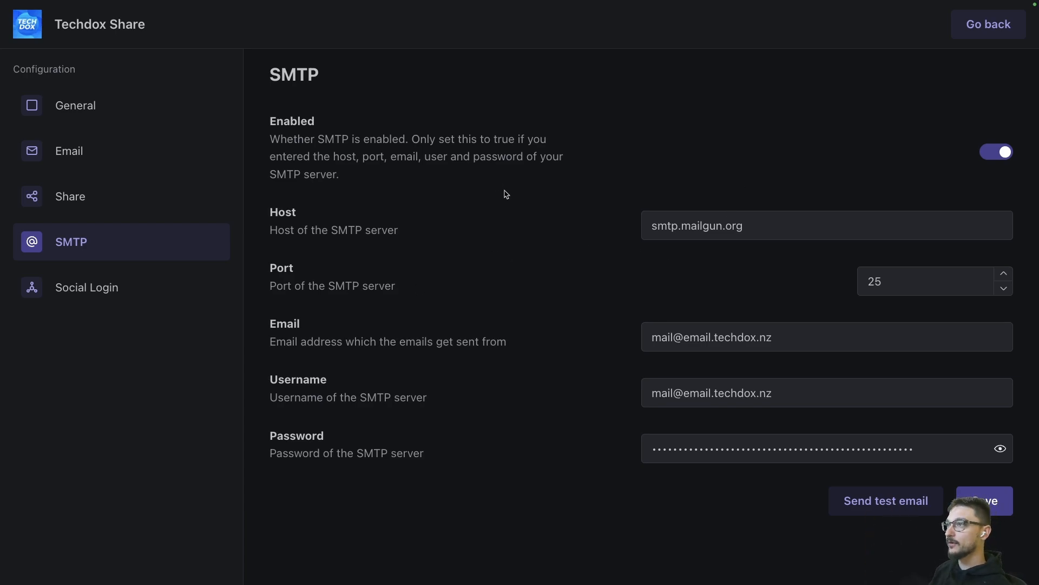
{"action": "mouse_move", "coordinate": [467, 298]}
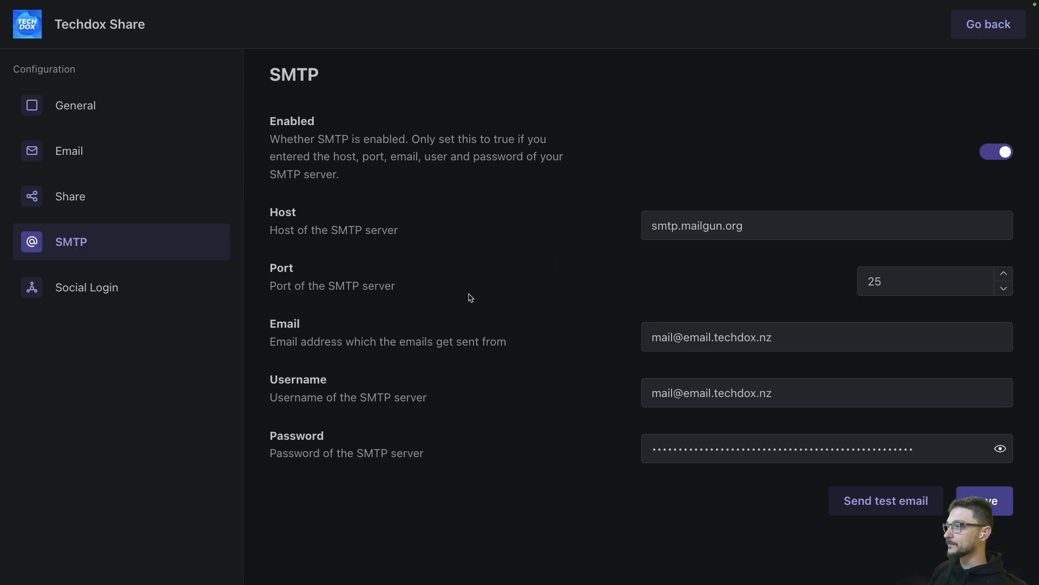
{"action": "mouse_move", "coordinate": [473, 289]}
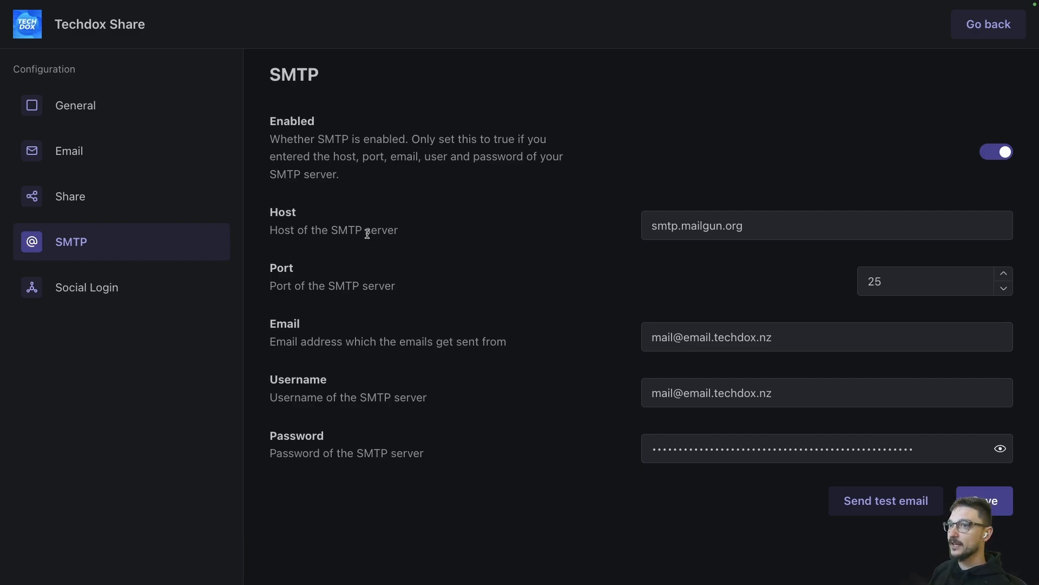
{"action": "left_click", "coordinate": [88, 287]}
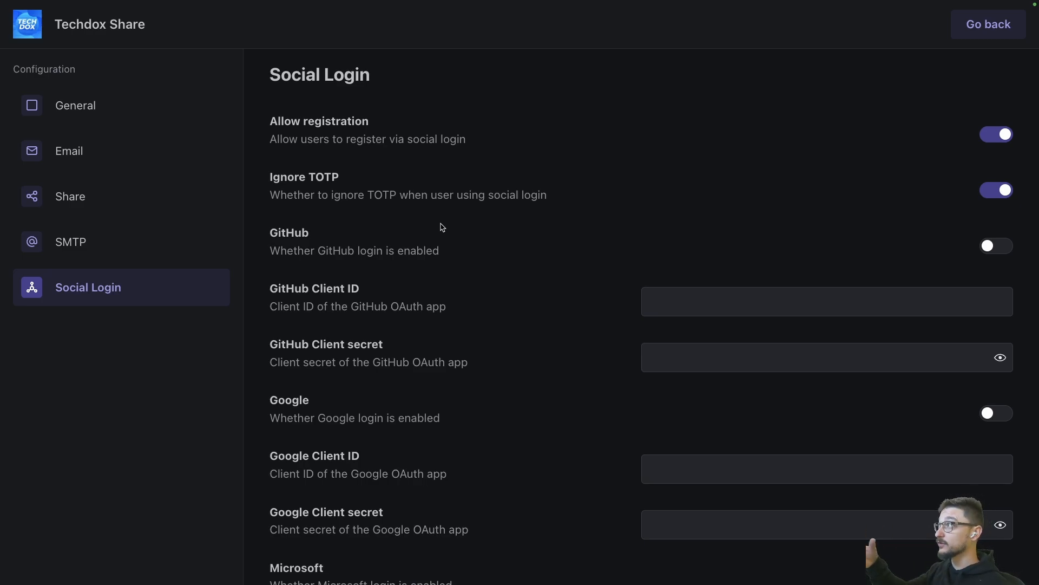
{"action": "scroll", "scroll_direction": "down", "scroll_amount": 3}
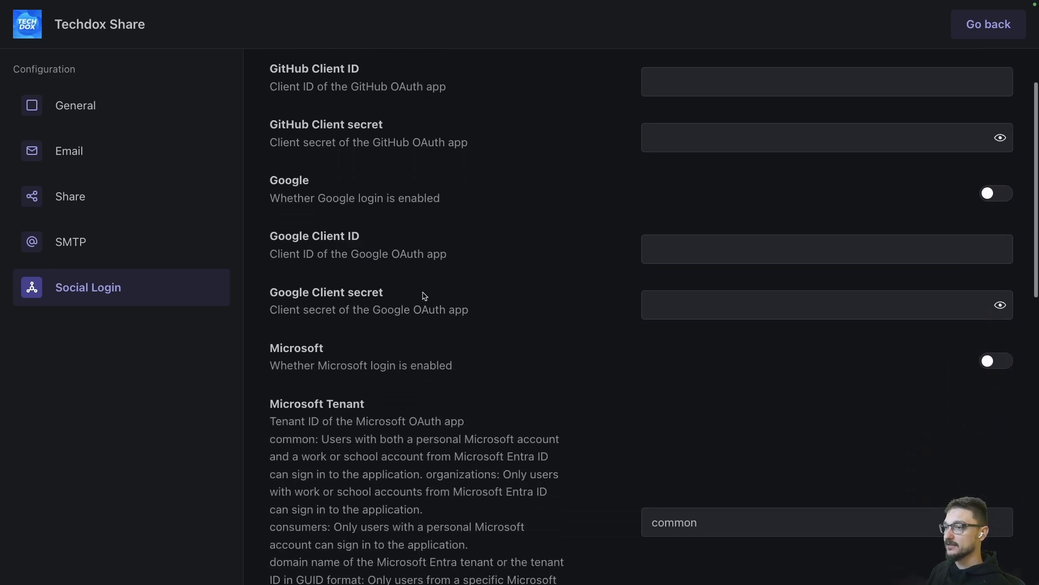
{"action": "scroll", "scroll_direction": "up", "scroll_amount": 3}
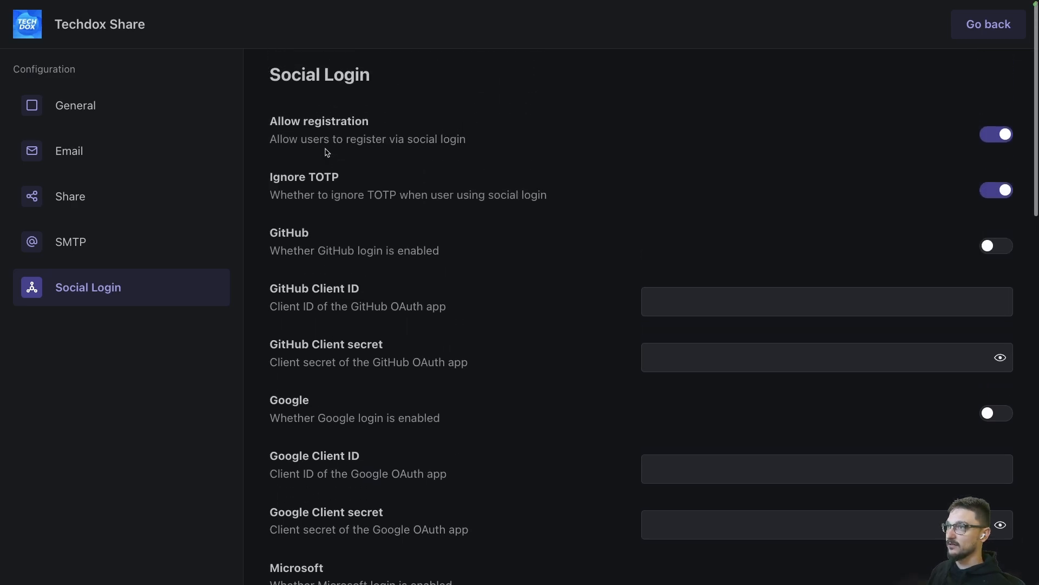
{"action": "scroll", "scroll_direction": "down", "scroll_amount": 3}
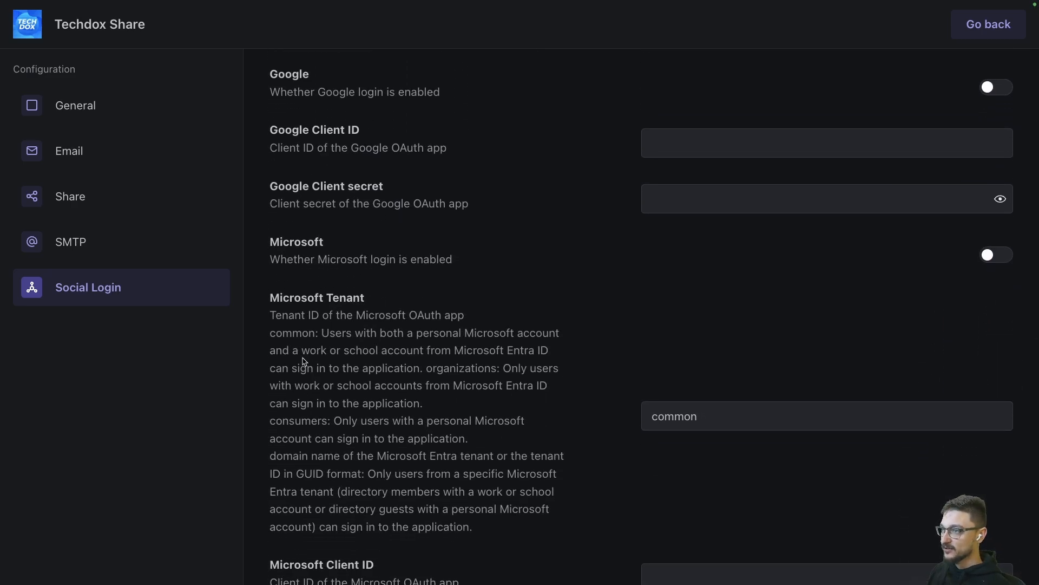
{"action": "scroll", "scroll_direction": "down", "scroll_amount": 3}
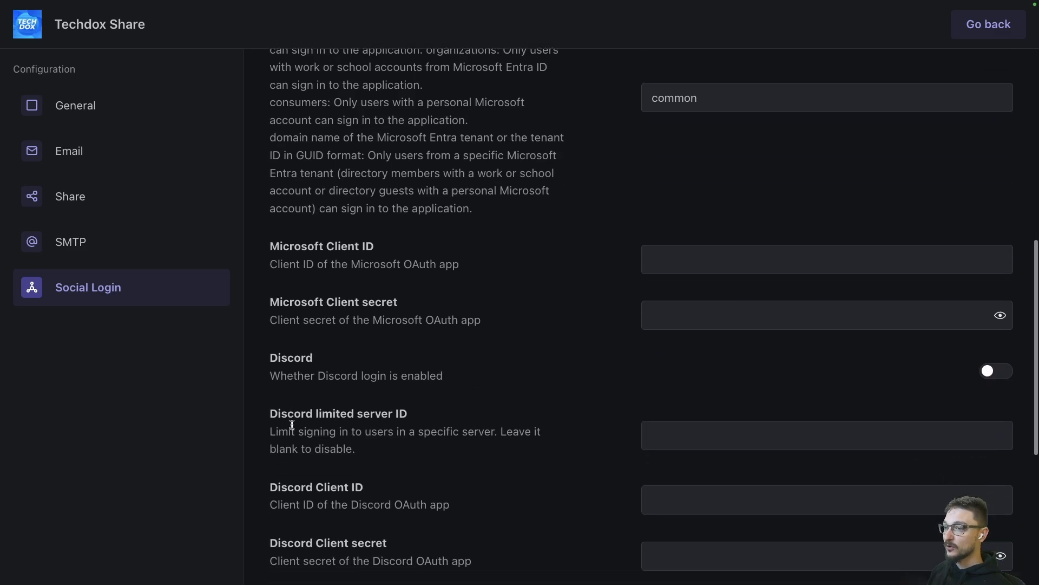
{"action": "scroll", "scroll_direction": "down", "scroll_amount": 3}
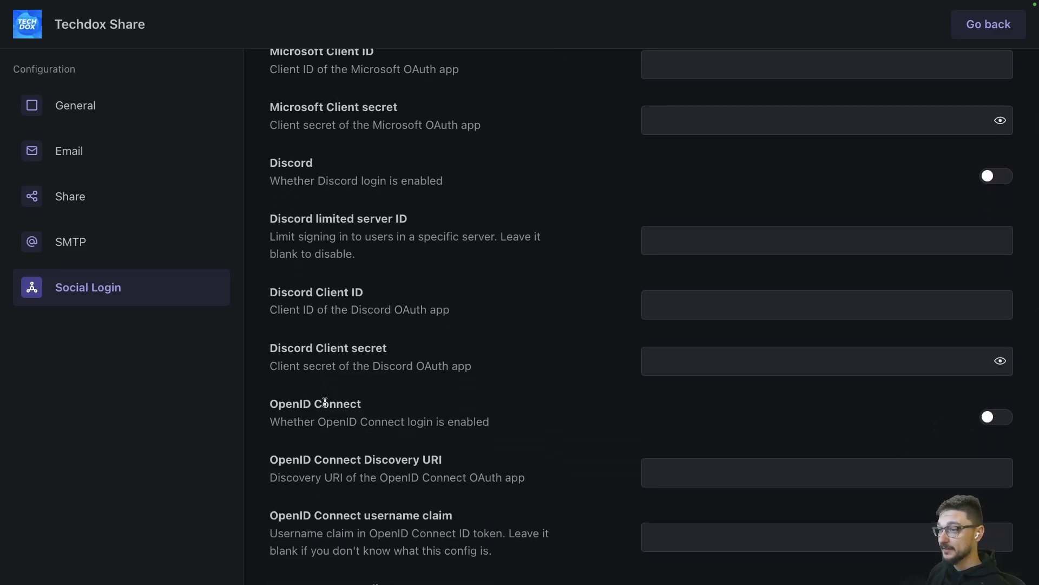
{"action": "double_click", "coordinate": [315, 404]}
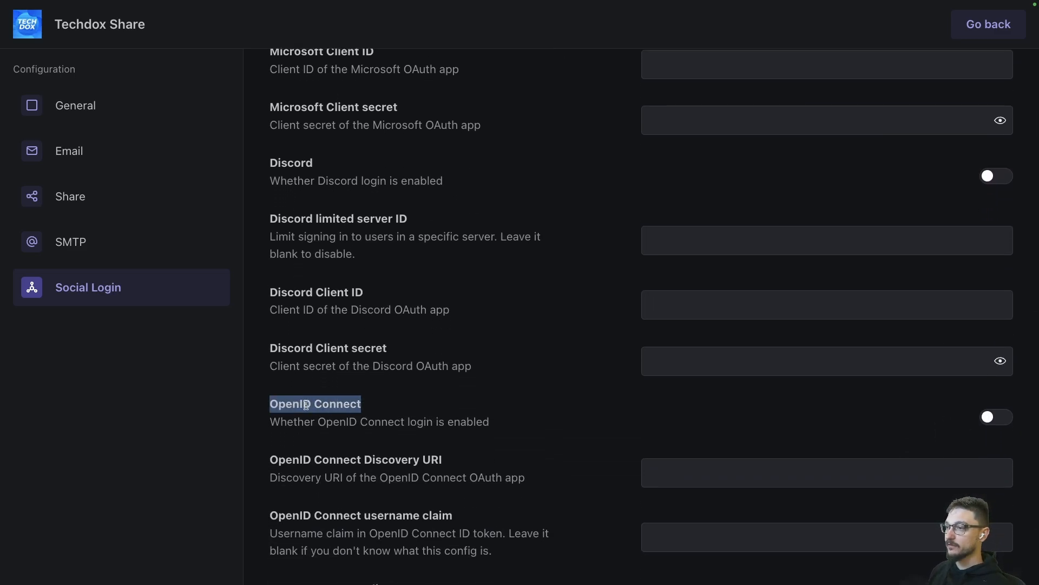
{"action": "scroll", "scroll_direction": "down", "scroll_amount": 3}
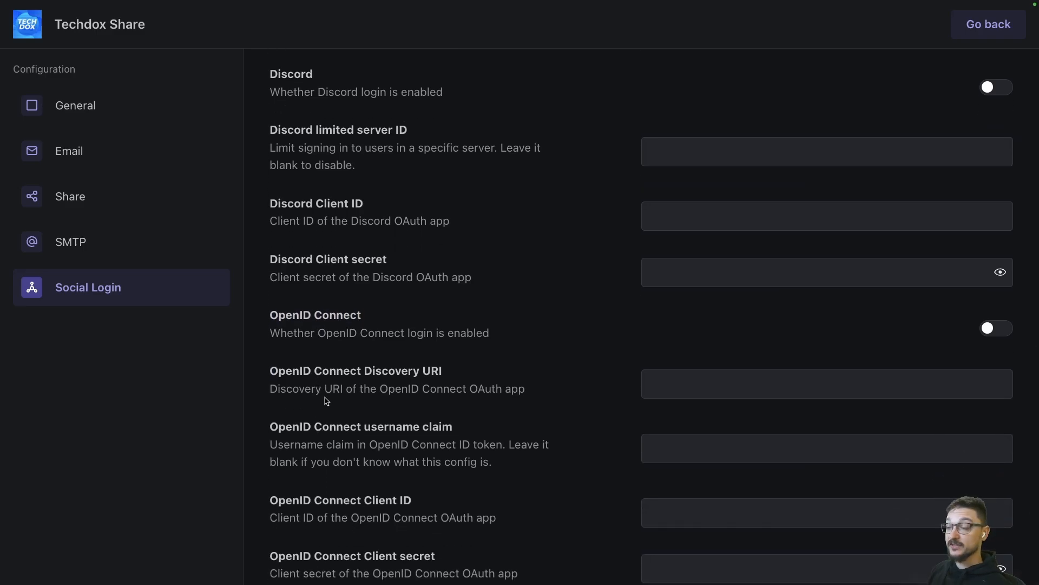
{"action": "scroll", "scroll_direction": "up", "scroll_amount": 3}
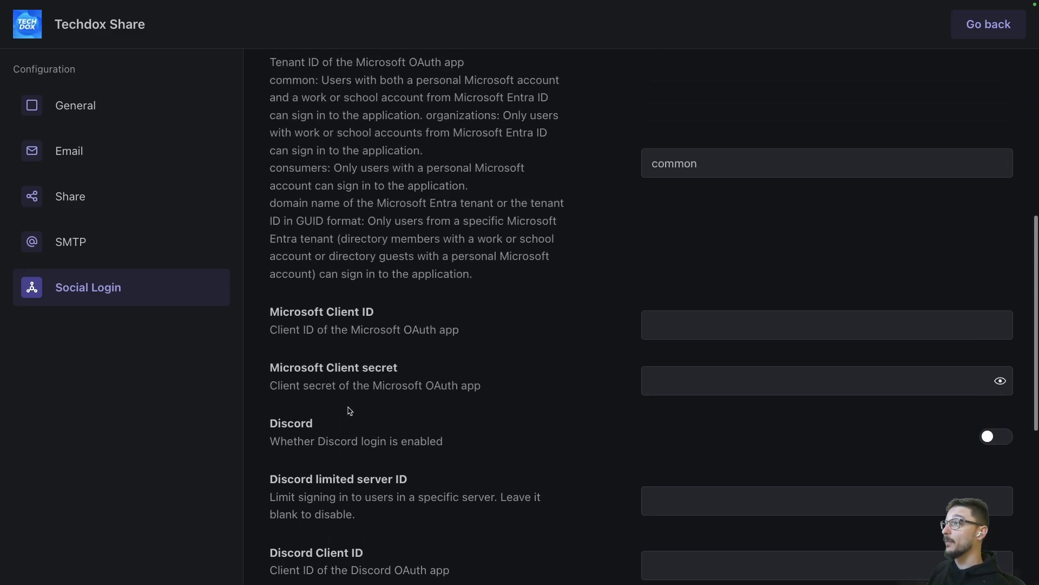
{"action": "scroll", "scroll_direction": "up", "scroll_amount": 3}
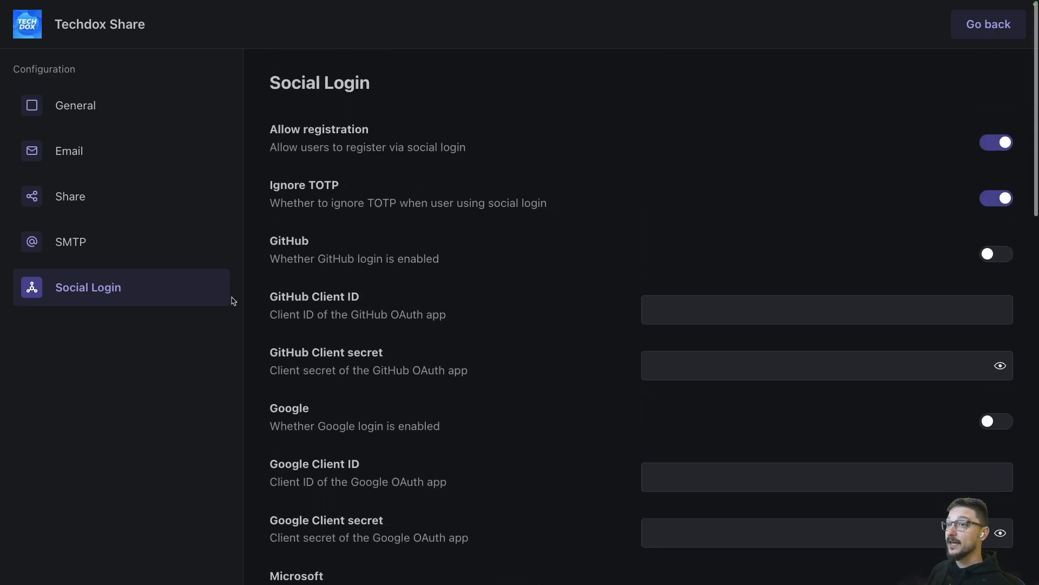
{"action": "scroll", "scroll_direction": "up", "scroll_amount": 3}
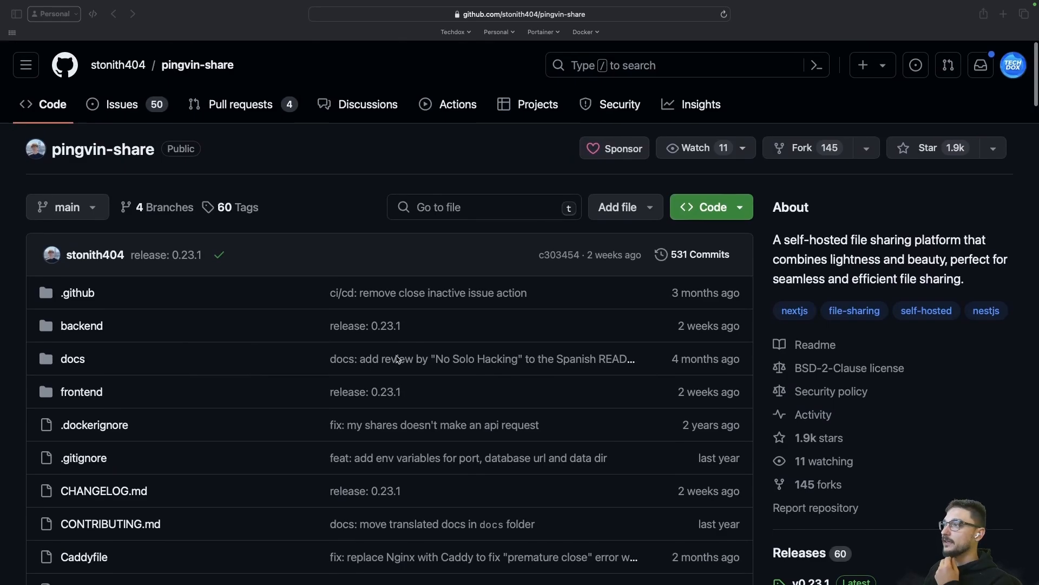
Scroll the README's Docker Compose and stand-alone install steps, then back to the file list.
{"action": "scroll", "scroll_direction": "down", "scroll_amount": 3}
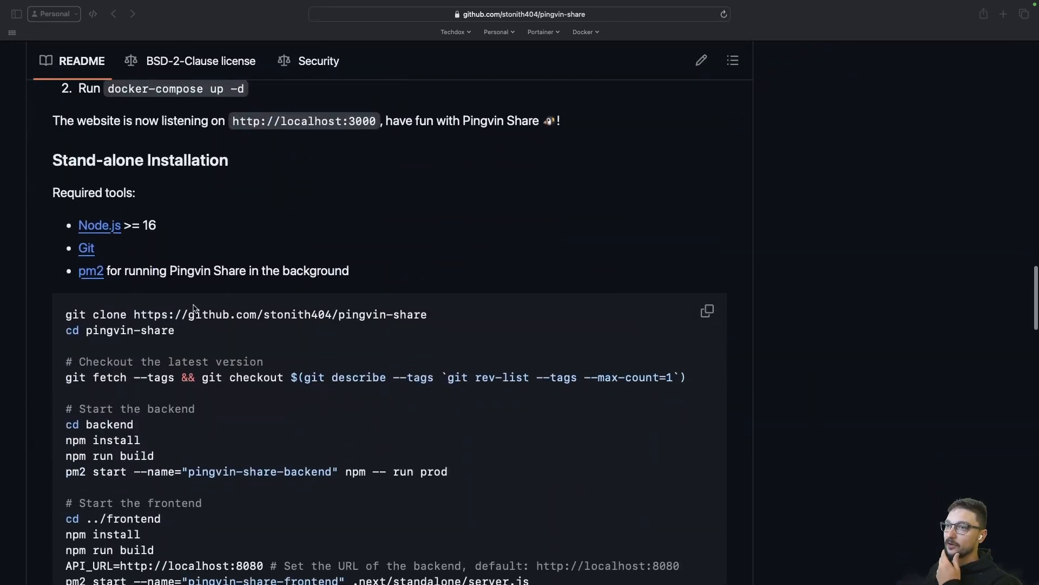
{"action": "scroll", "scroll_direction": "up", "scroll_amount": 3}
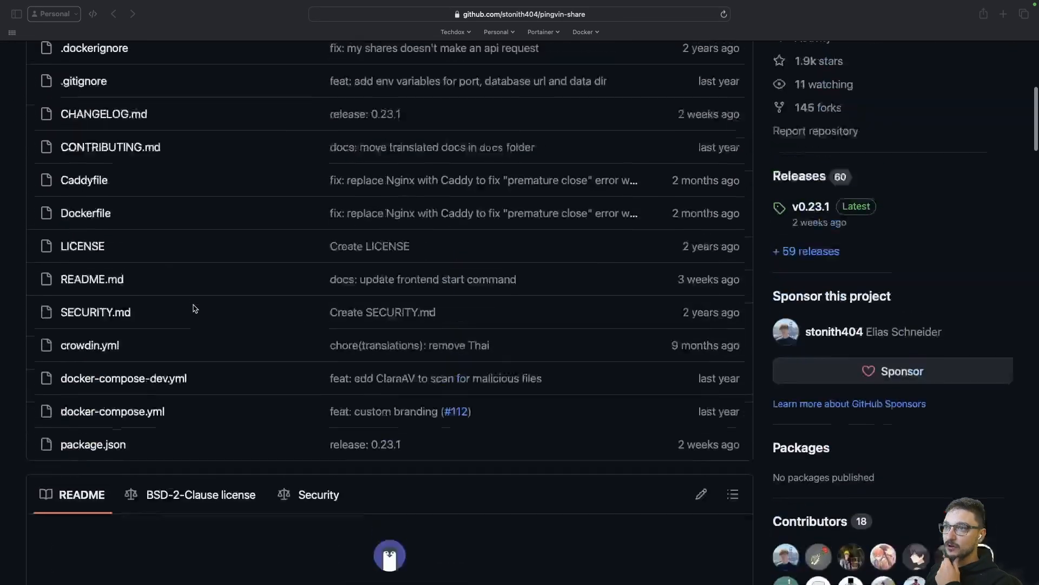
{"action": "scroll", "scroll_direction": "up", "scroll_amount": 3}
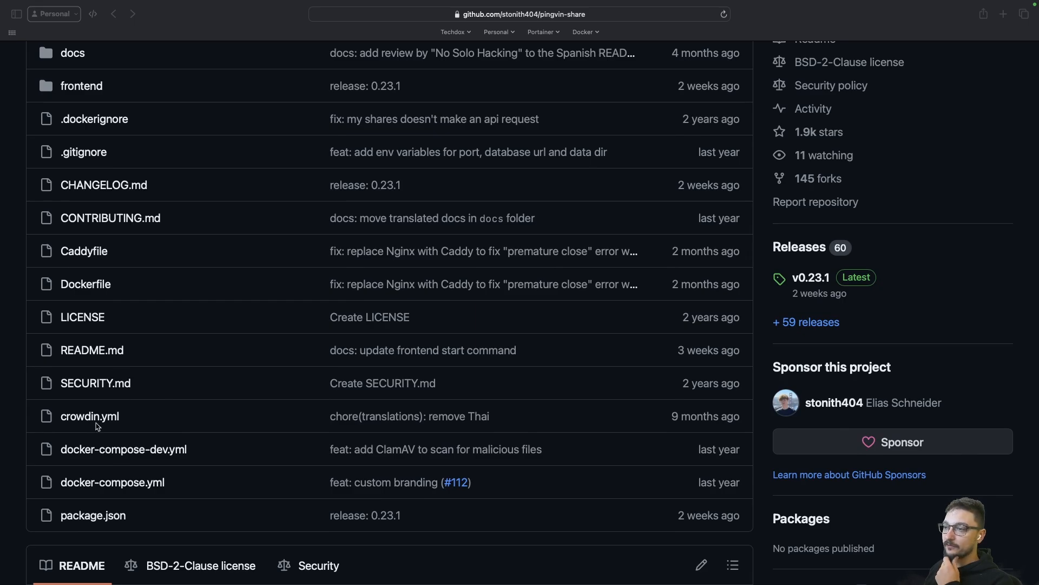
{"action": "mouse_move", "coordinate": [159, 453]}
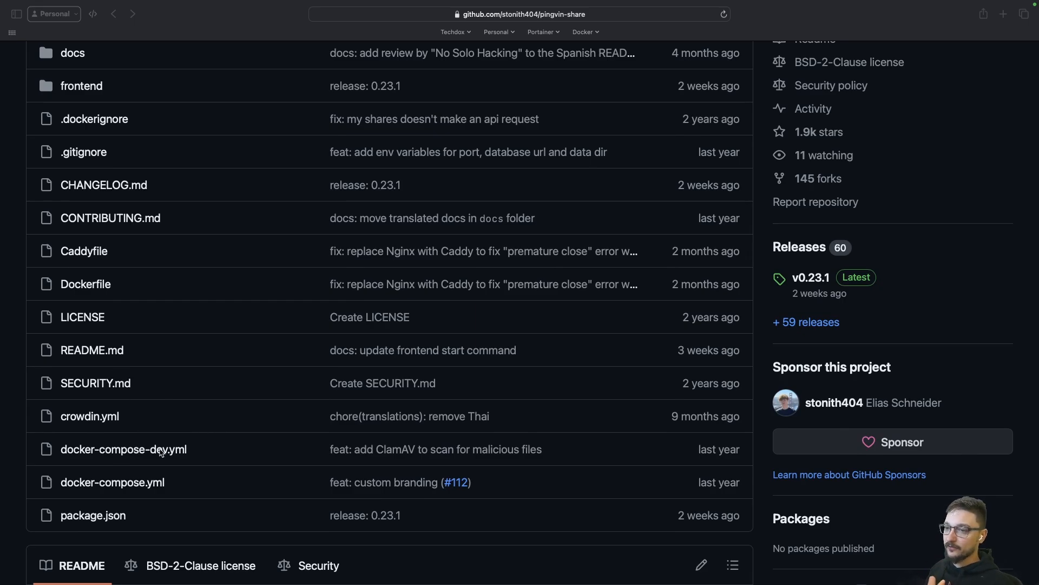
{"action": "mouse_move", "coordinate": [112, 482]}
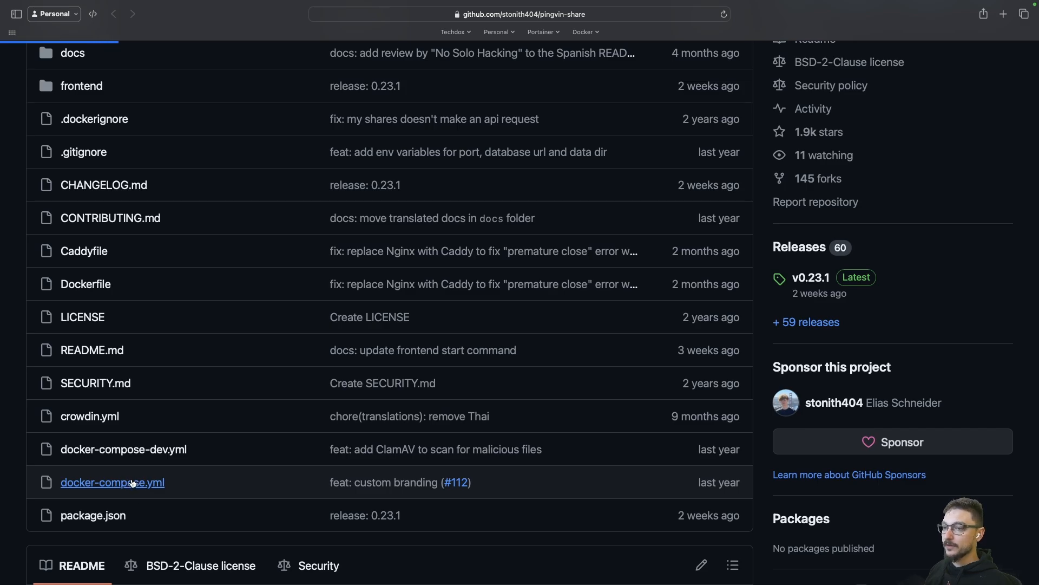
View docker-compose.yml defining pingvin-share on port 3000 with commented-out ClamAV options.
{"action": "left_click", "coordinate": [111, 481]}
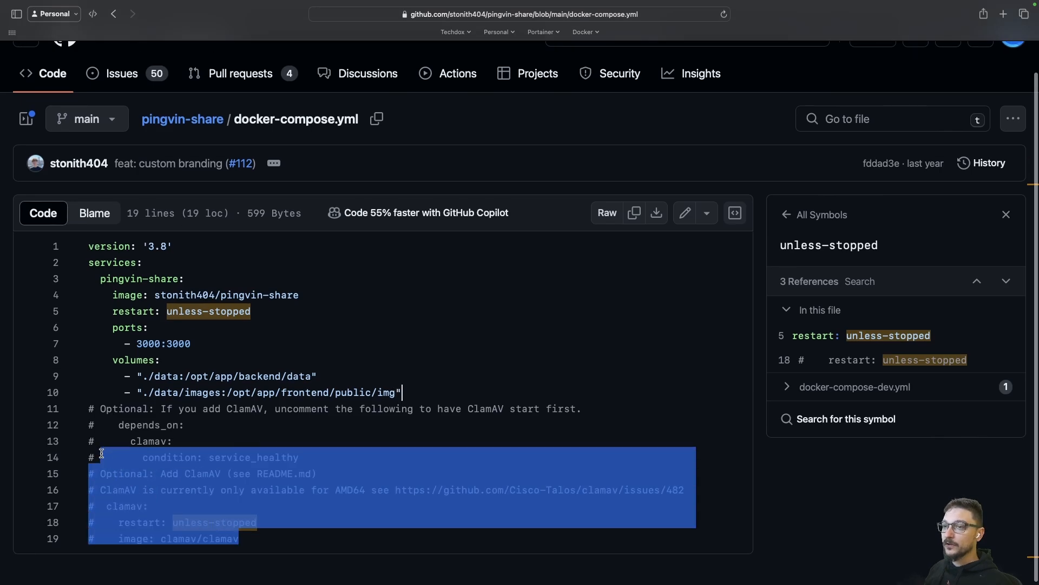
{"action": "left_click", "coordinate": [211, 441]}
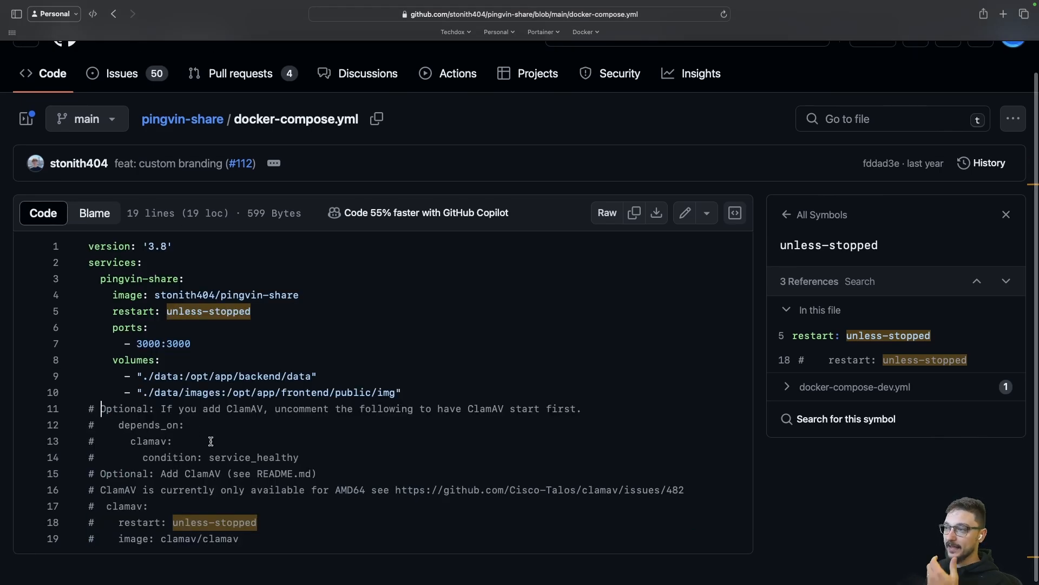
{"action": "mouse_move", "coordinate": [238, 453]}
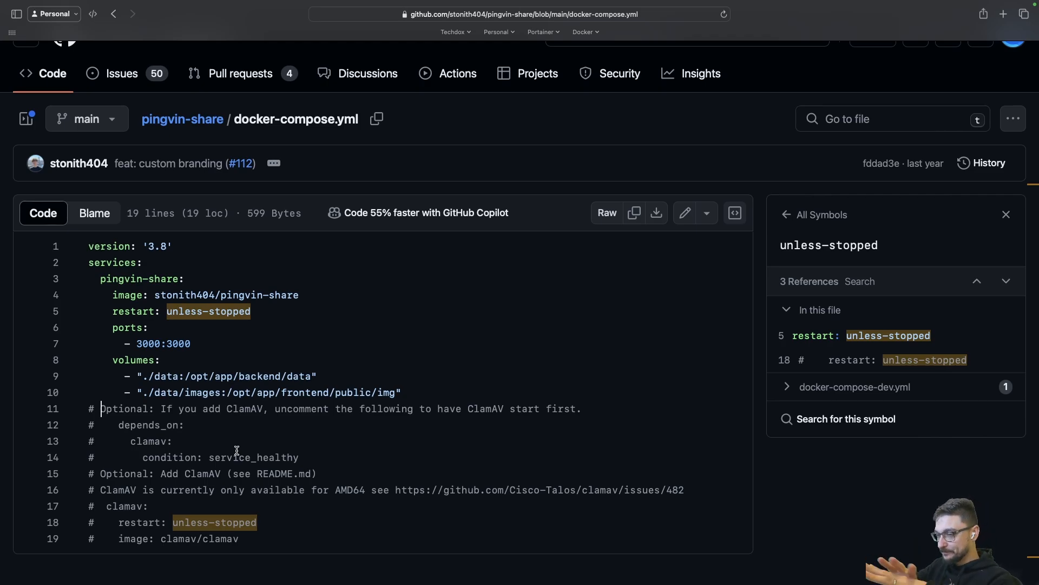
{"action": "mouse_move", "coordinate": [269, 465]}
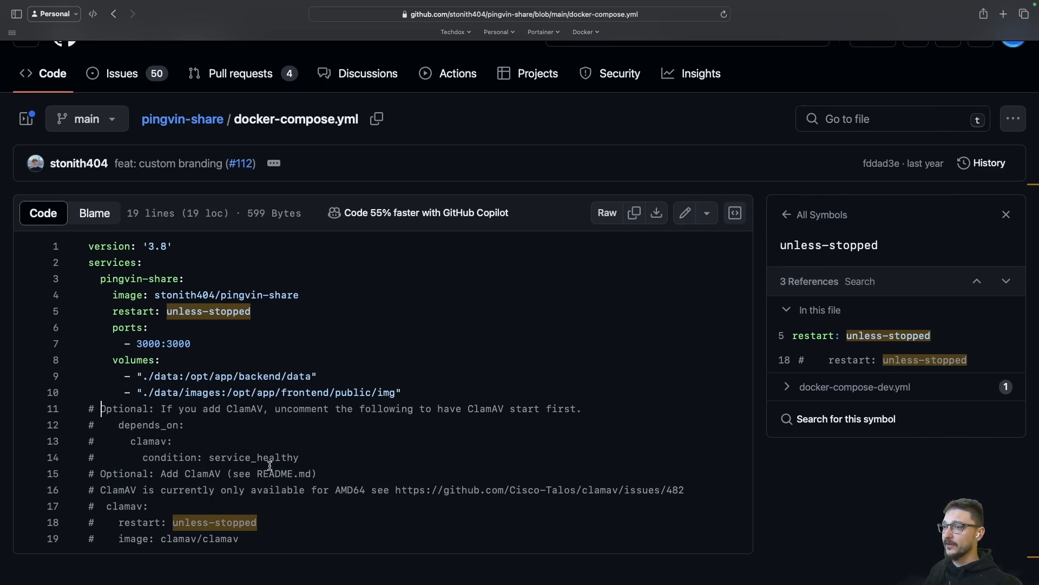
{"action": "mouse_move", "coordinate": [411, 397]}
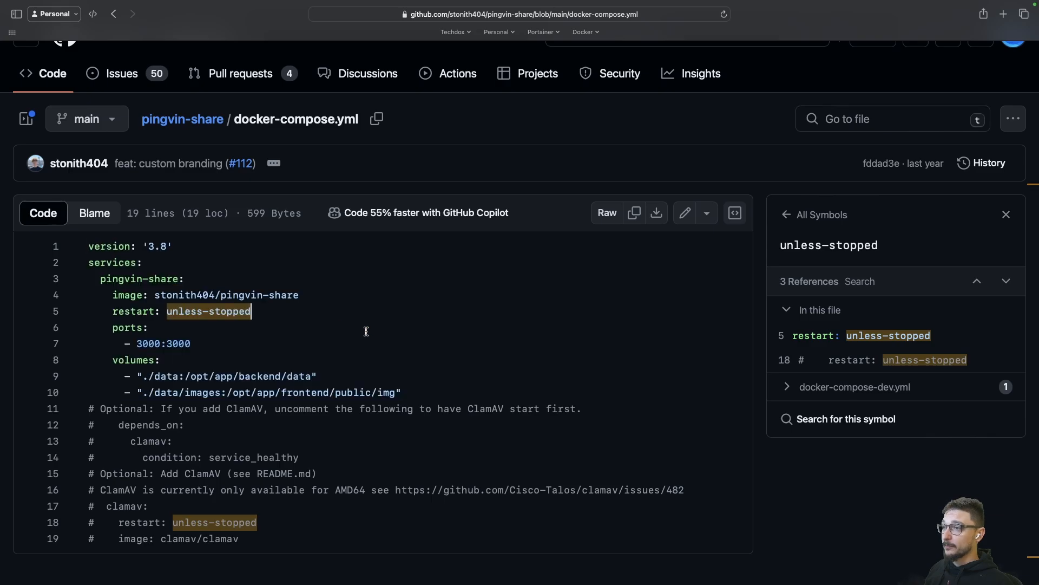
{"action": "mouse_move", "coordinate": [409, 361]}
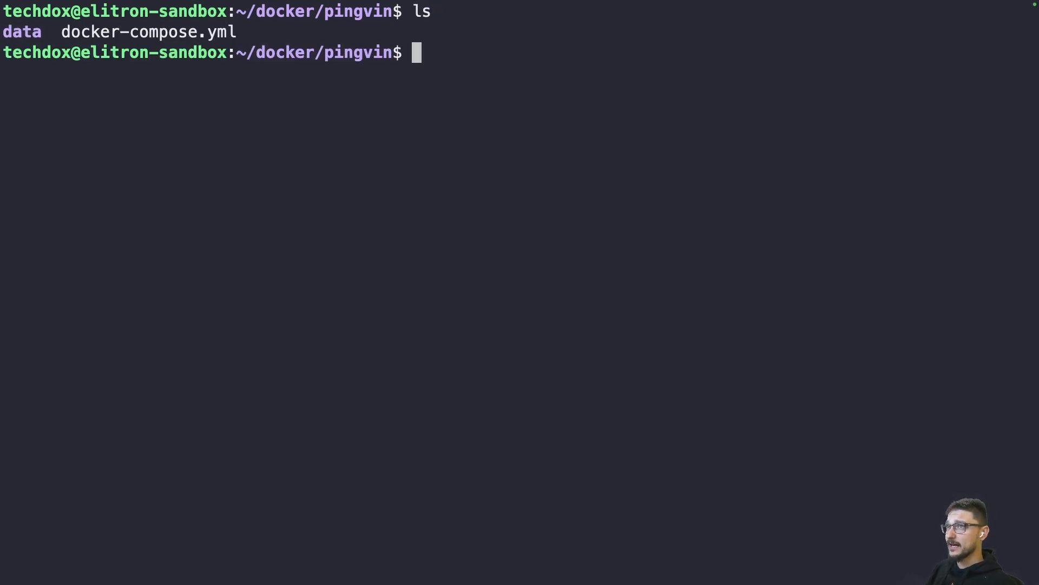
Review the local docker-compose.yml in nano and exit back to the shell prompt.
{"action": "type", "text": "na"}
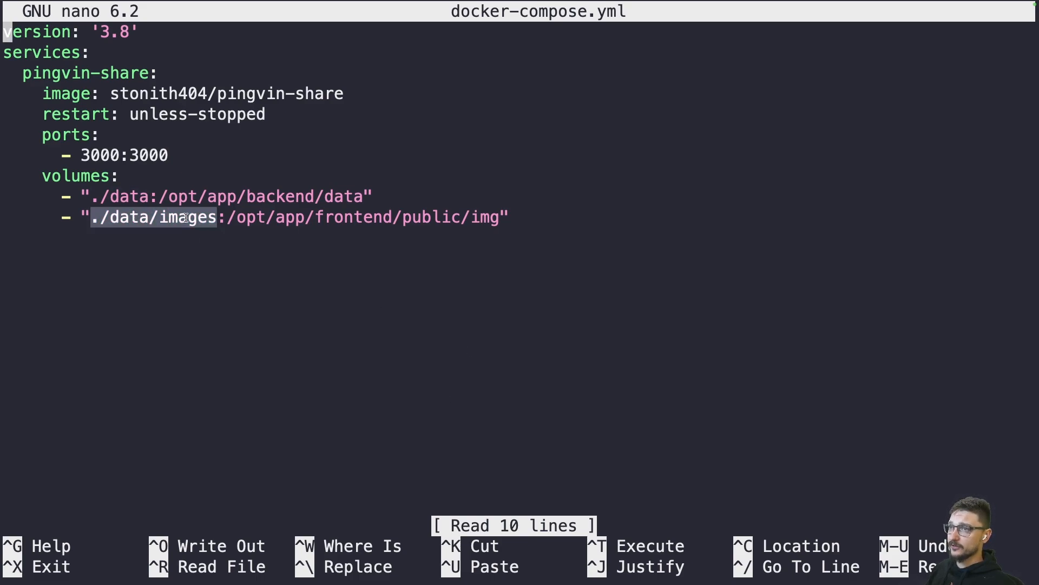
{"action": "key", "text": "ctrl+x"}
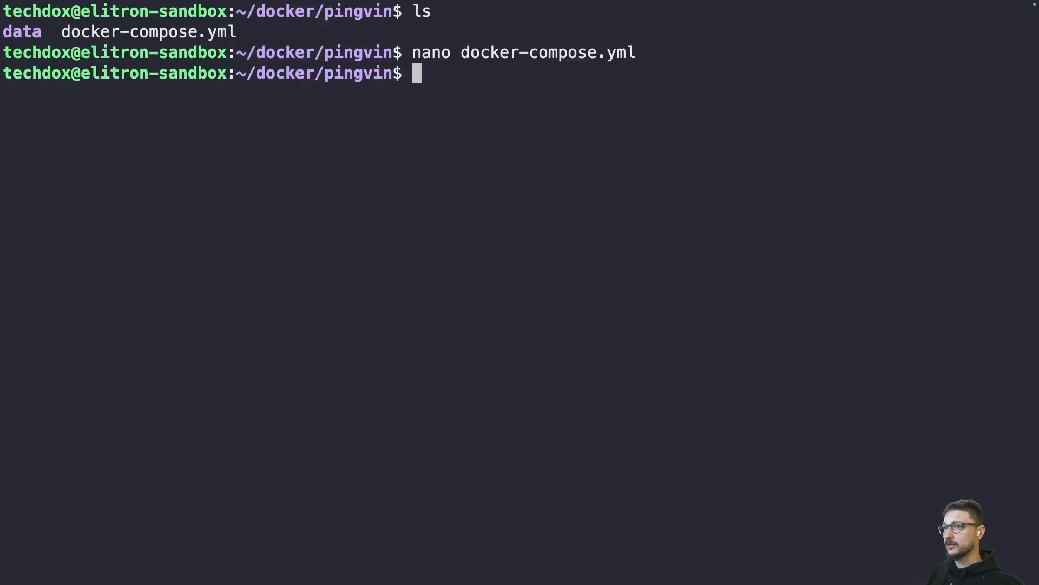
List data/ contents, cancel an unneeded mkdir data, and show a long listing with ll.
{"action": "type", "text": "ls data/"}
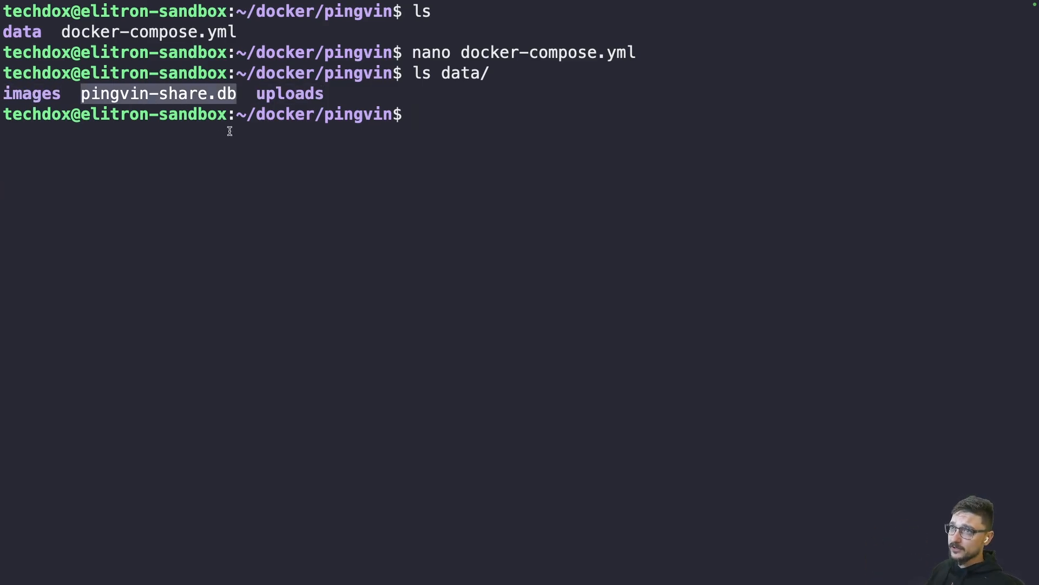
{"action": "mouse_move", "coordinate": [414, 128]}
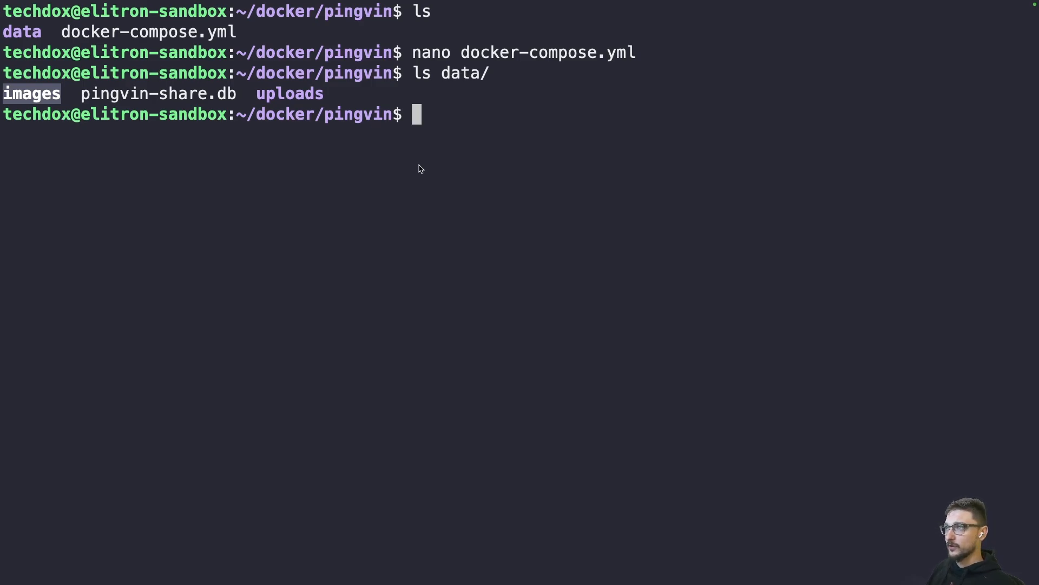
{"action": "type", "text": "mkdir data"}
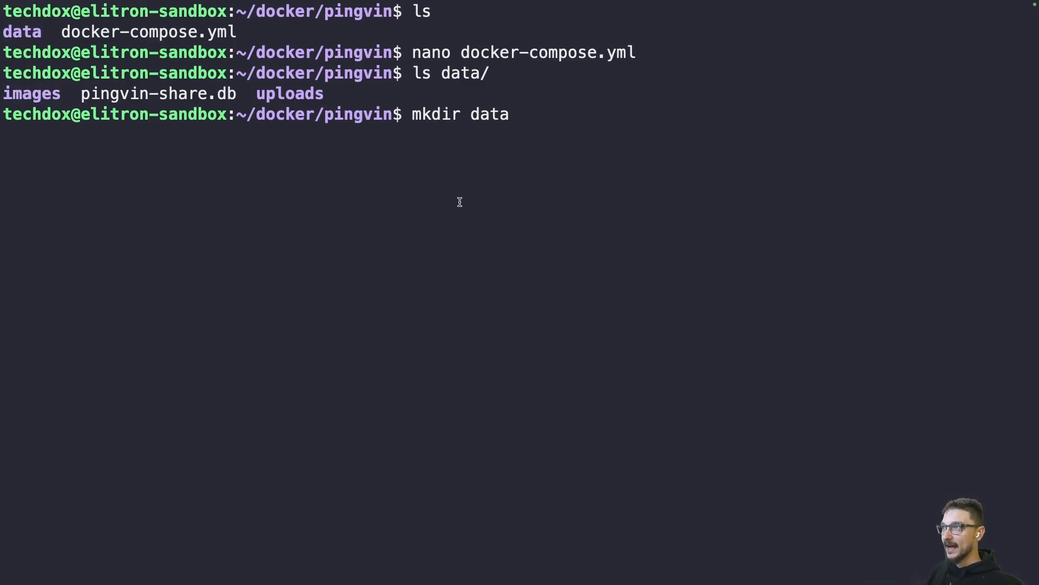
{"action": "key", "text": "ctrl+c"}
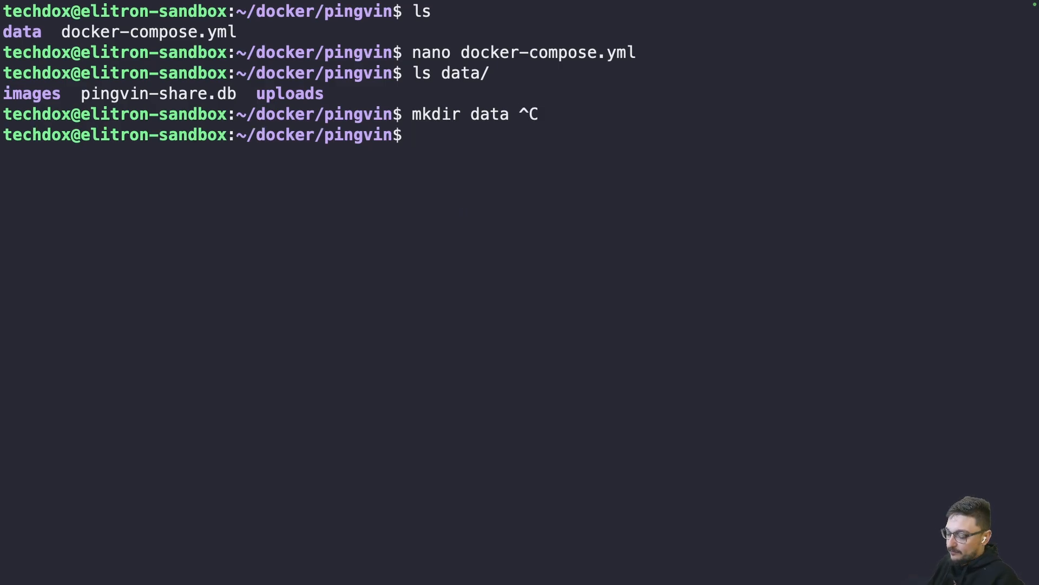
{"action": "type", "text": "ll"}
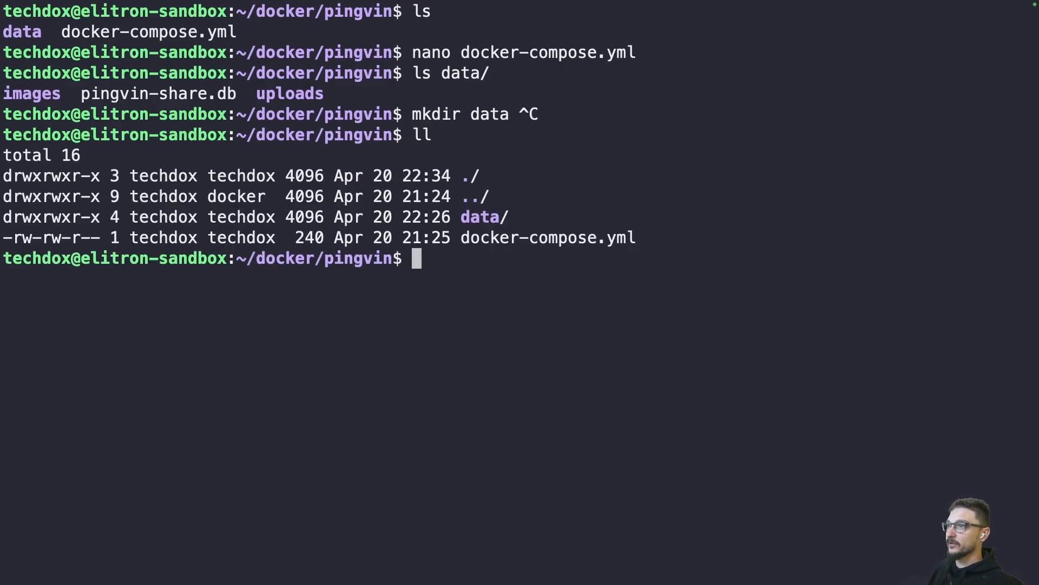
{"action": "mouse_move", "coordinate": [471, 216]}
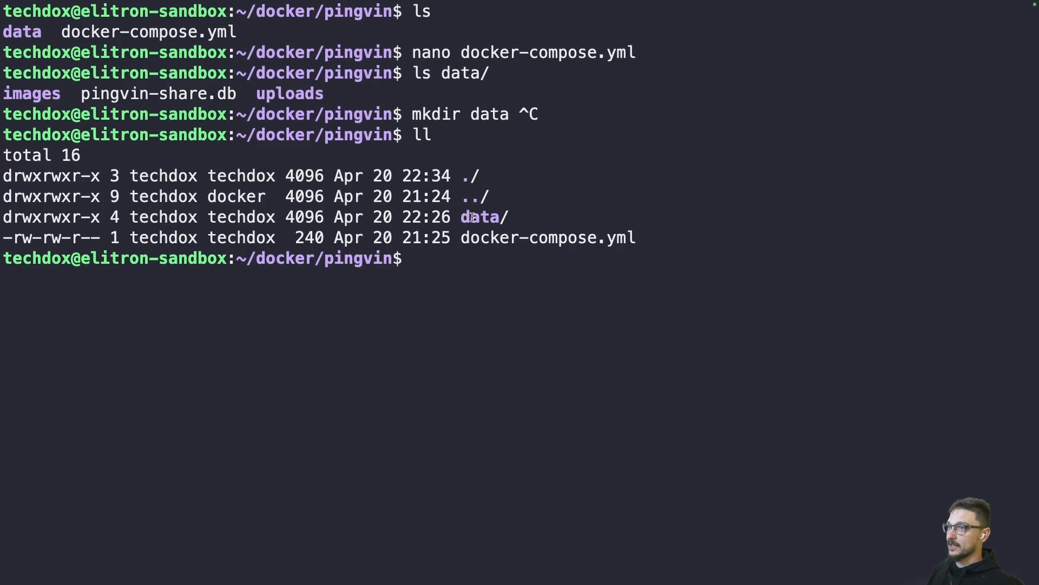
{"action": "mouse_move", "coordinate": [477, 268]}
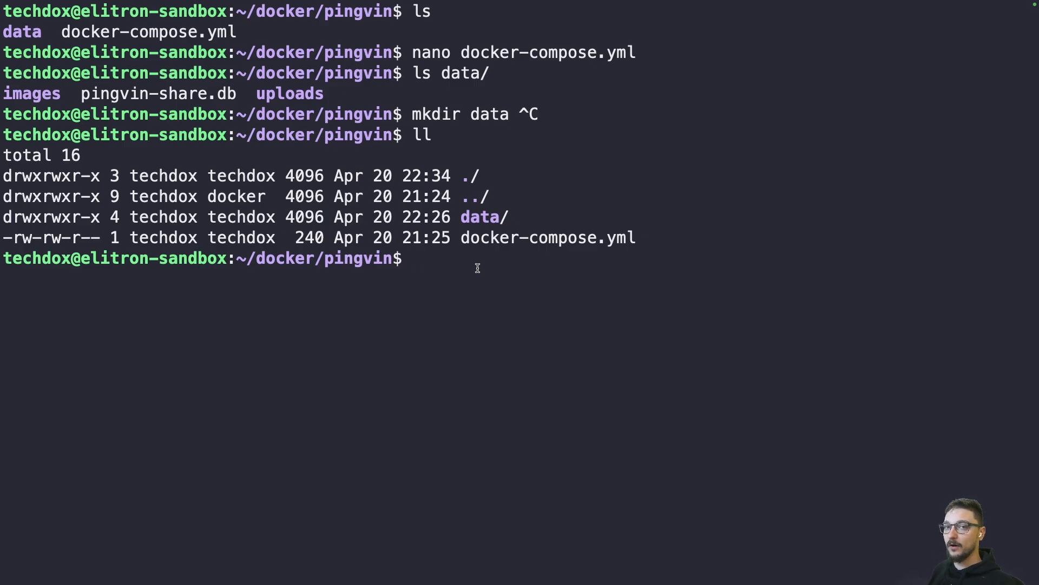
{"action": "mouse_move", "coordinate": [440, 258]}
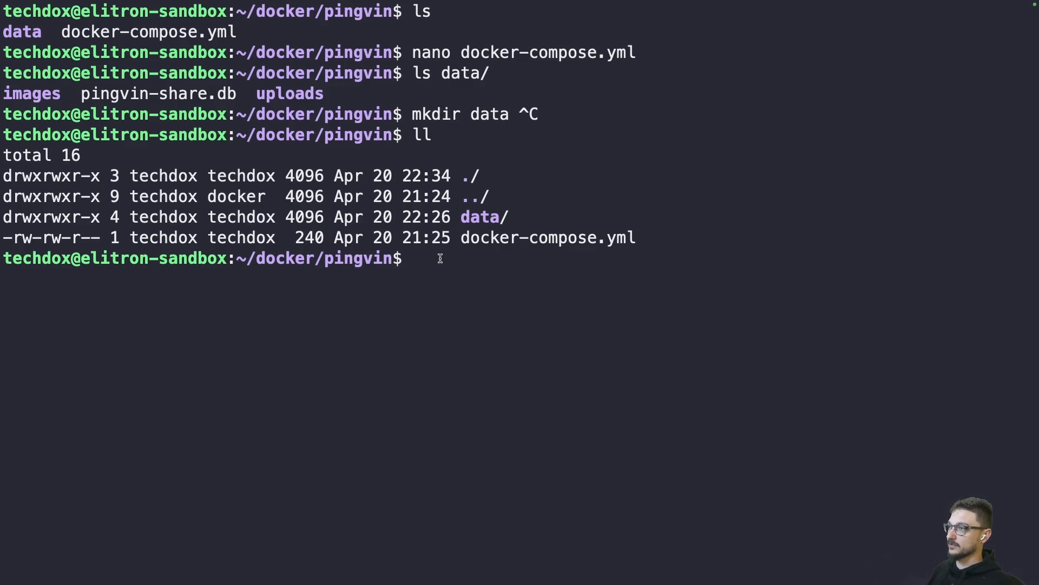